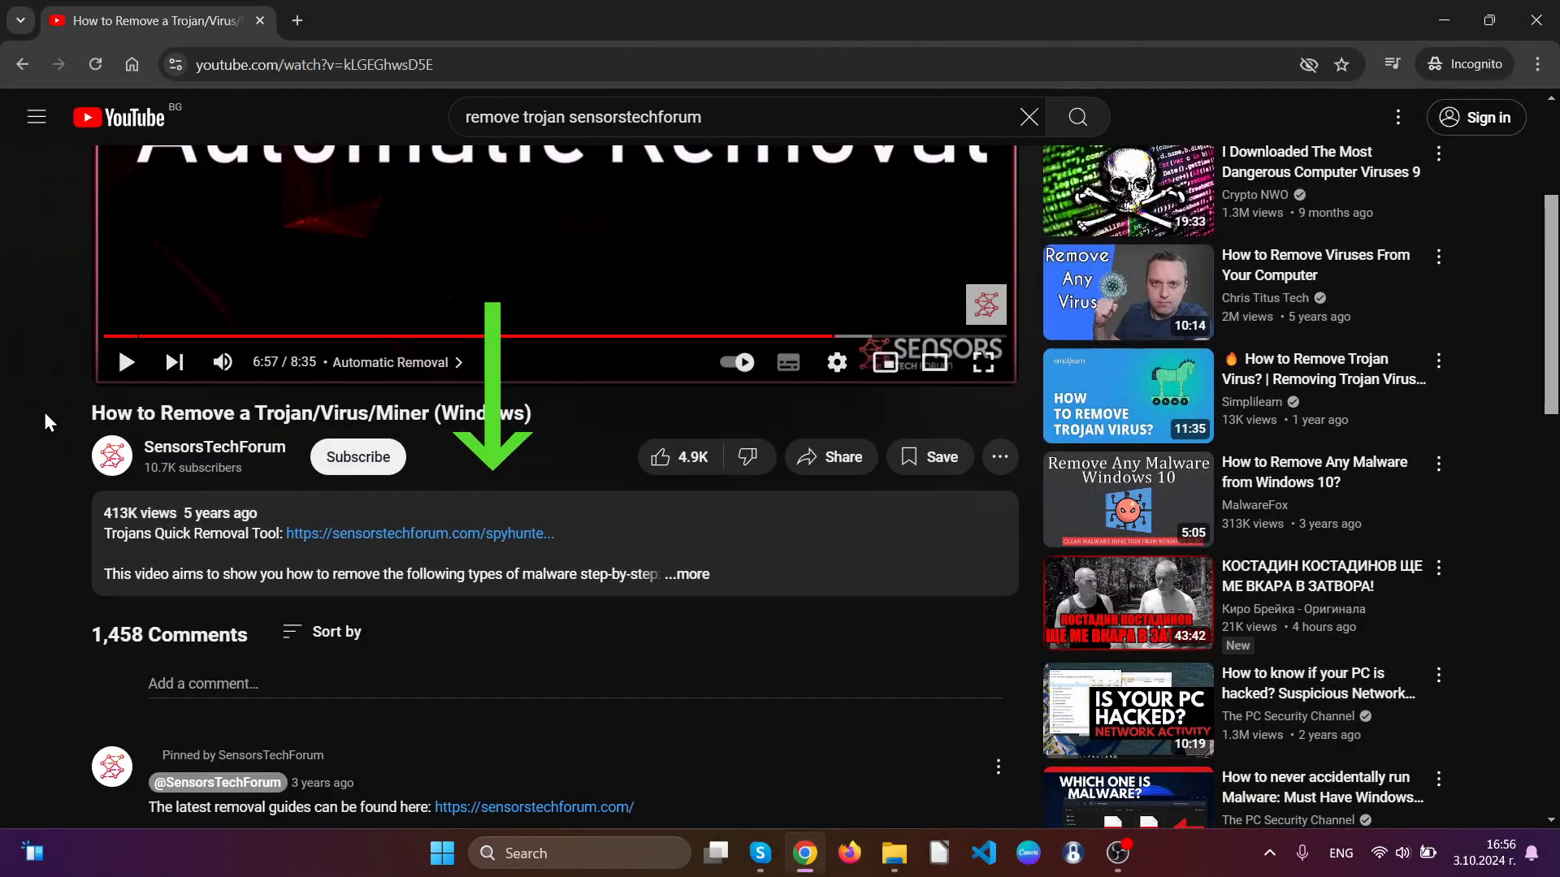
{"action": "mouse_move", "coordinate": [372, 538]}
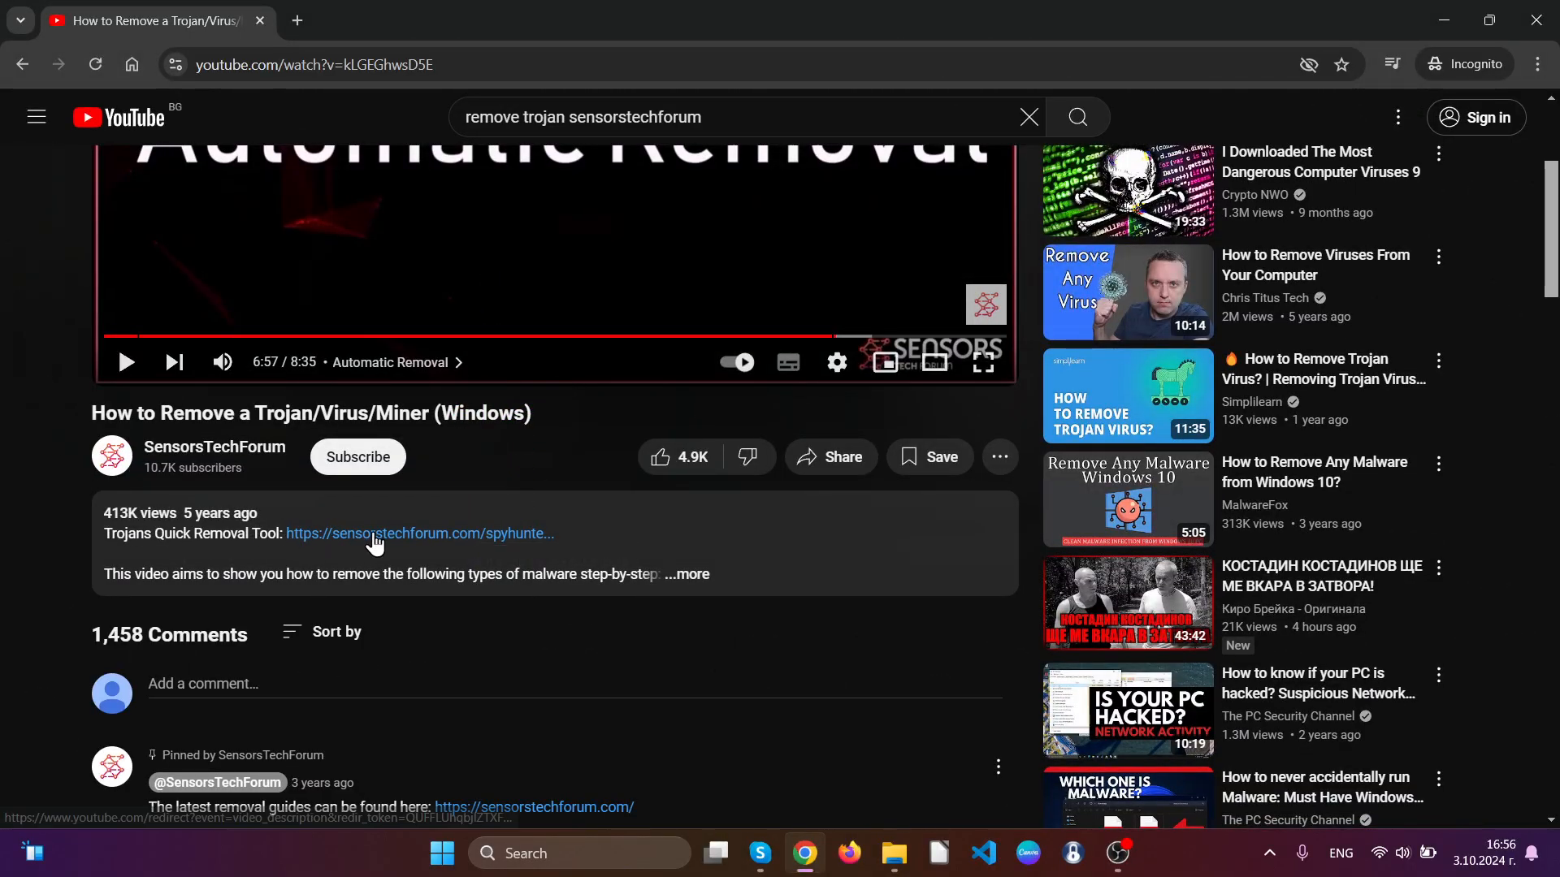
- Follow the Trojans Quick Removal Tool link in the description to the SpyHunter download instructions page
{"action": "left_click", "coordinate": [377, 533]}
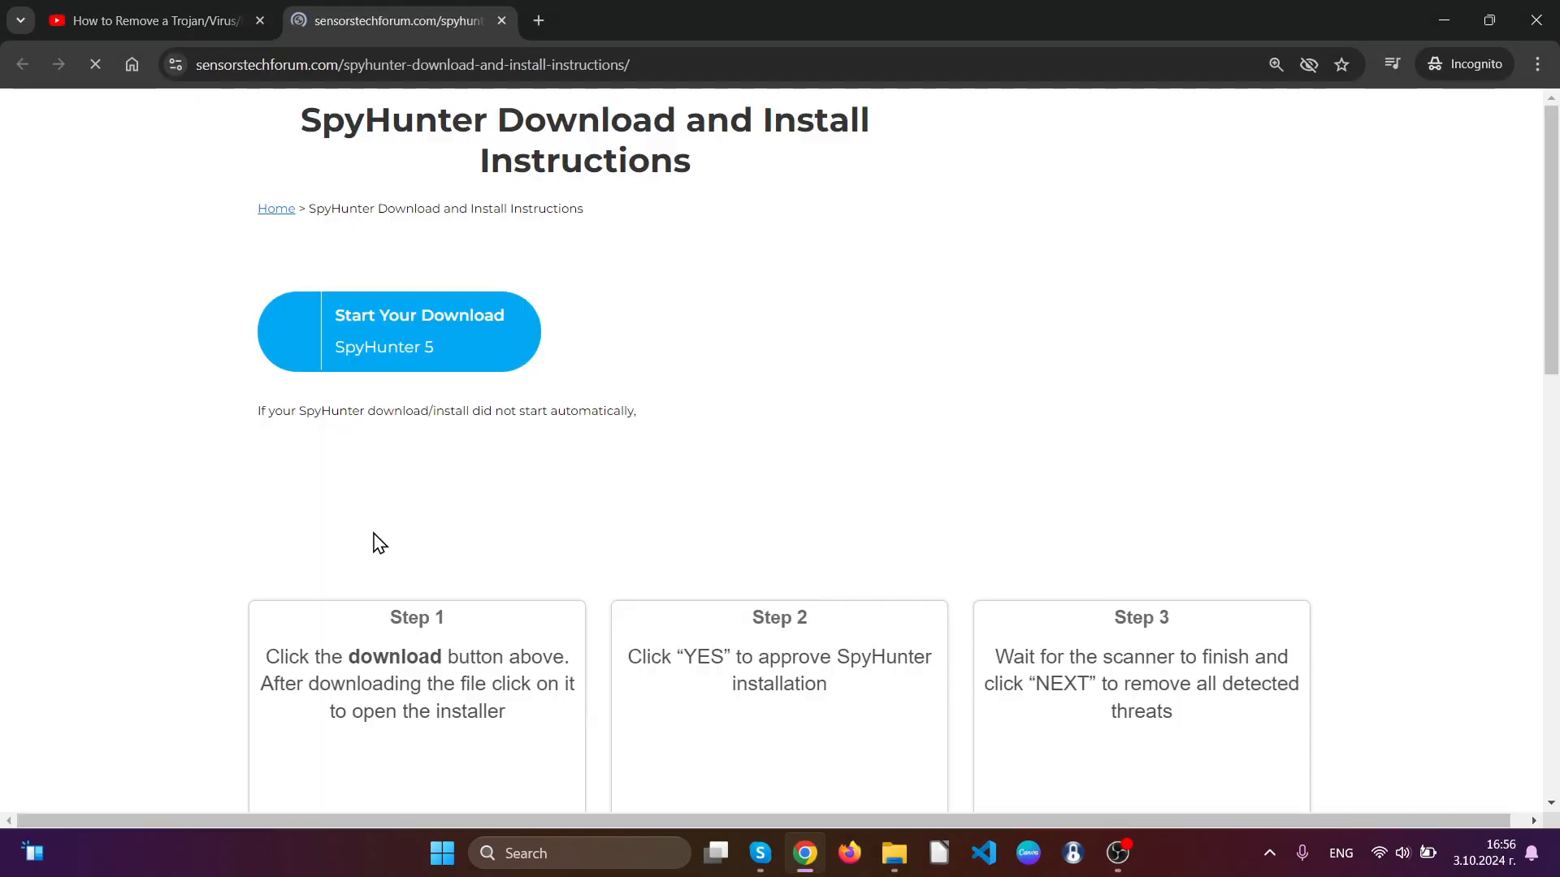
- Download the SpyHunter 5 installer via Start Your Download, save it and launch it from Downloads
{"action": "left_click", "coordinate": [399, 331]}
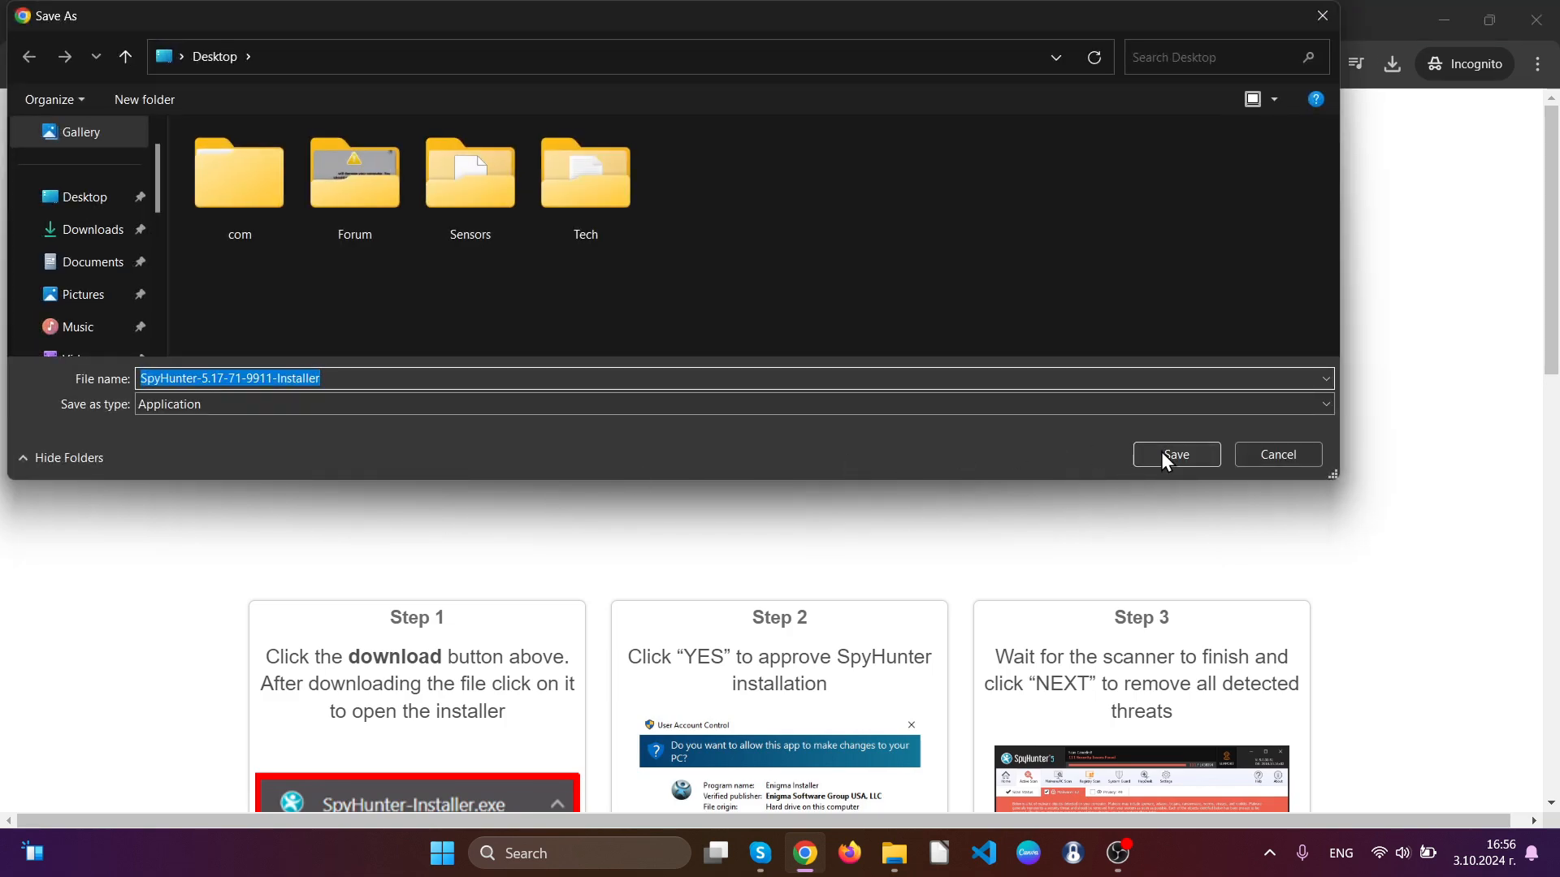
{"action": "left_click", "coordinate": [1176, 455]}
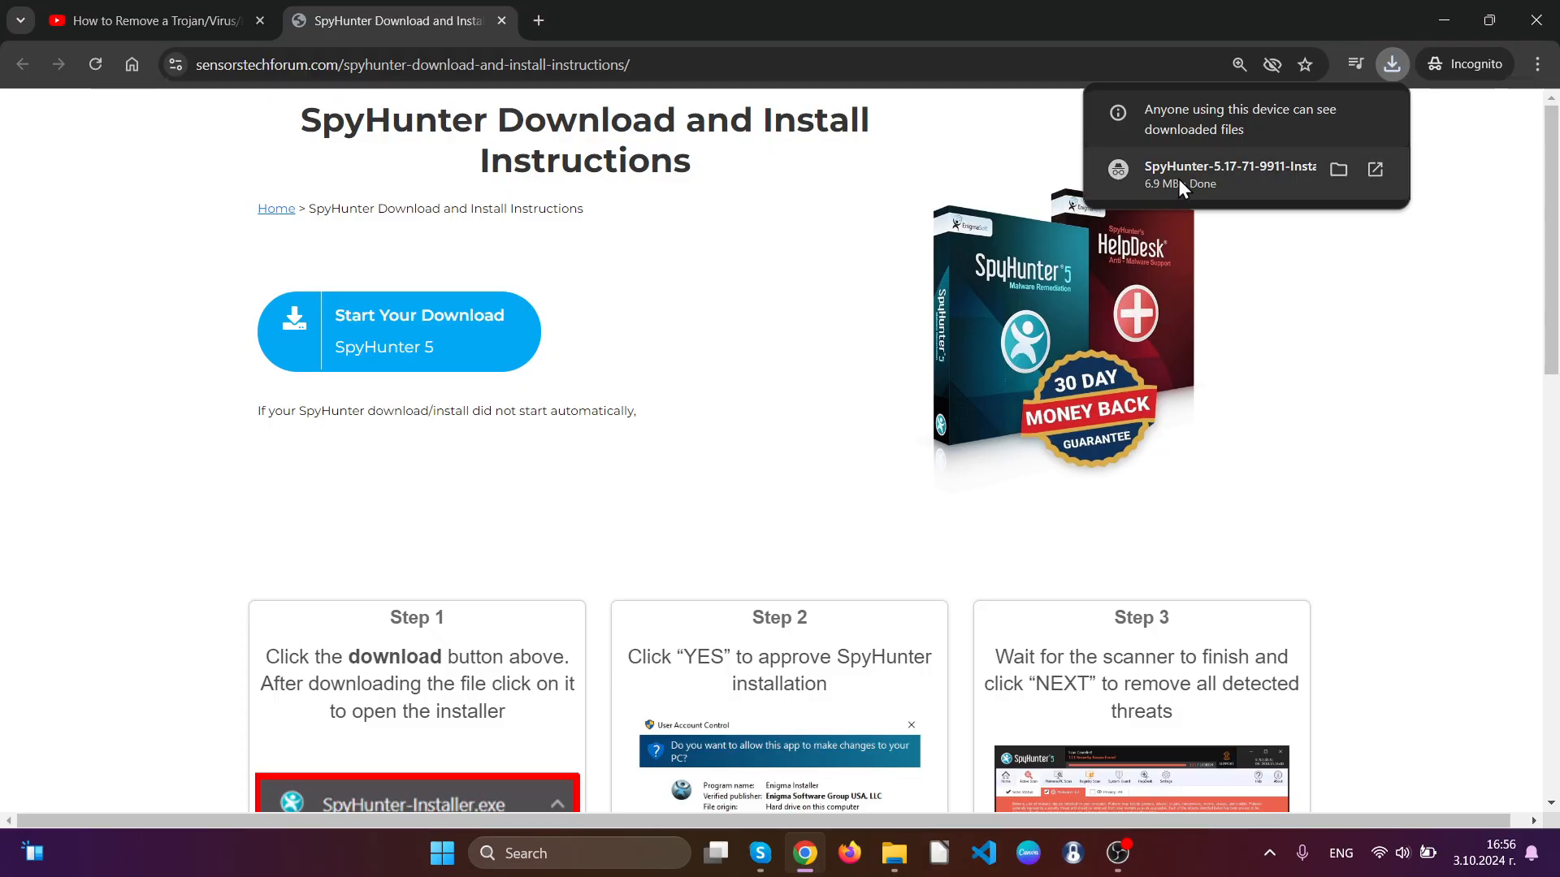
{"action": "left_click", "coordinate": [741, 561]}
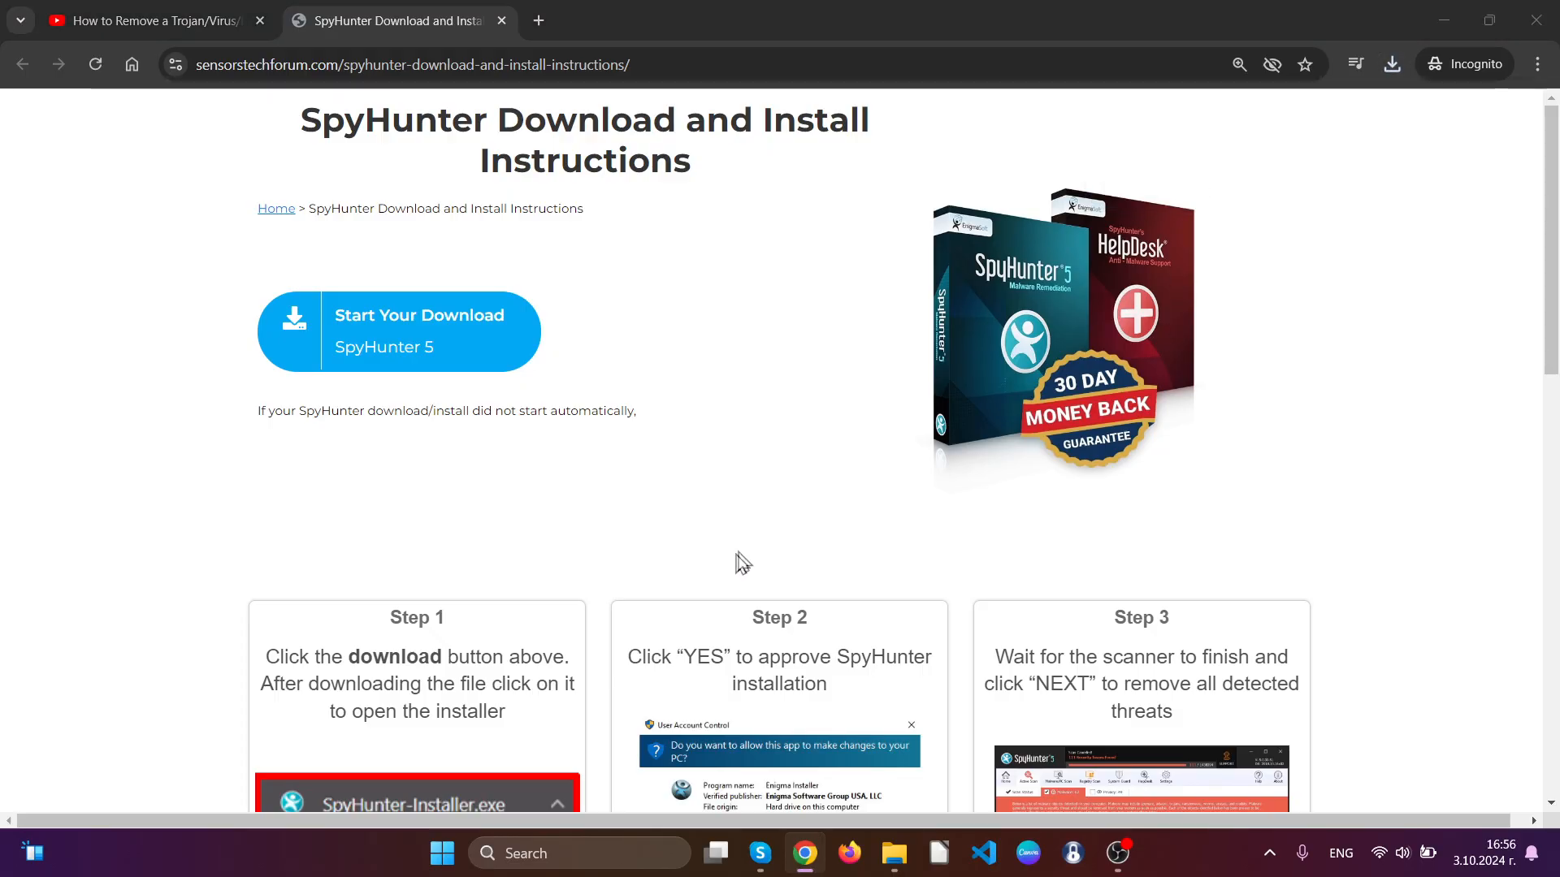
{"action": "left_click", "coordinate": [413, 802]}
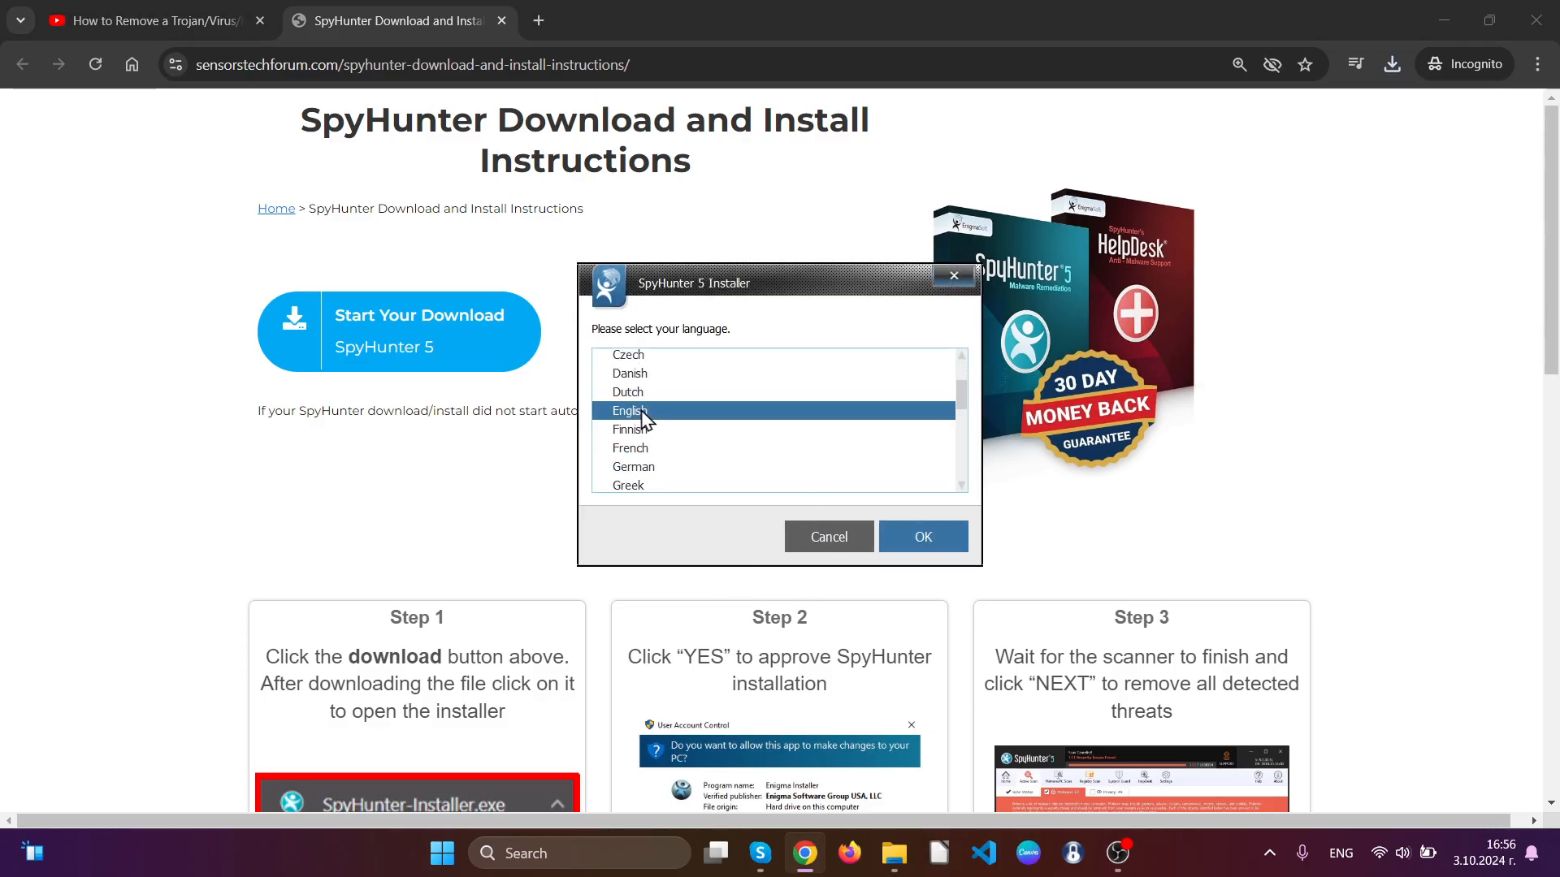
- Install SpyHunter 5 in English, accepting the EULA and Privacy Policy
{"action": "left_click", "coordinate": [923, 536]}
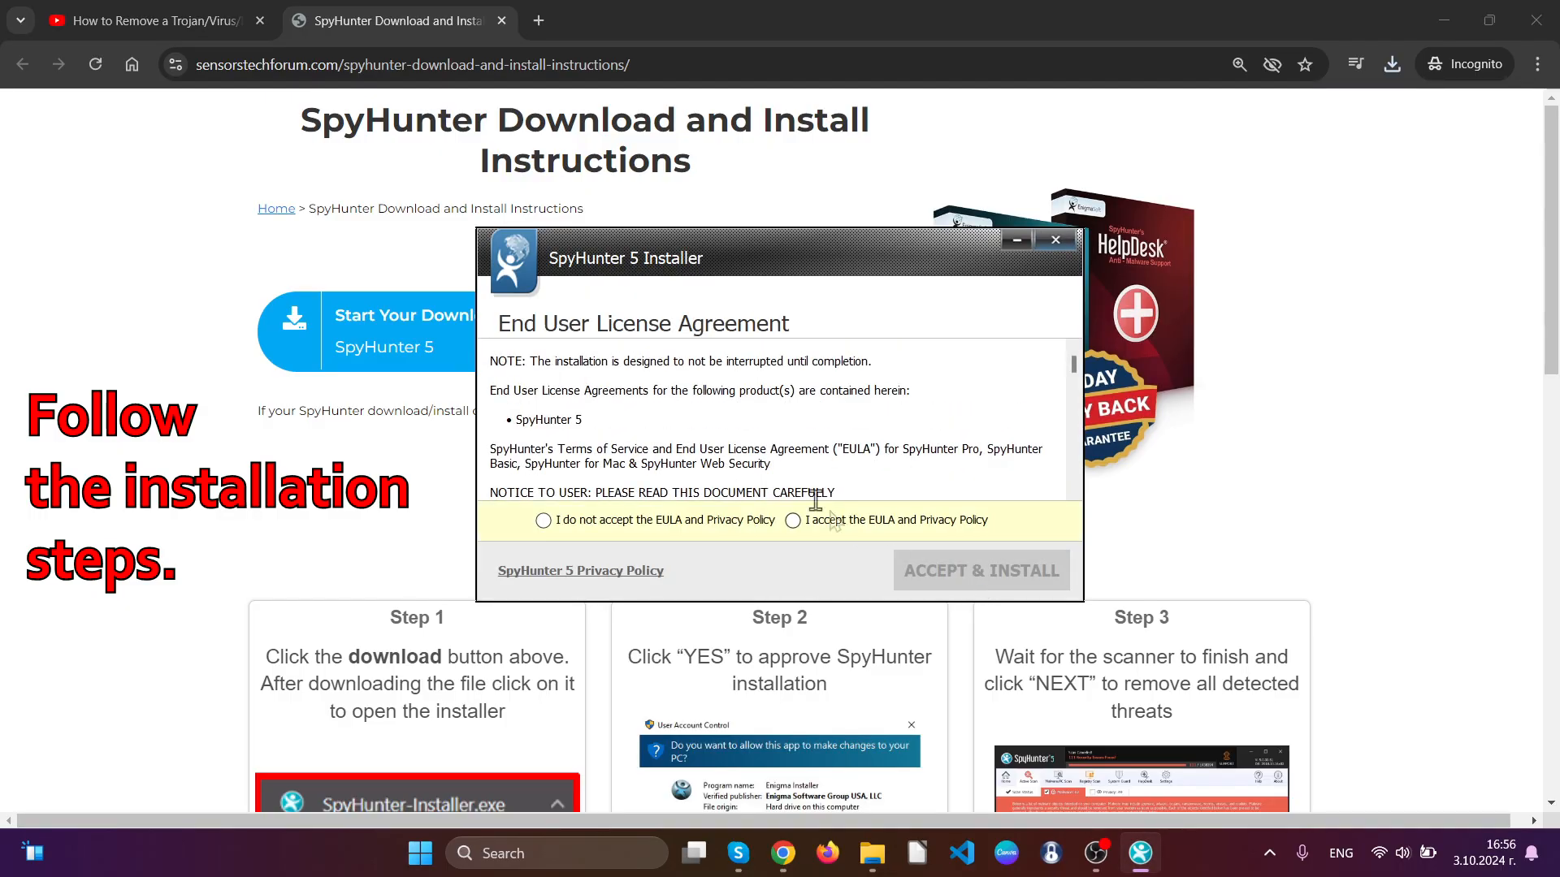
{"action": "left_click", "coordinate": [793, 520]}
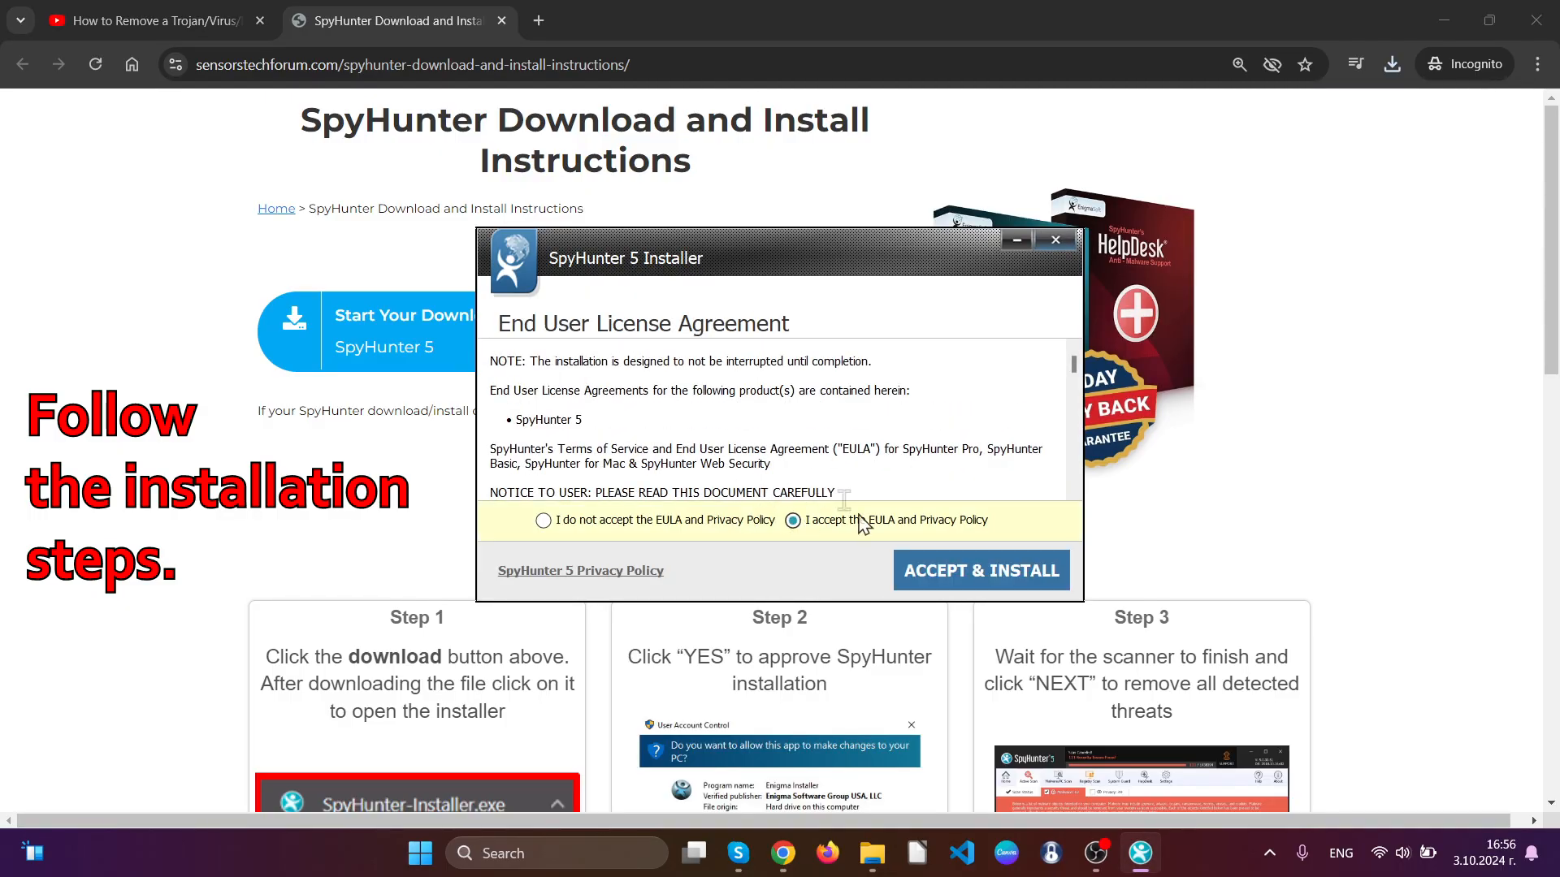
{"action": "left_click", "coordinate": [982, 570]}
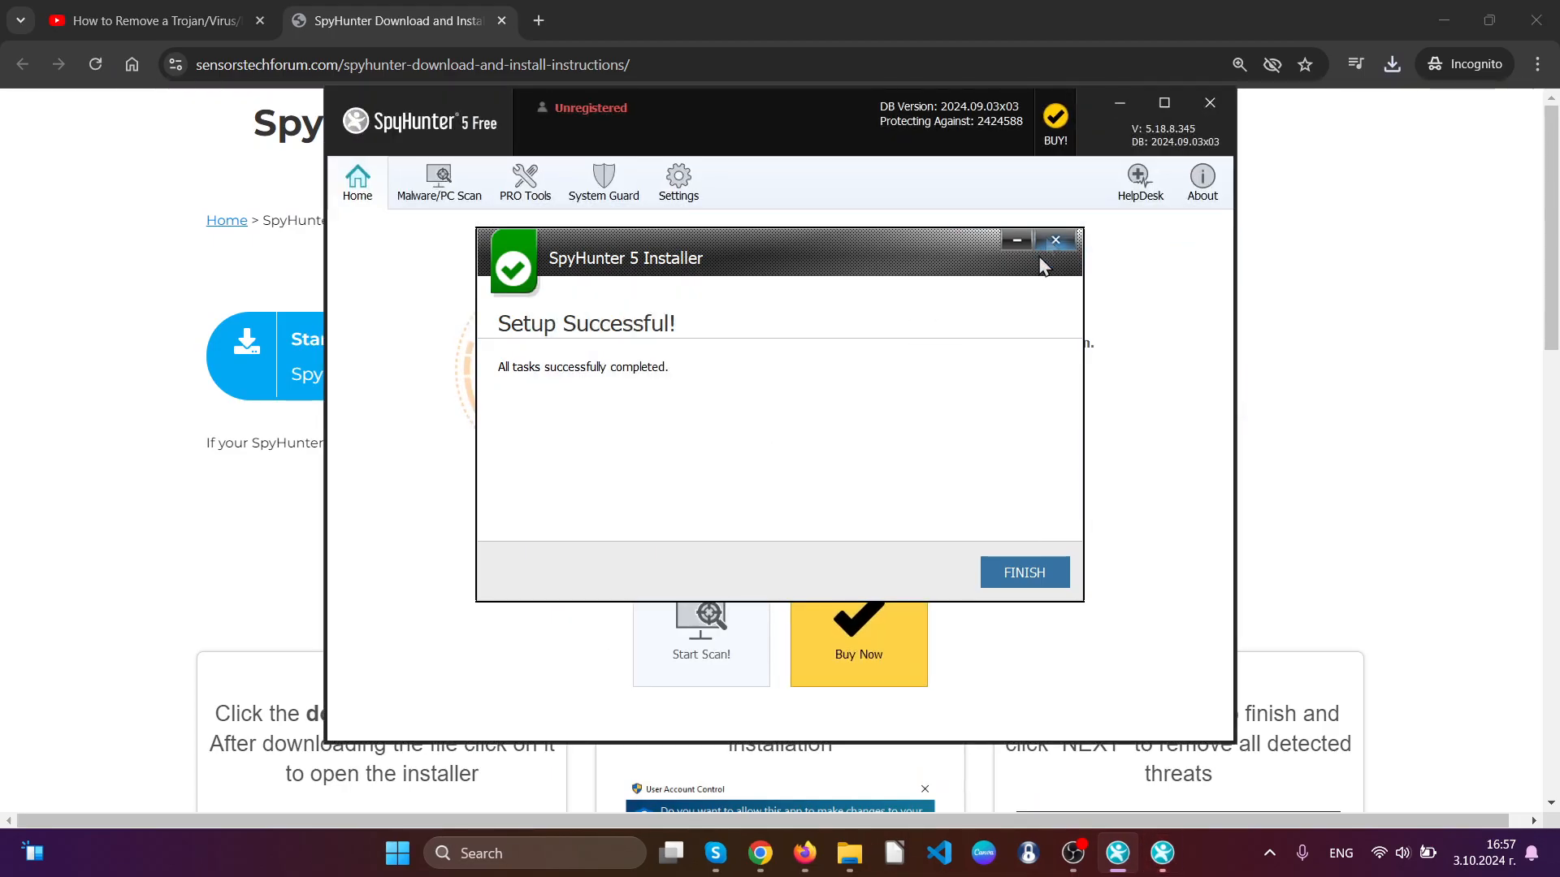
- Finish the installer so SpyHunter scans and lists the 40 security issues found
{"action": "left_click", "coordinate": [1024, 572]}
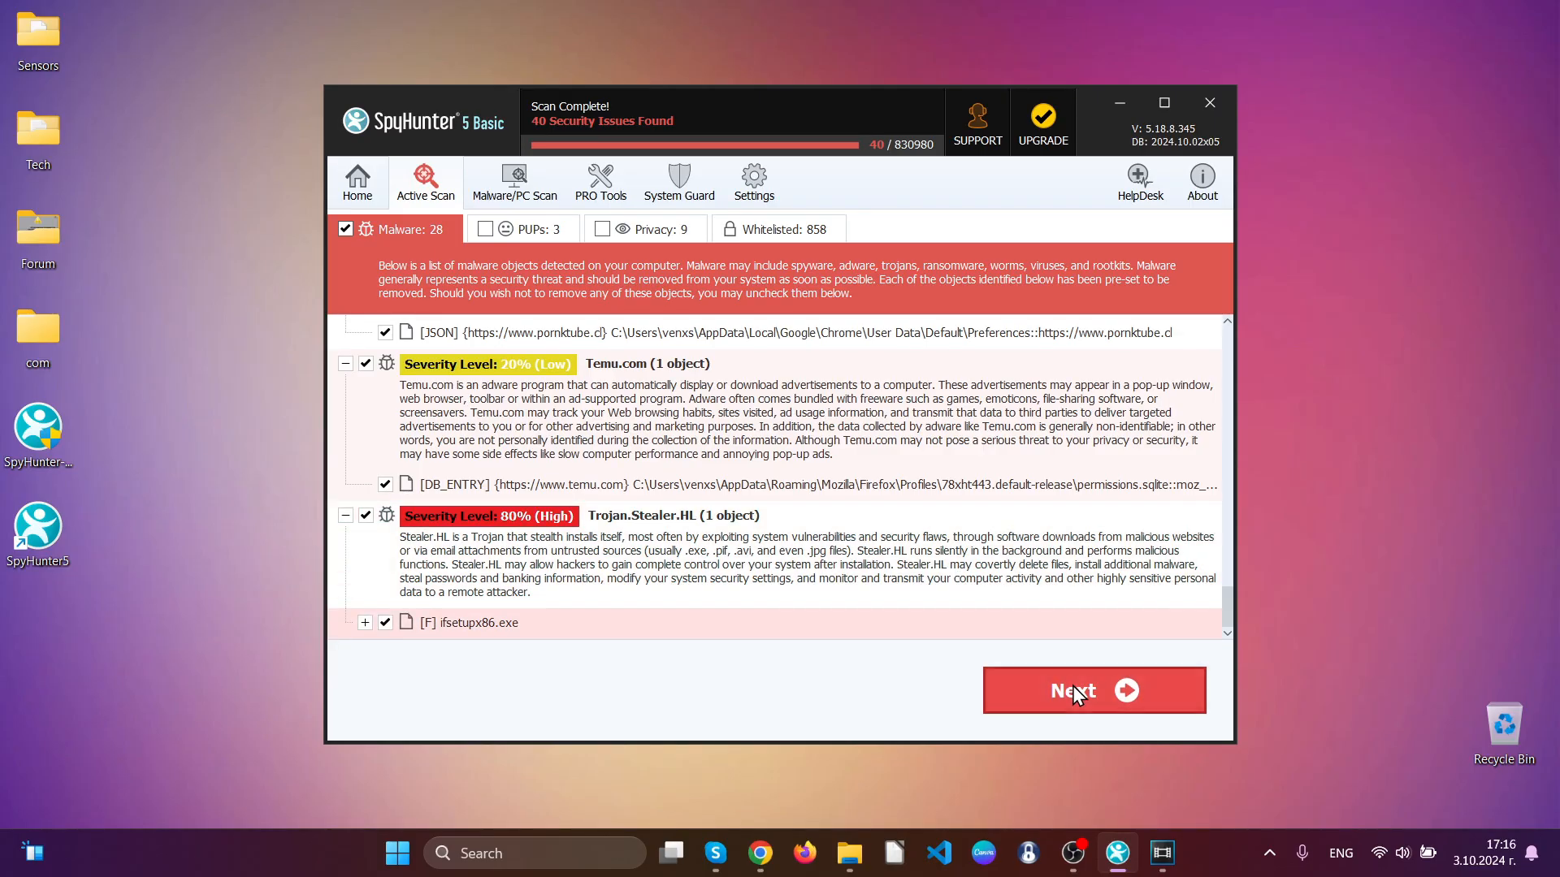
- Remove all 28 malware items, 3 PUPs and 9 privacy issues, letting SpyHunter close Chrome
{"action": "left_click", "coordinate": [1095, 690]}
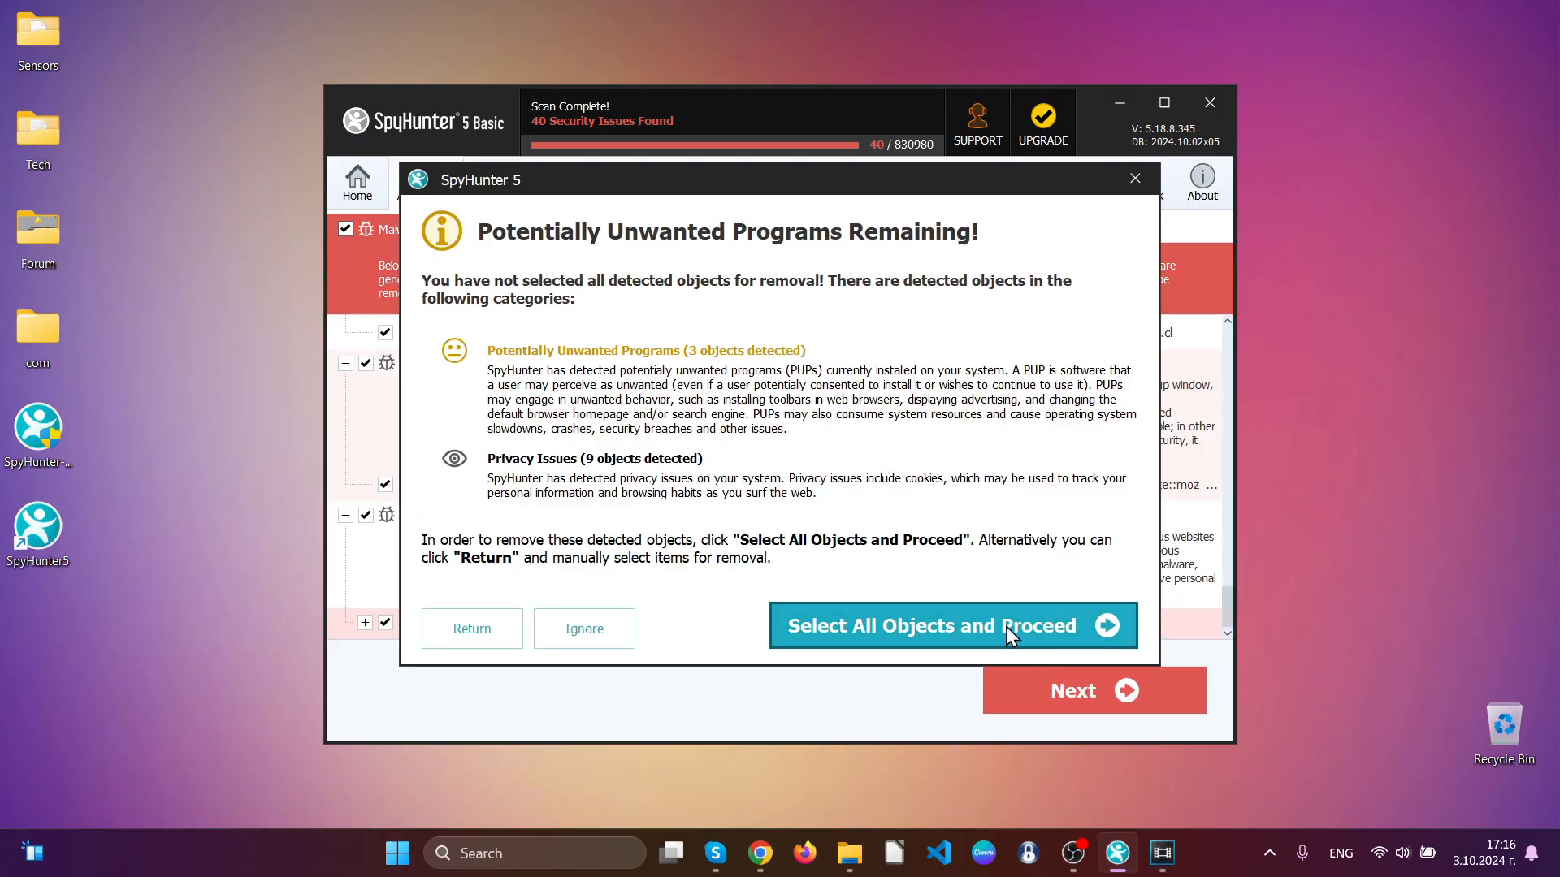
{"action": "left_click", "coordinate": [967, 623]}
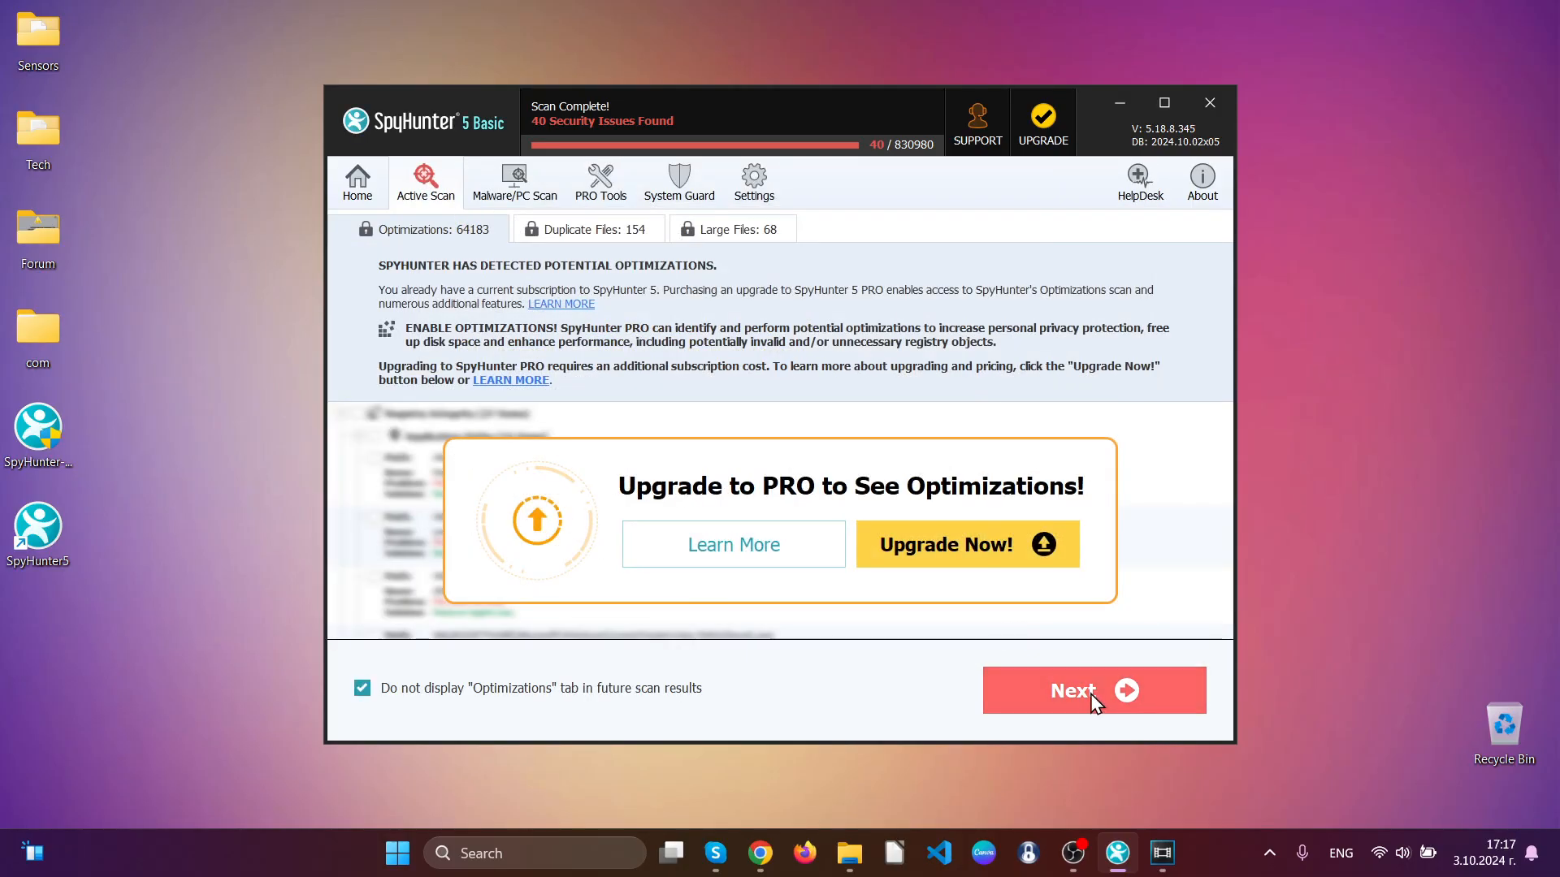
{"action": "left_click", "coordinate": [1095, 690]}
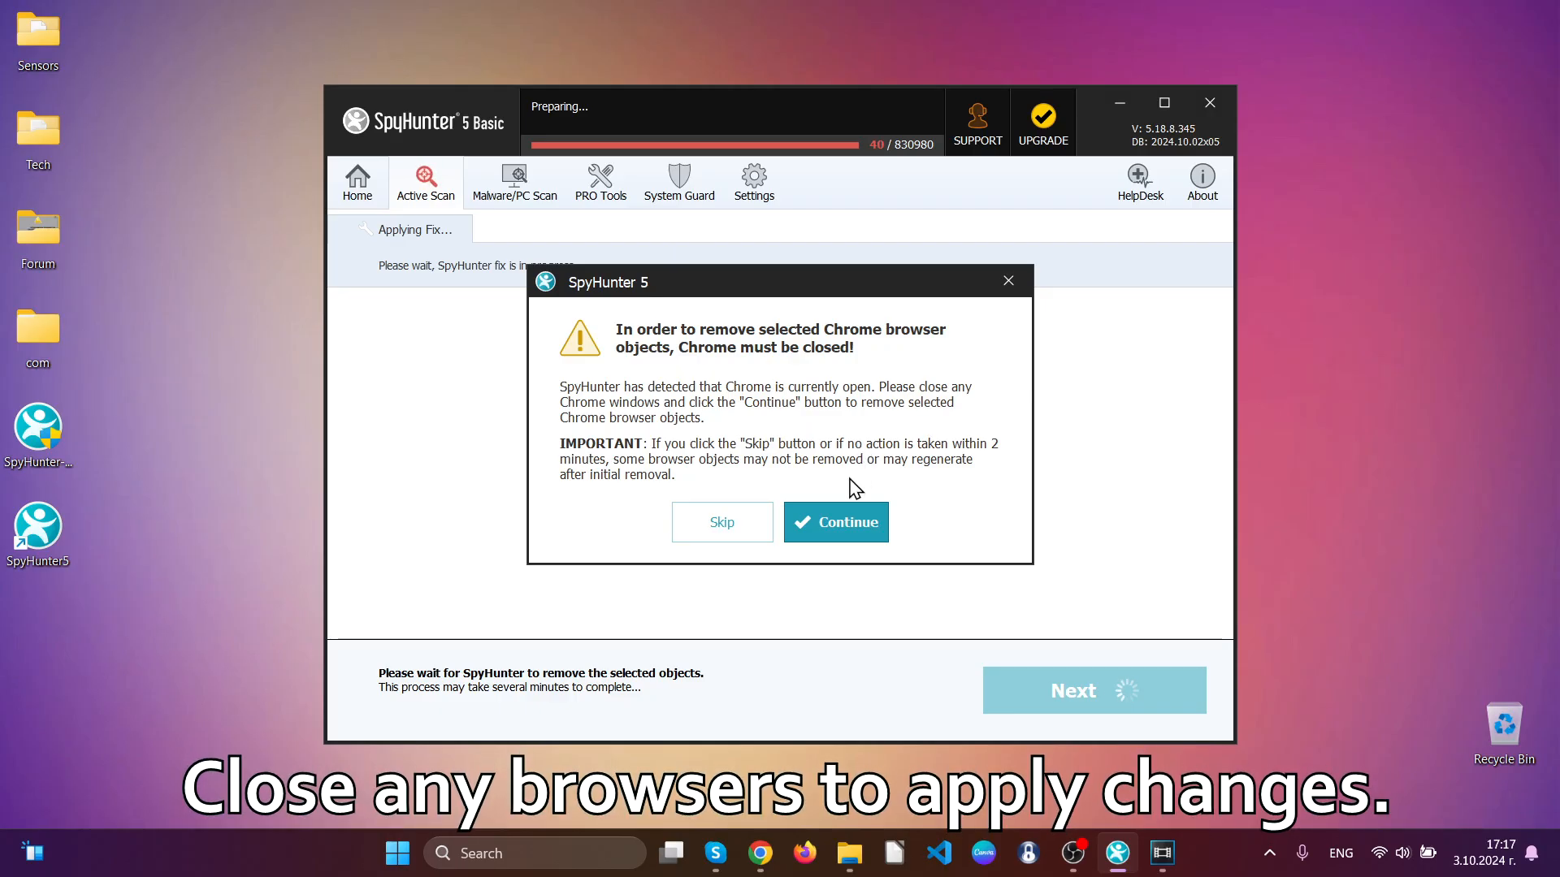
{"action": "left_click", "coordinate": [837, 523]}
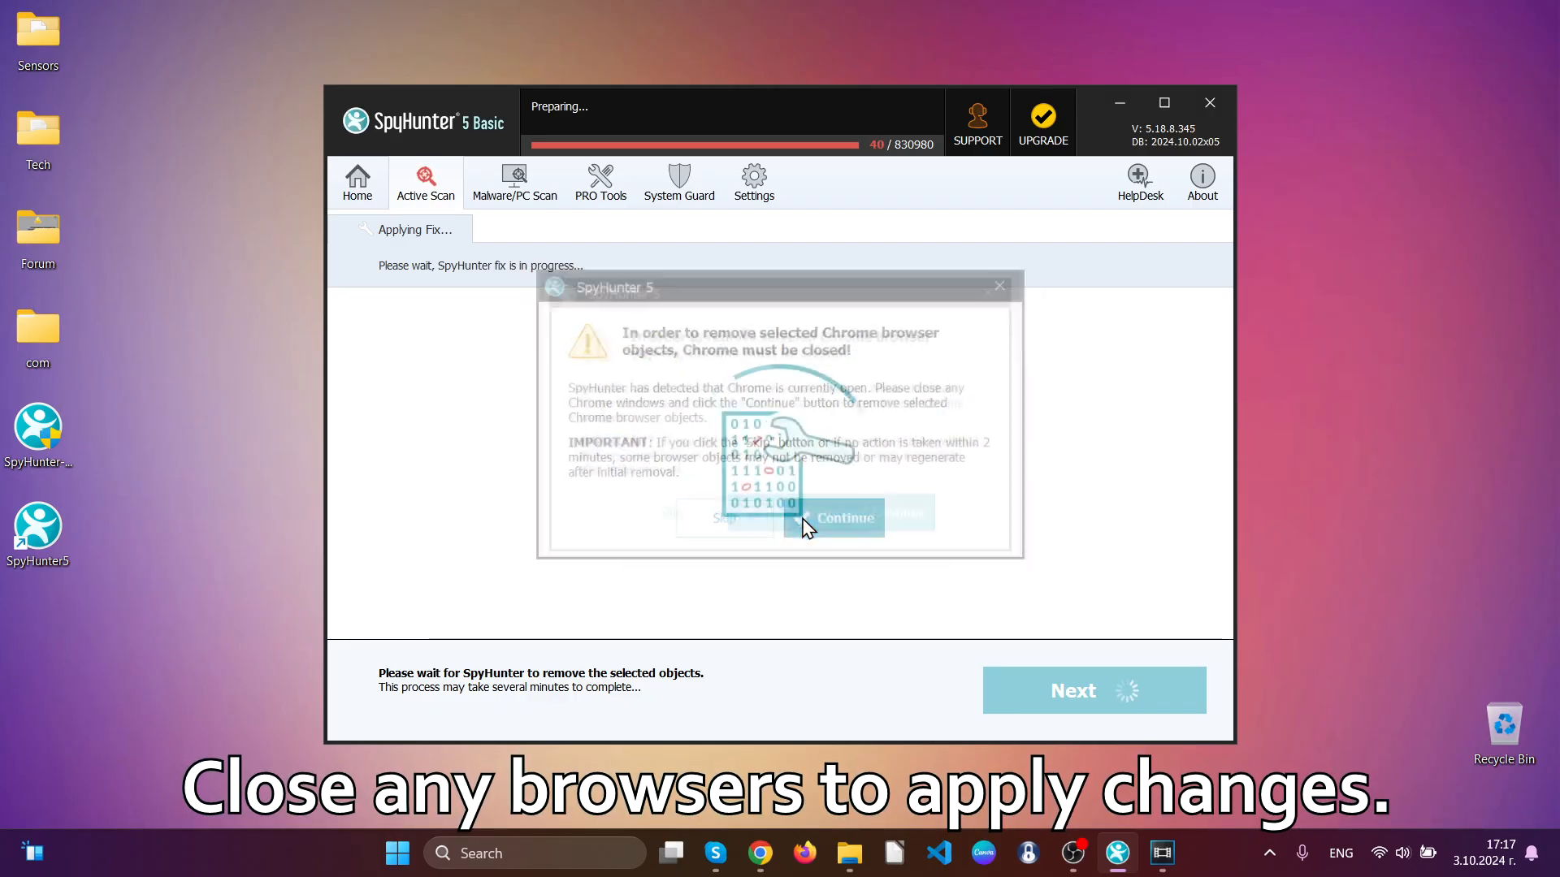
{"action": "left_click", "coordinate": [845, 518]}
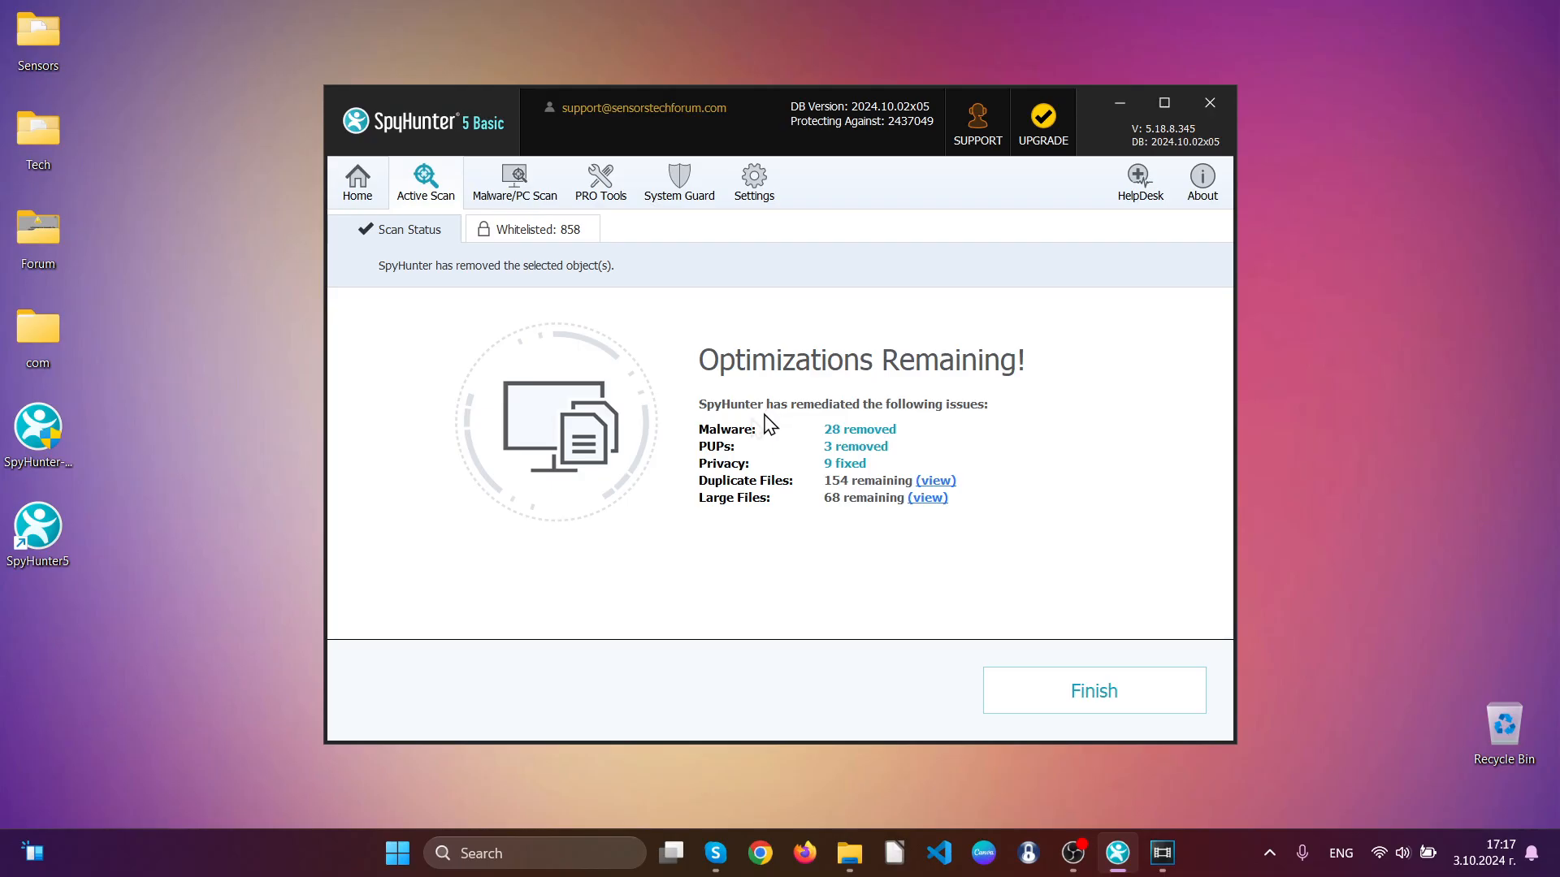
- Finish the removal and close SpyHunter, returning to the desktop
{"action": "left_click", "coordinate": [1096, 691]}
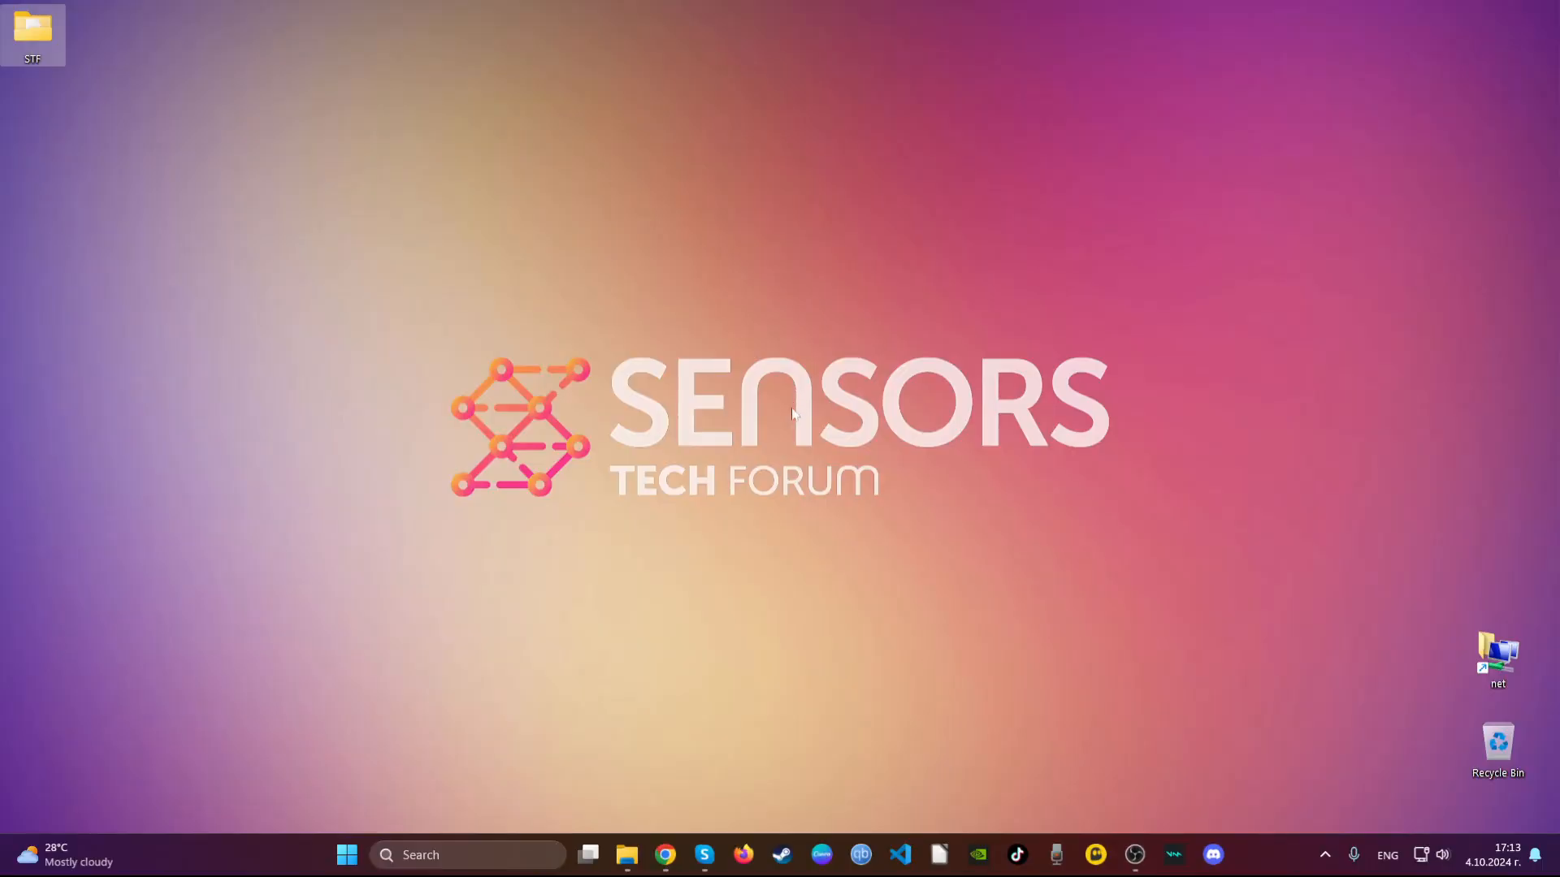
- Remove the Blocked Search extension from Chrome and focus the address bar
{"action": "left_click", "coordinate": [665, 855]}
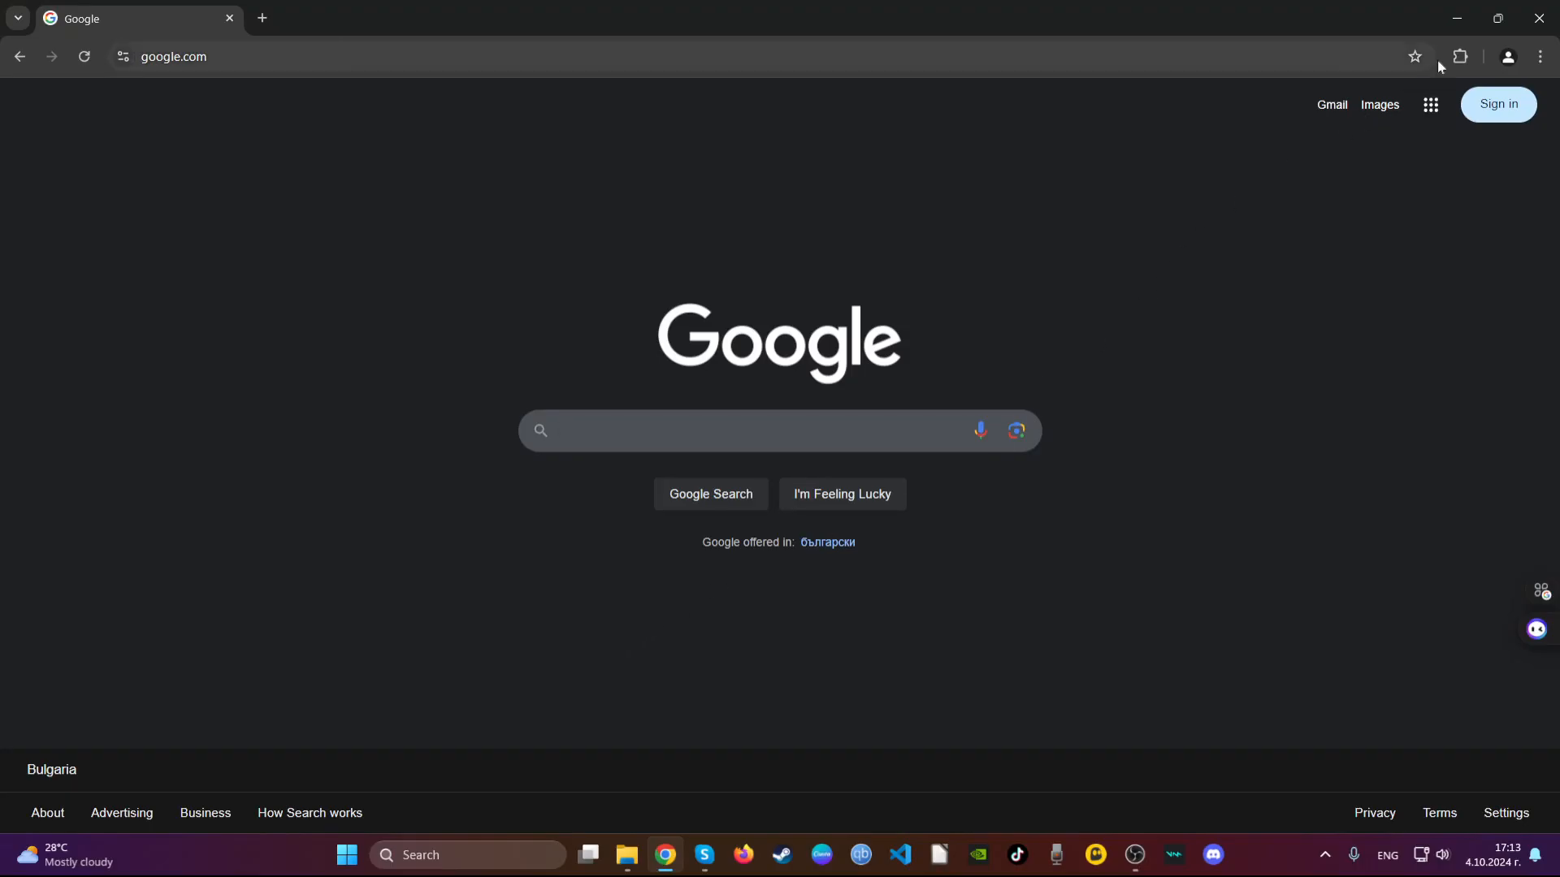
{"action": "left_click", "coordinate": [1460, 55]}
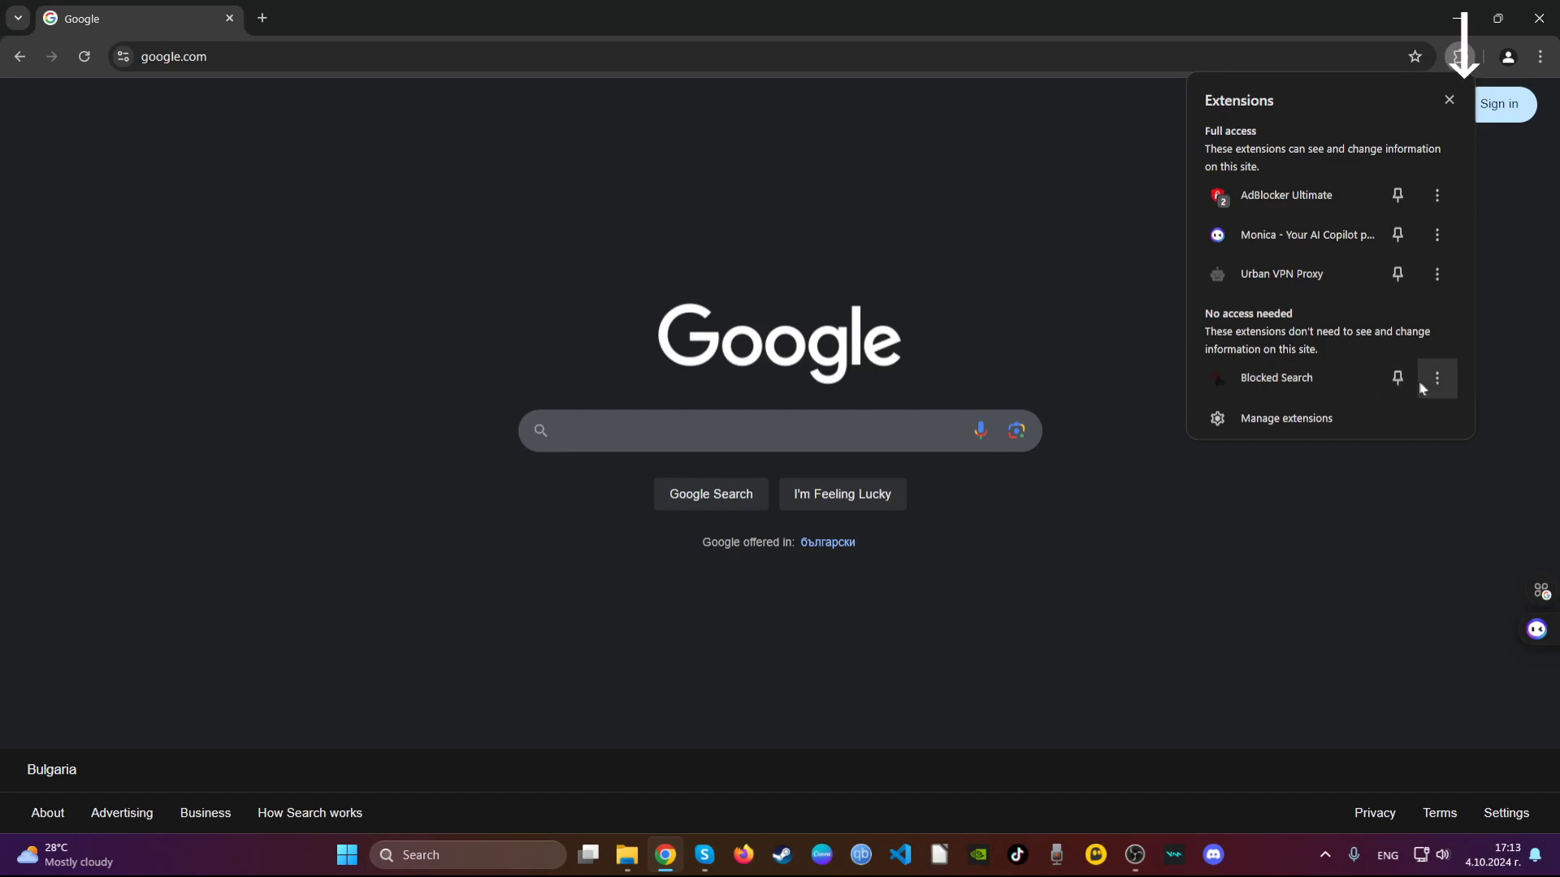
{"action": "left_click", "coordinate": [1436, 377]}
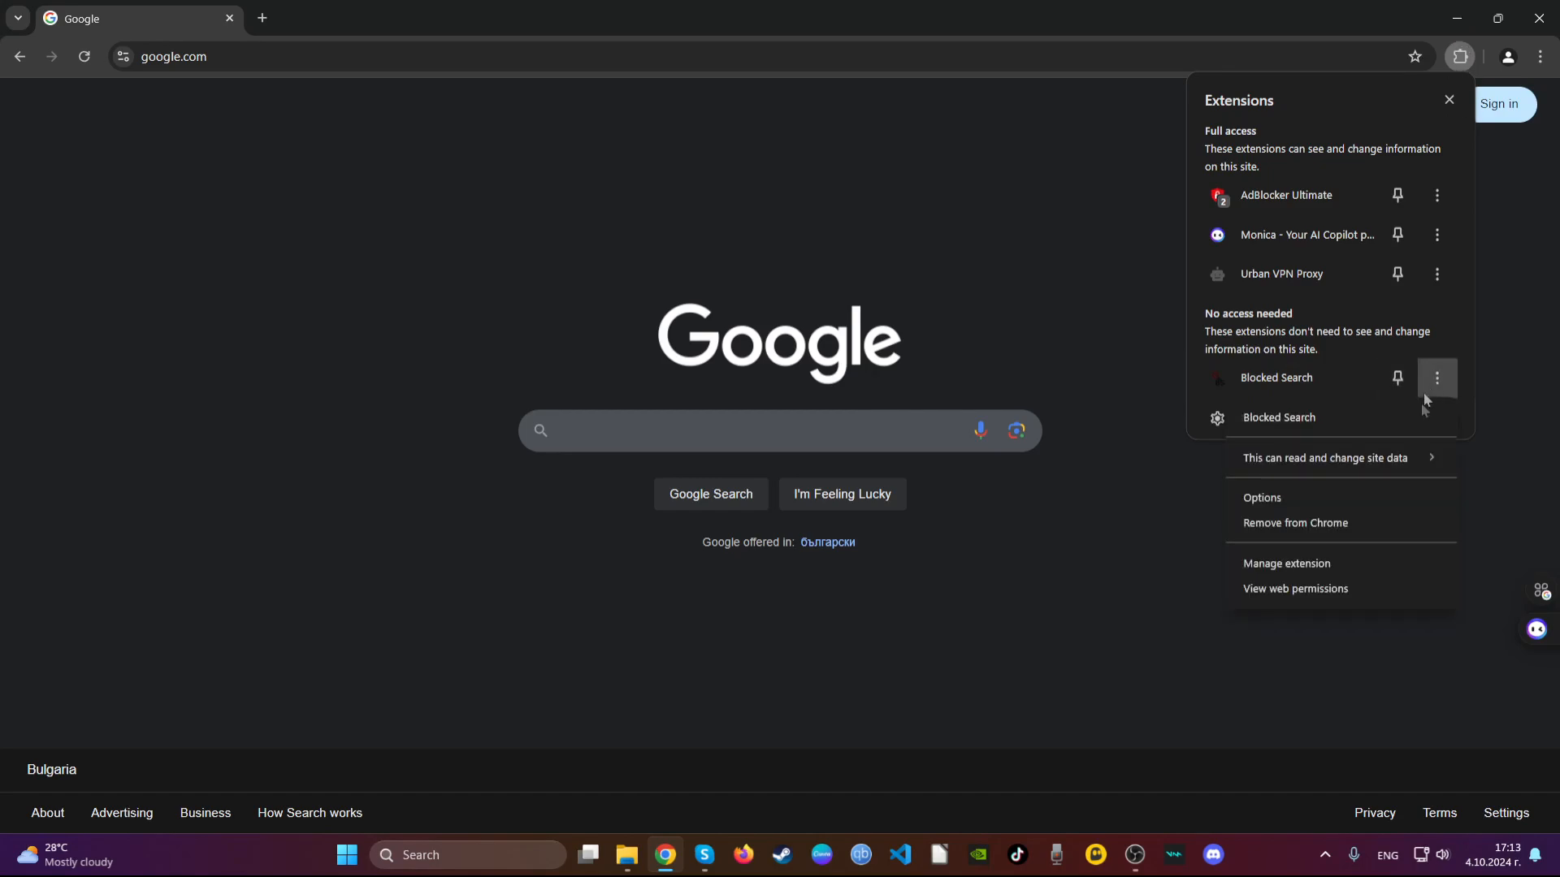
{"action": "left_click", "coordinate": [1295, 523]}
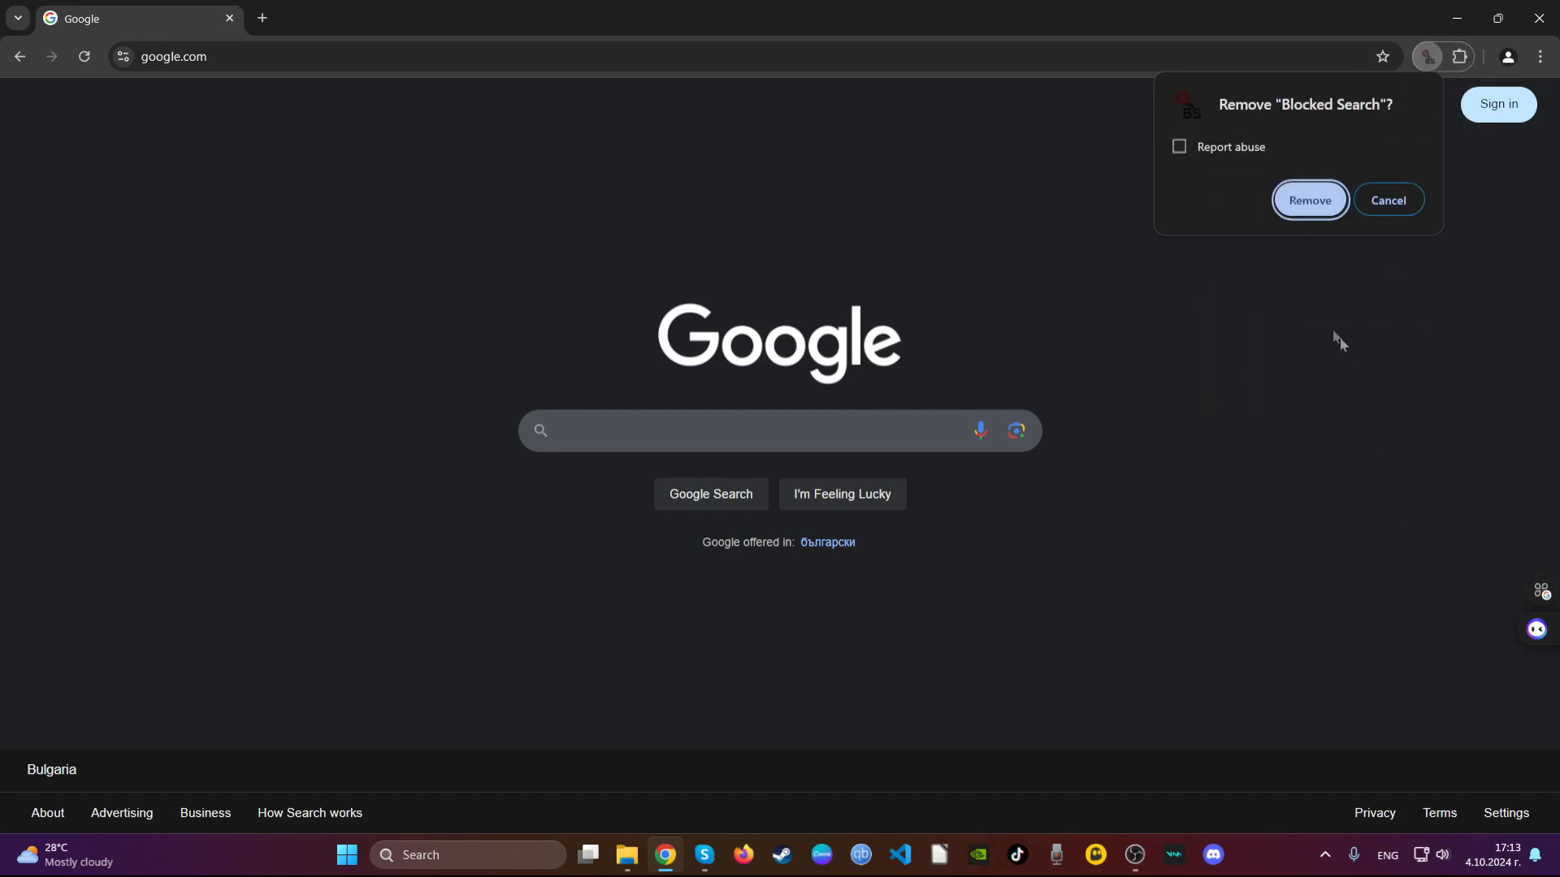
{"action": "left_click", "coordinate": [1309, 200]}
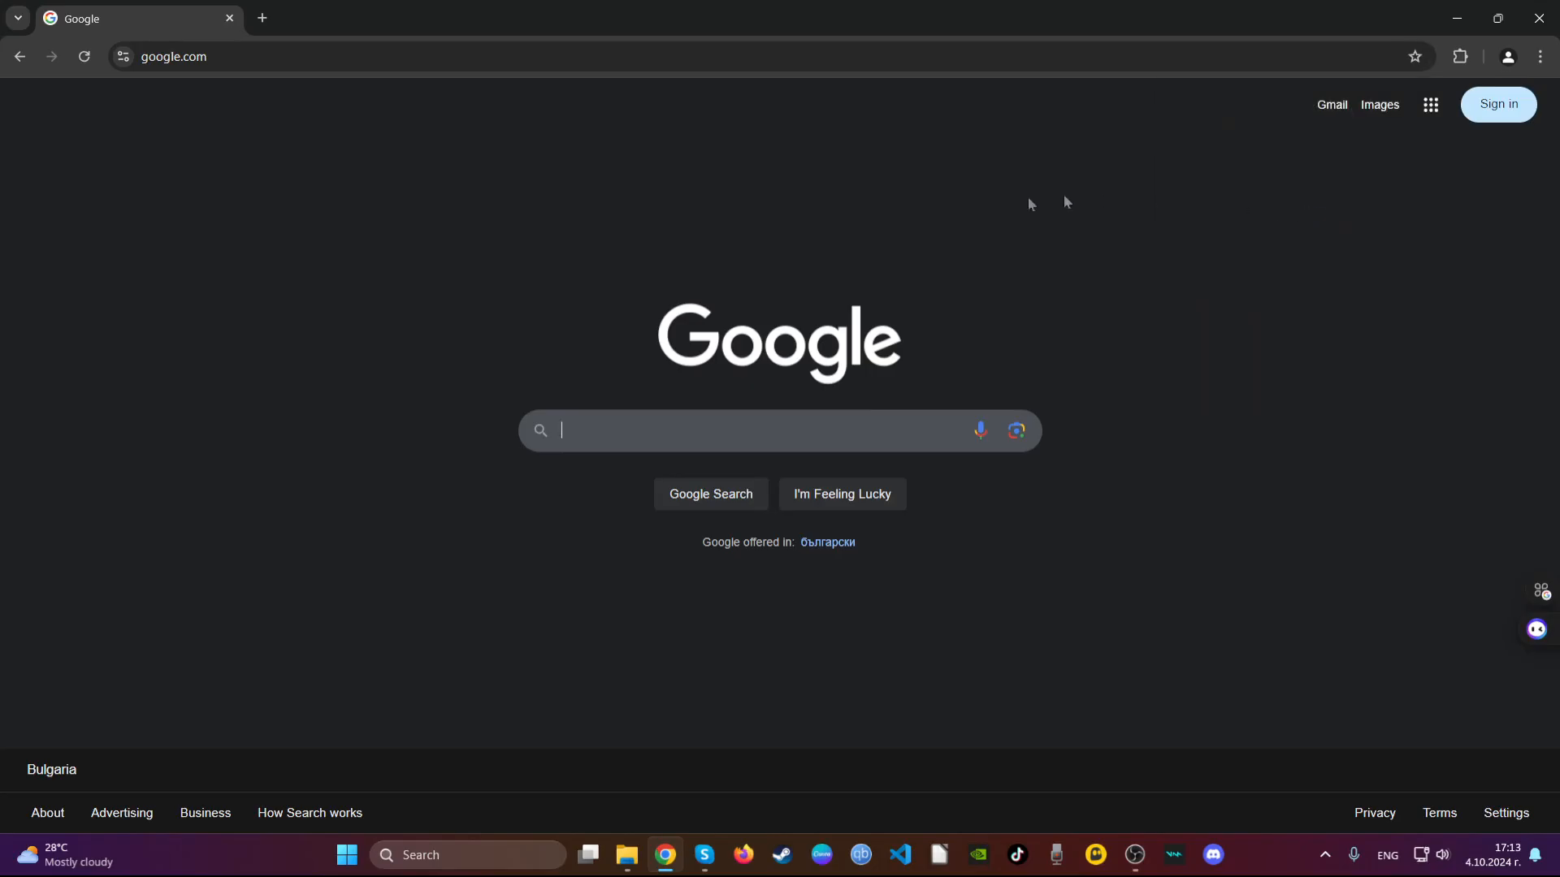
{"action": "left_click", "coordinate": [173, 57]}
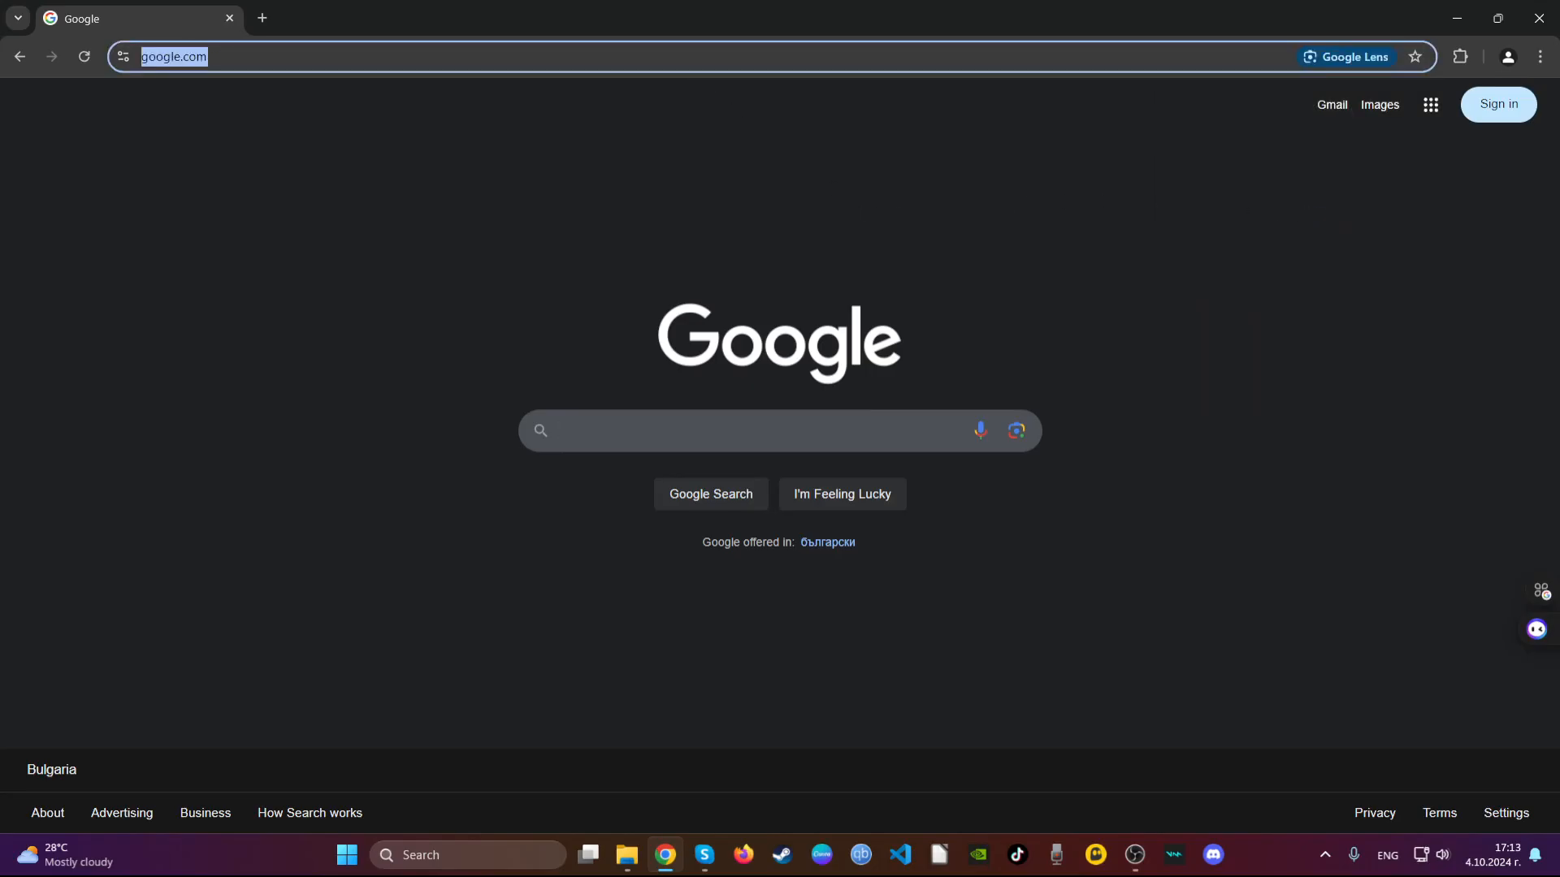
- Delete Chrome's all-time browsing data via chrome://settings/clearBrowserData, keeping passwords
{"action": "type", "text": "cl"}
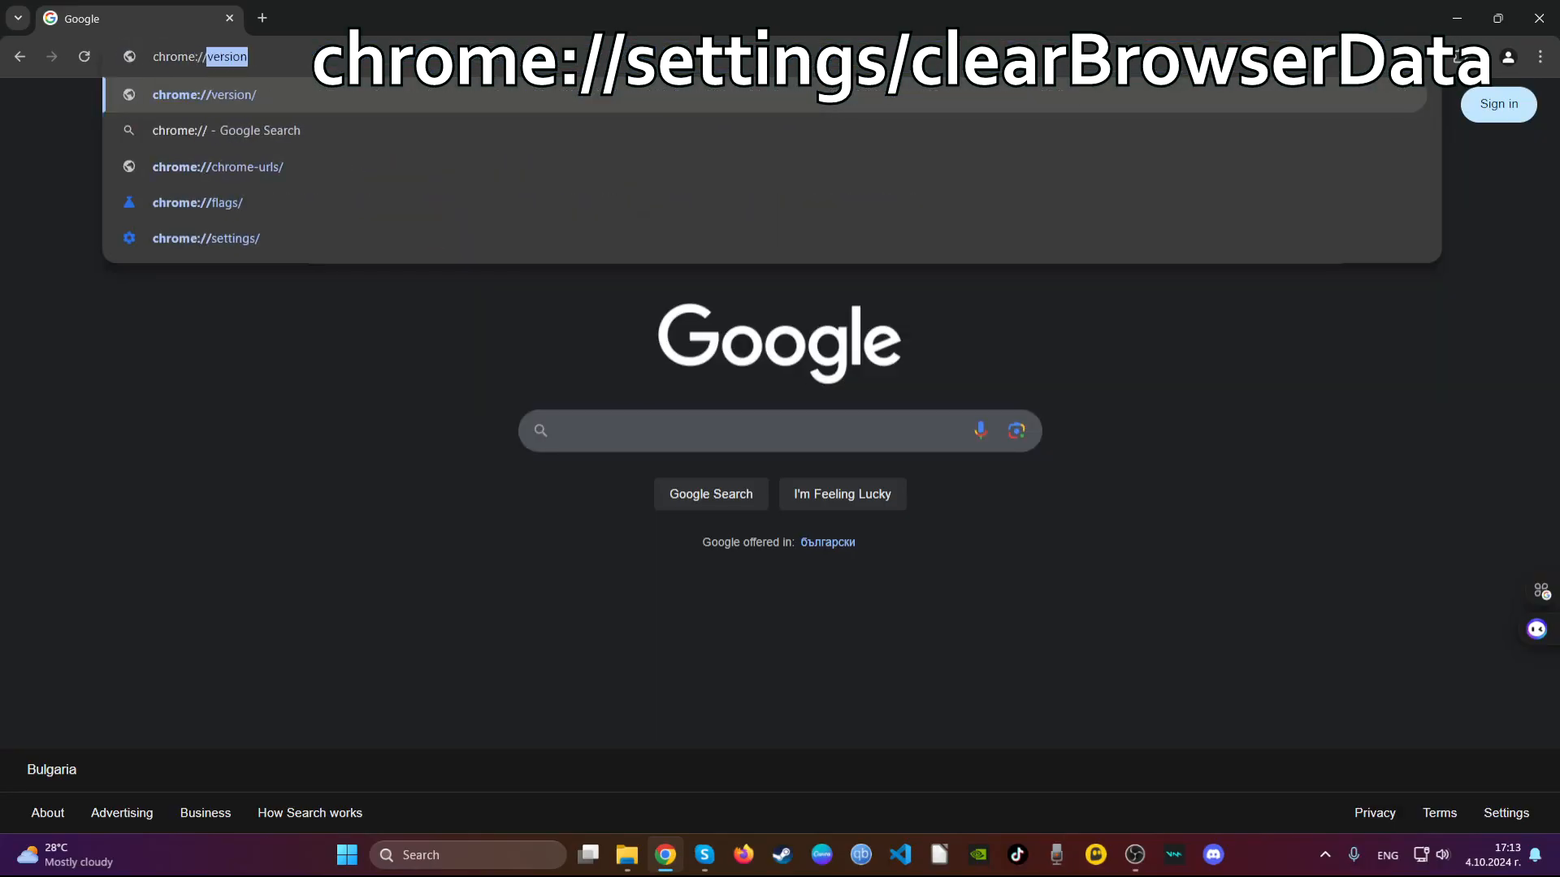
{"action": "type", "text": "chrome://settings/clearBrowserData"}
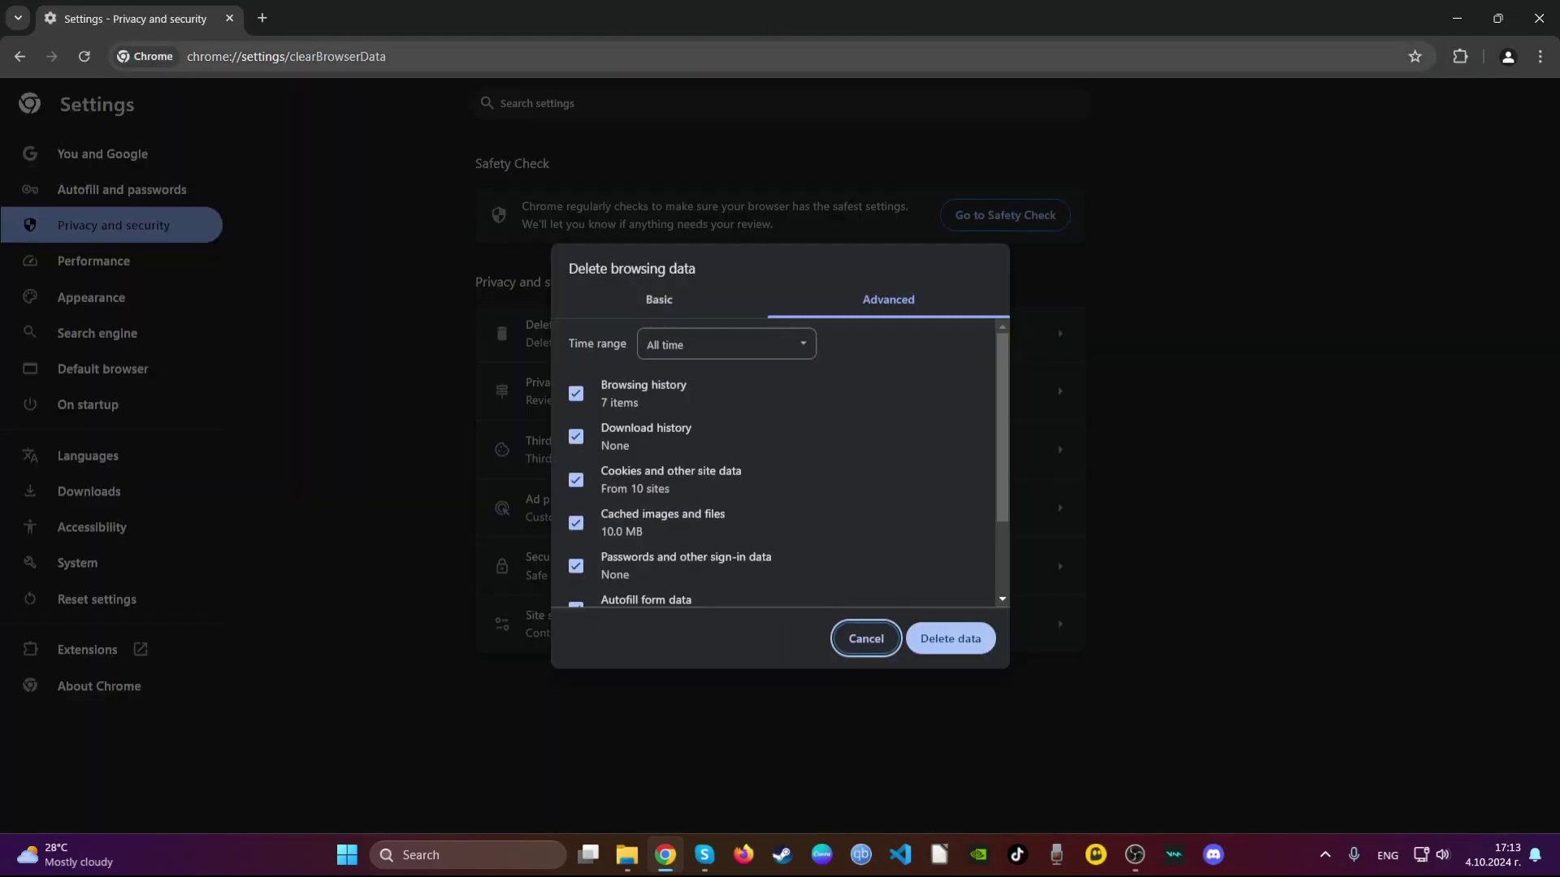
{"action": "mouse_move", "coordinate": [728, 290]}
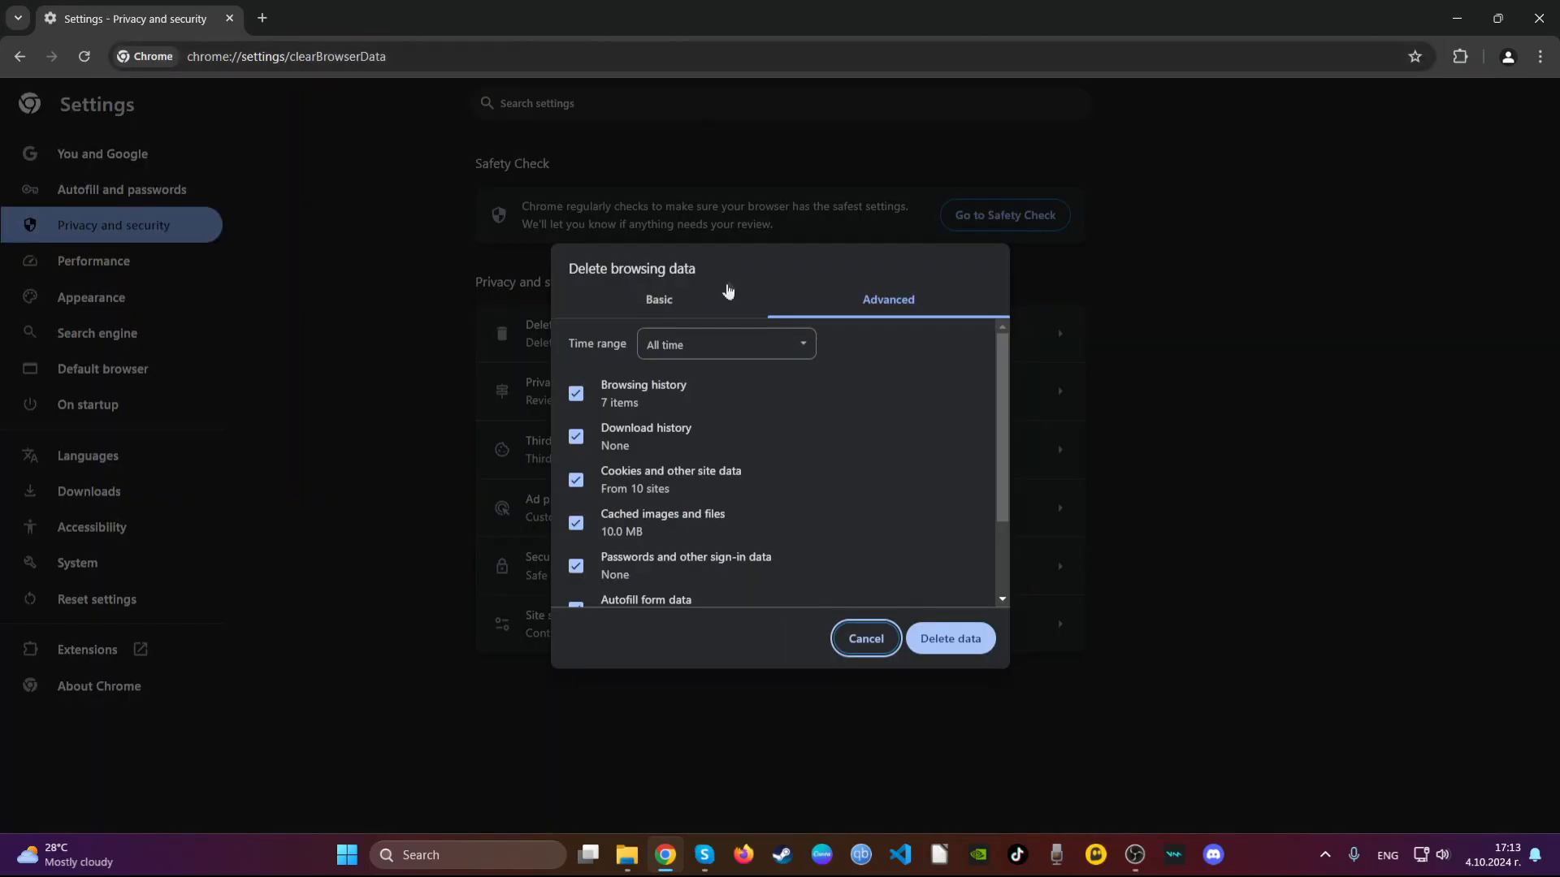
{"action": "mouse_move", "coordinate": [868, 324]}
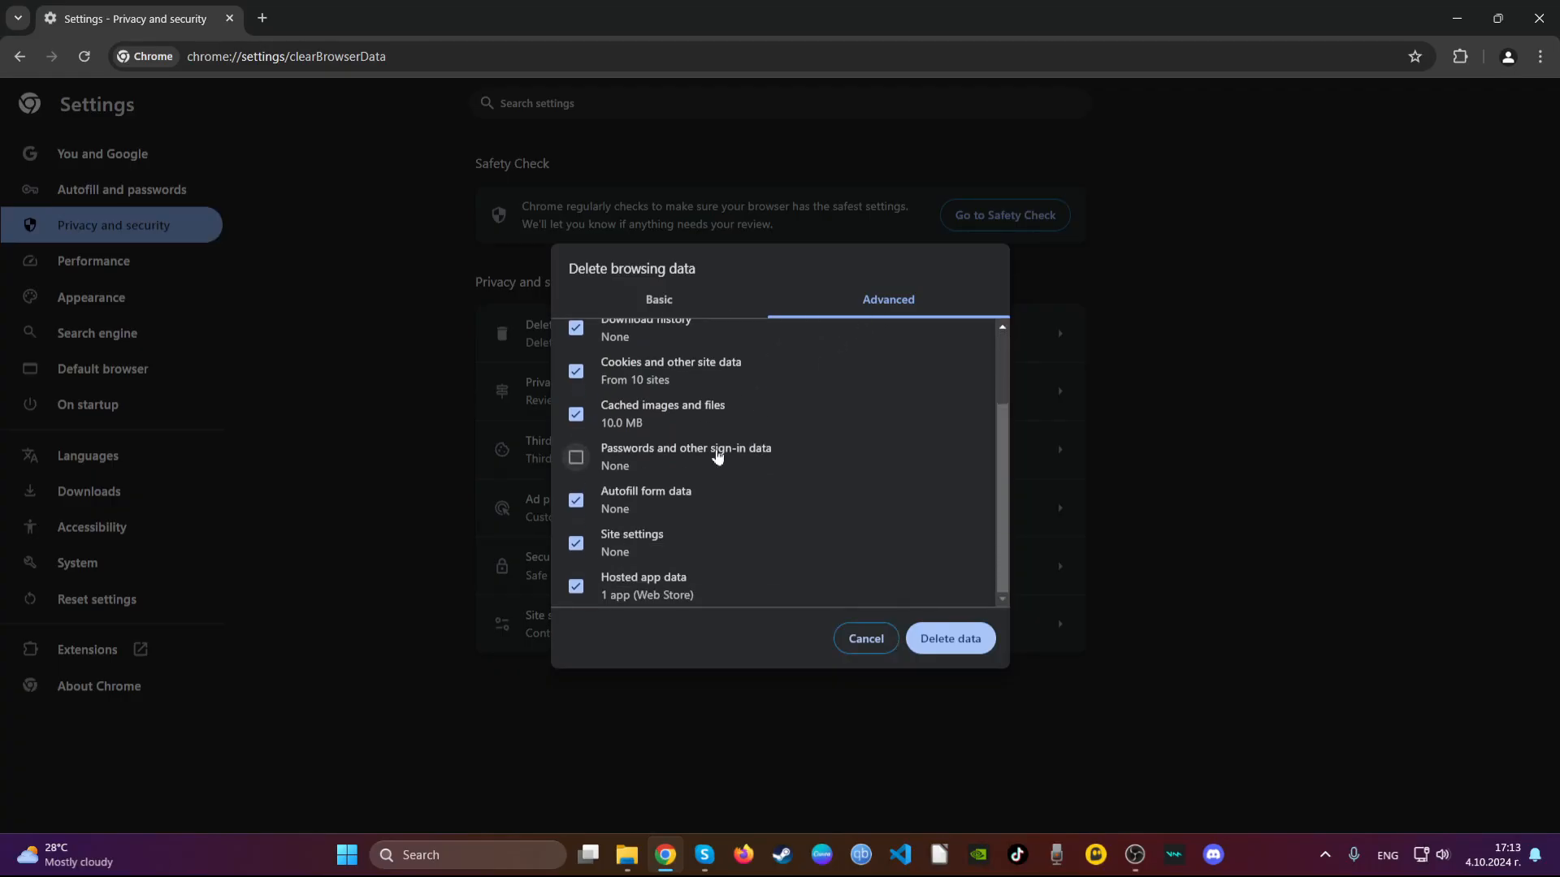
{"action": "left_click", "coordinate": [951, 639]}
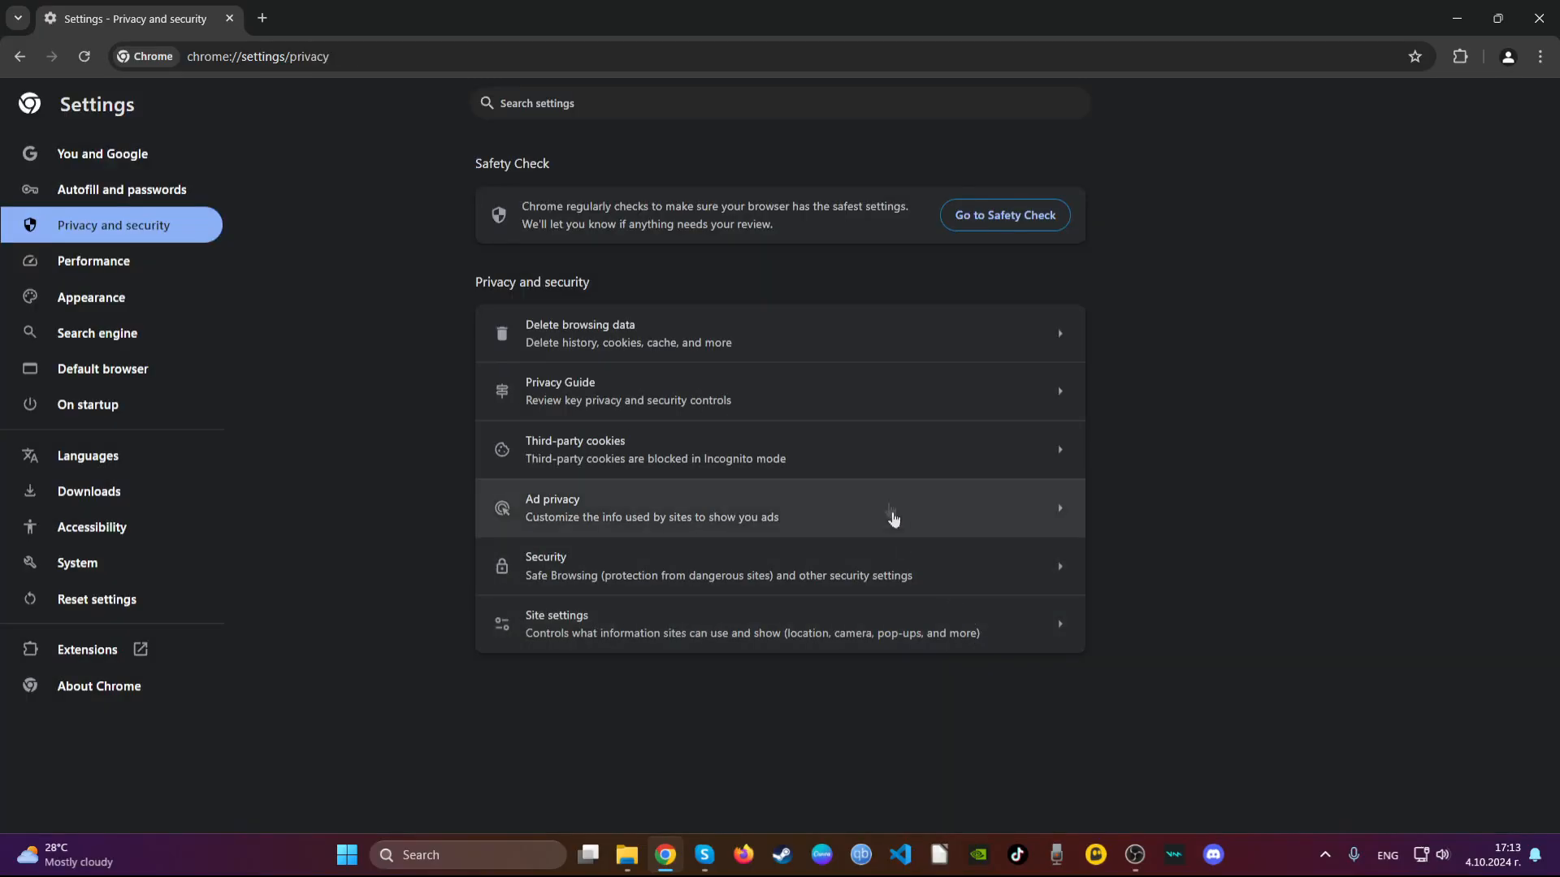
{"action": "mouse_move", "coordinate": [1409, 120]}
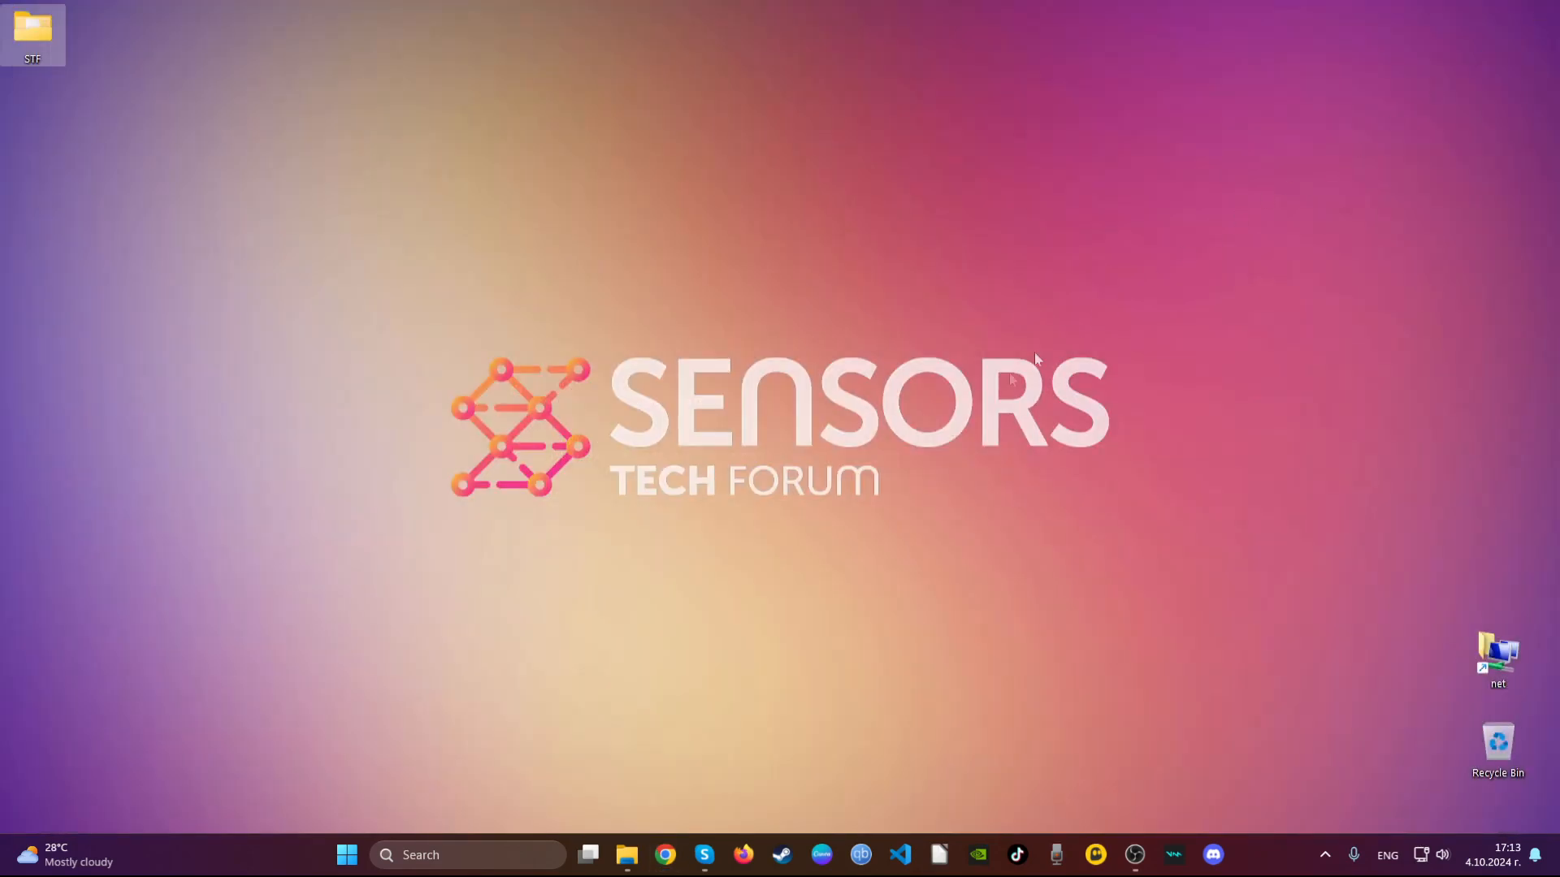
{"action": "mouse_move", "coordinate": [839, 444]}
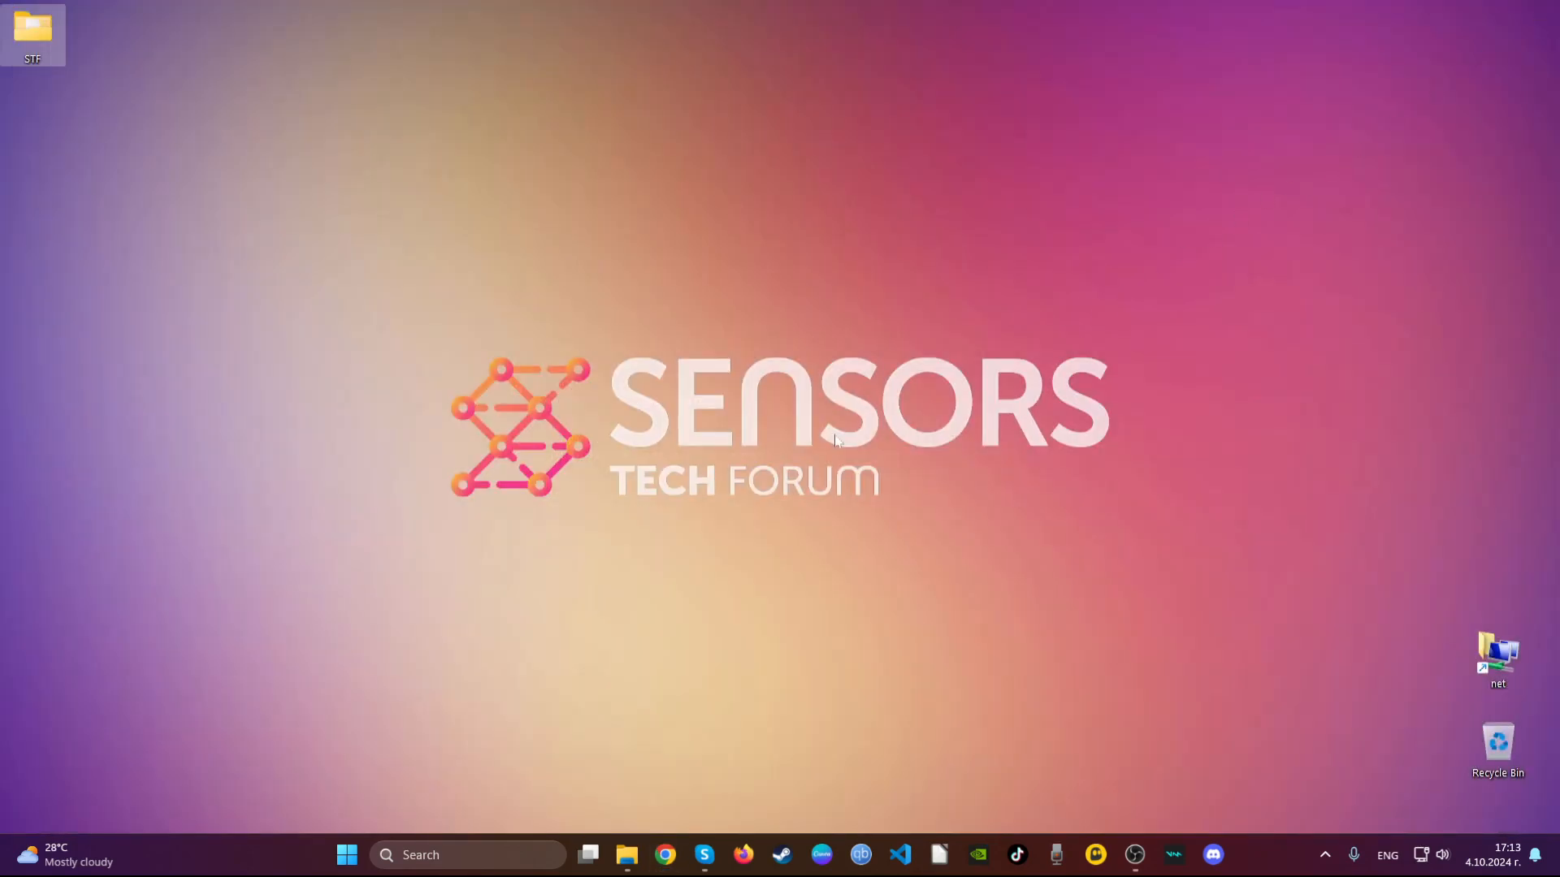
- Launch Mozilla Firefox from the taskbar to its New Tab page
{"action": "left_click", "coordinate": [744, 855]}
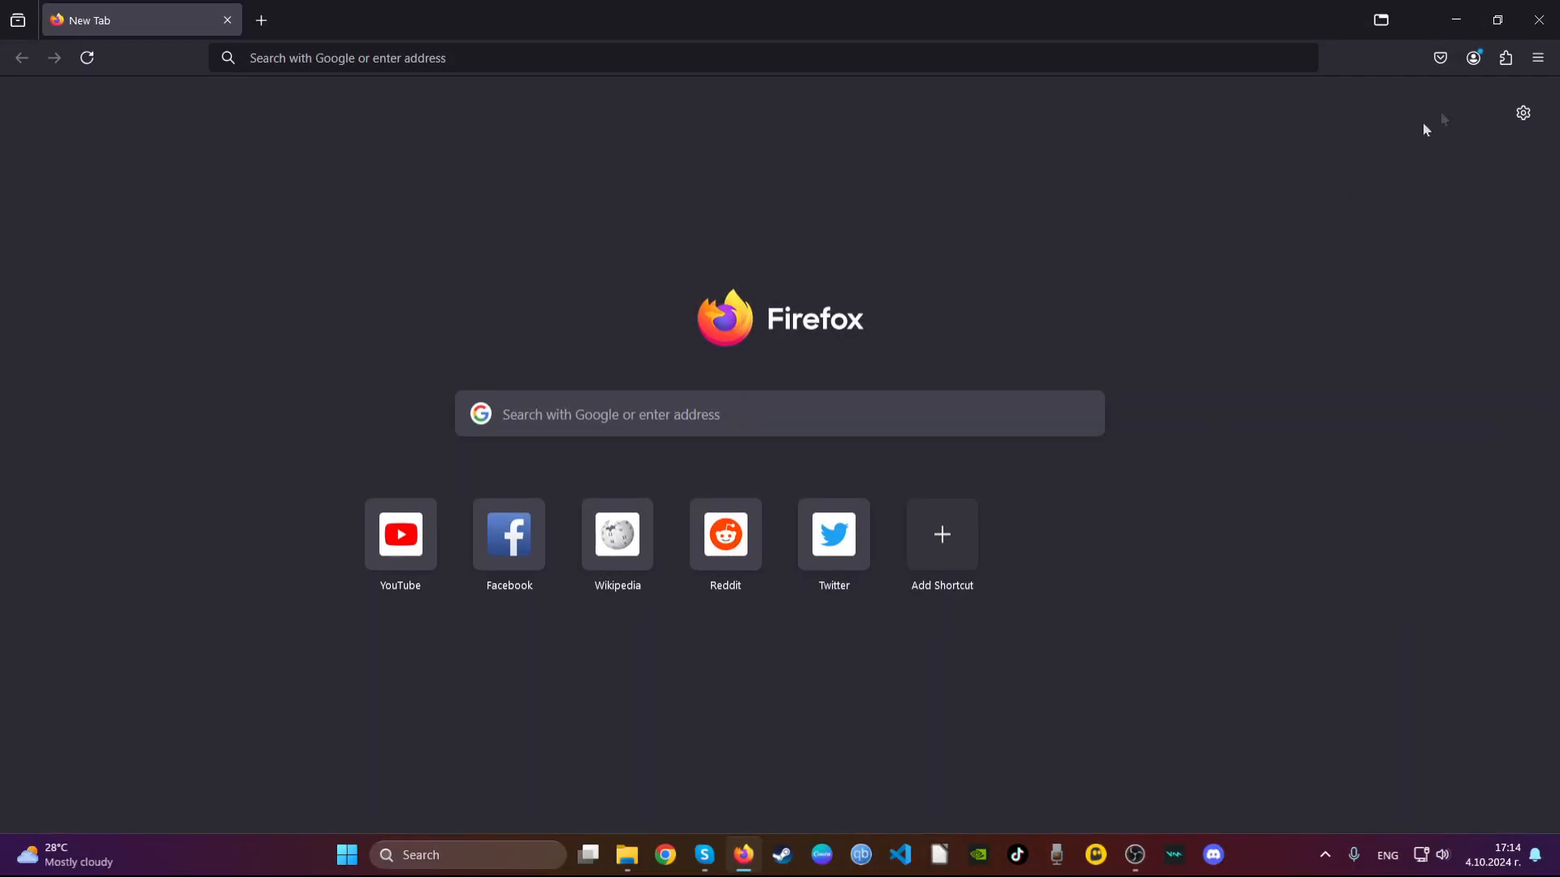
- Remove the Safeplex Search extension from Firefox and confirm its removal
{"action": "left_click", "coordinate": [1504, 57]}
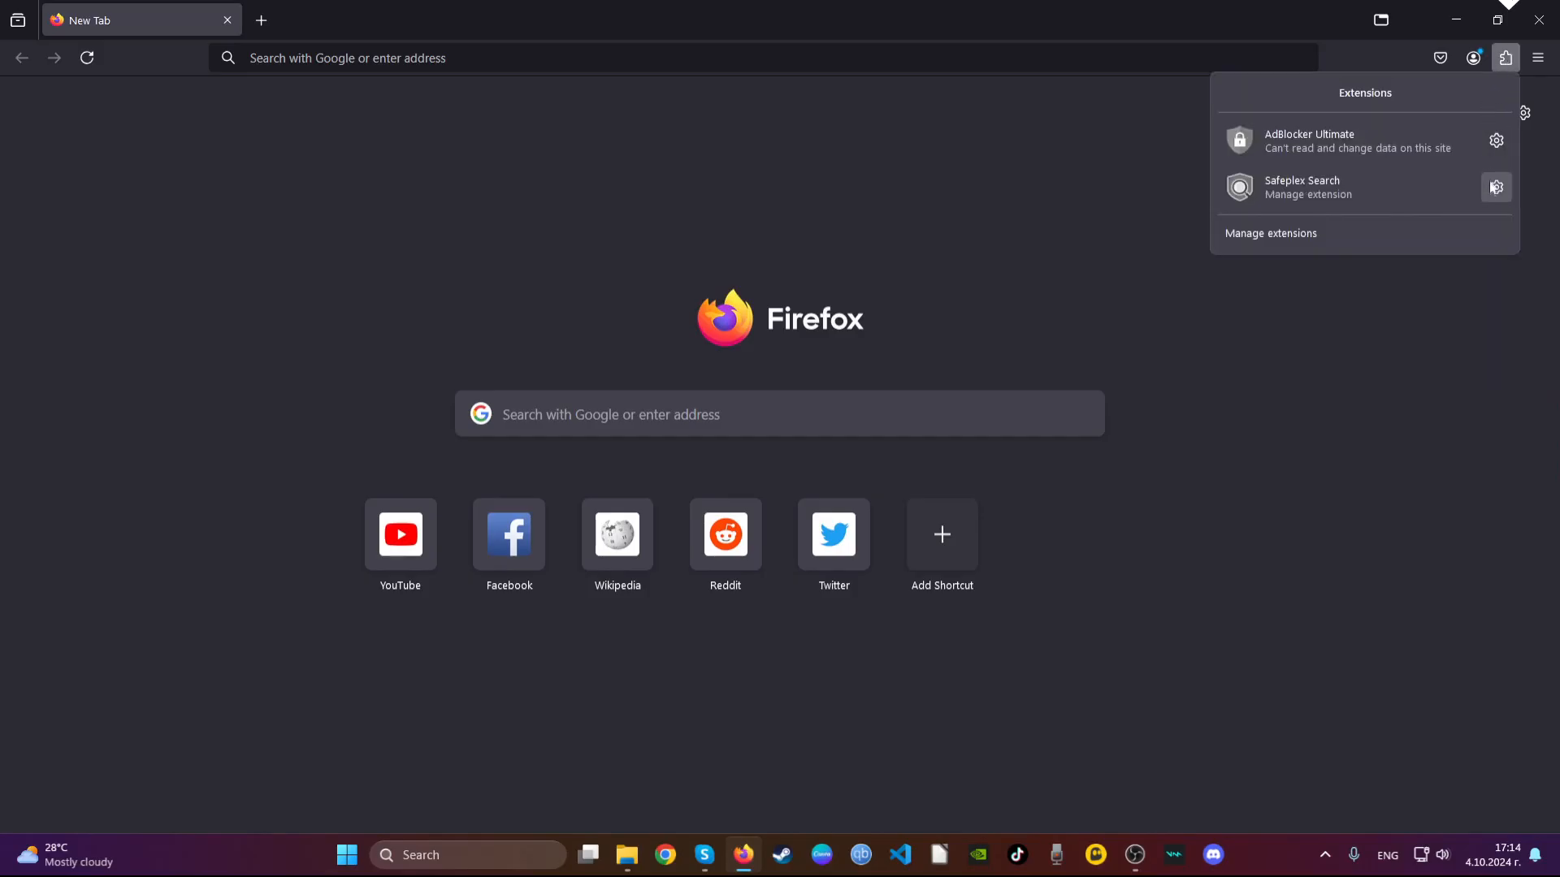
{"action": "left_click", "coordinate": [1495, 187]}
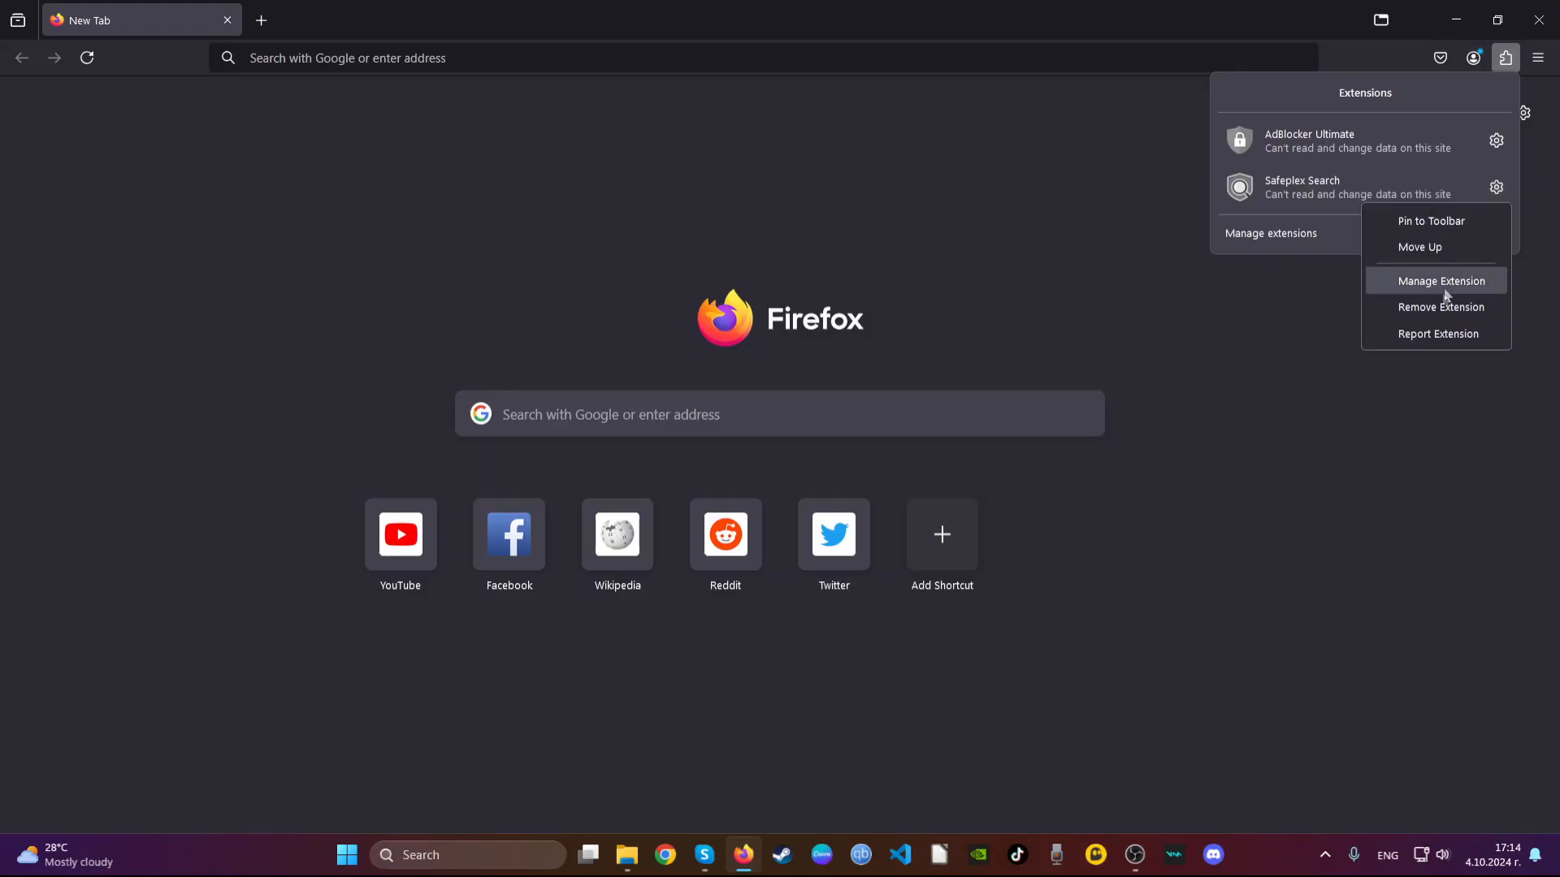
{"action": "left_click", "coordinate": [1439, 307]}
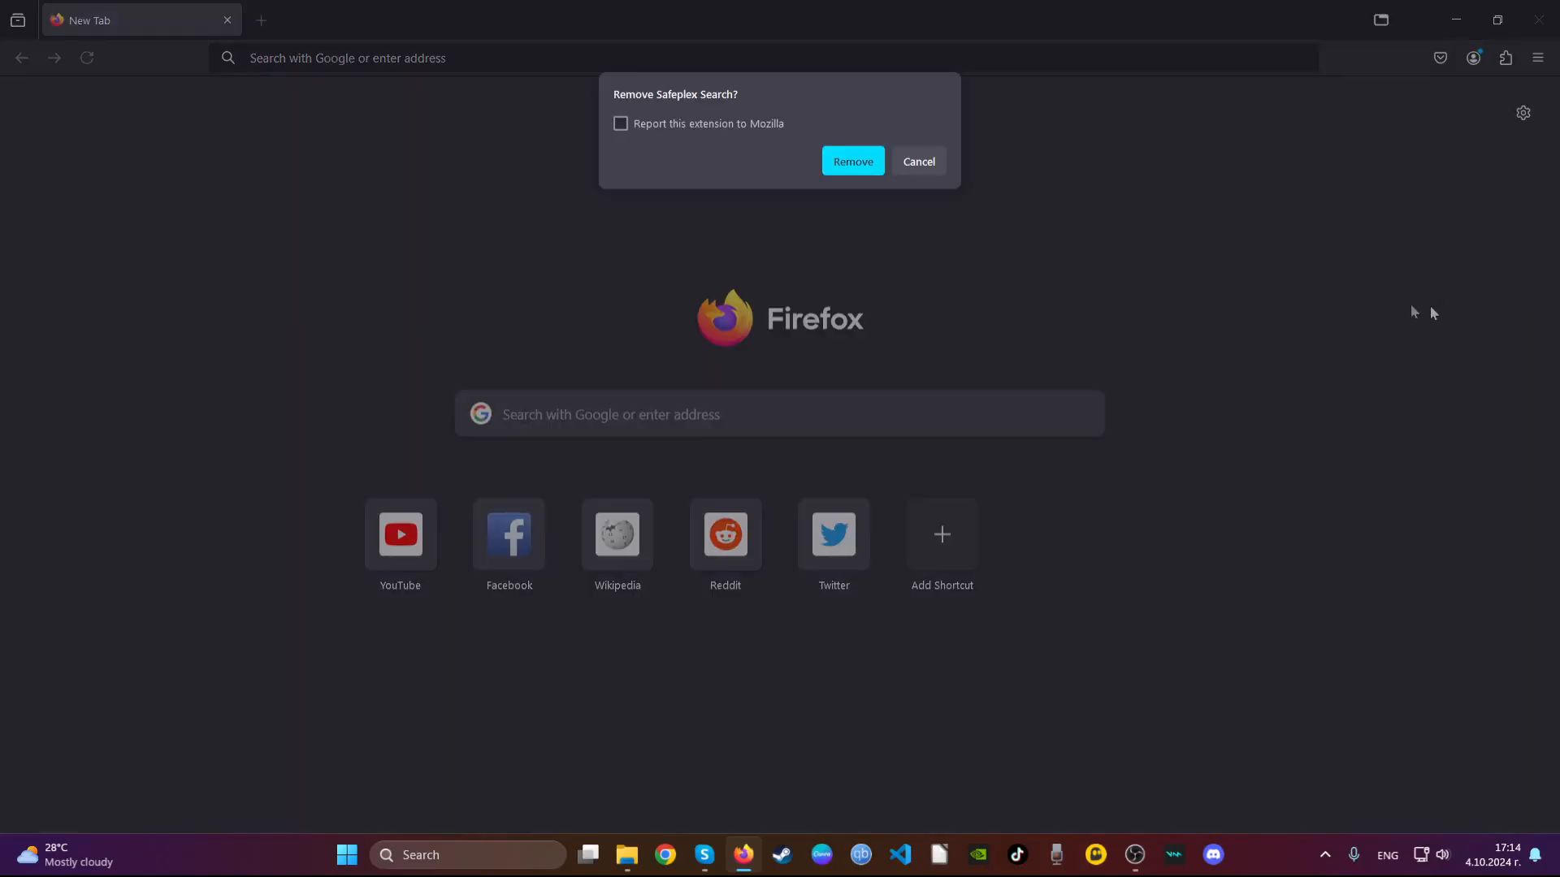
{"action": "left_click", "coordinate": [853, 161]}
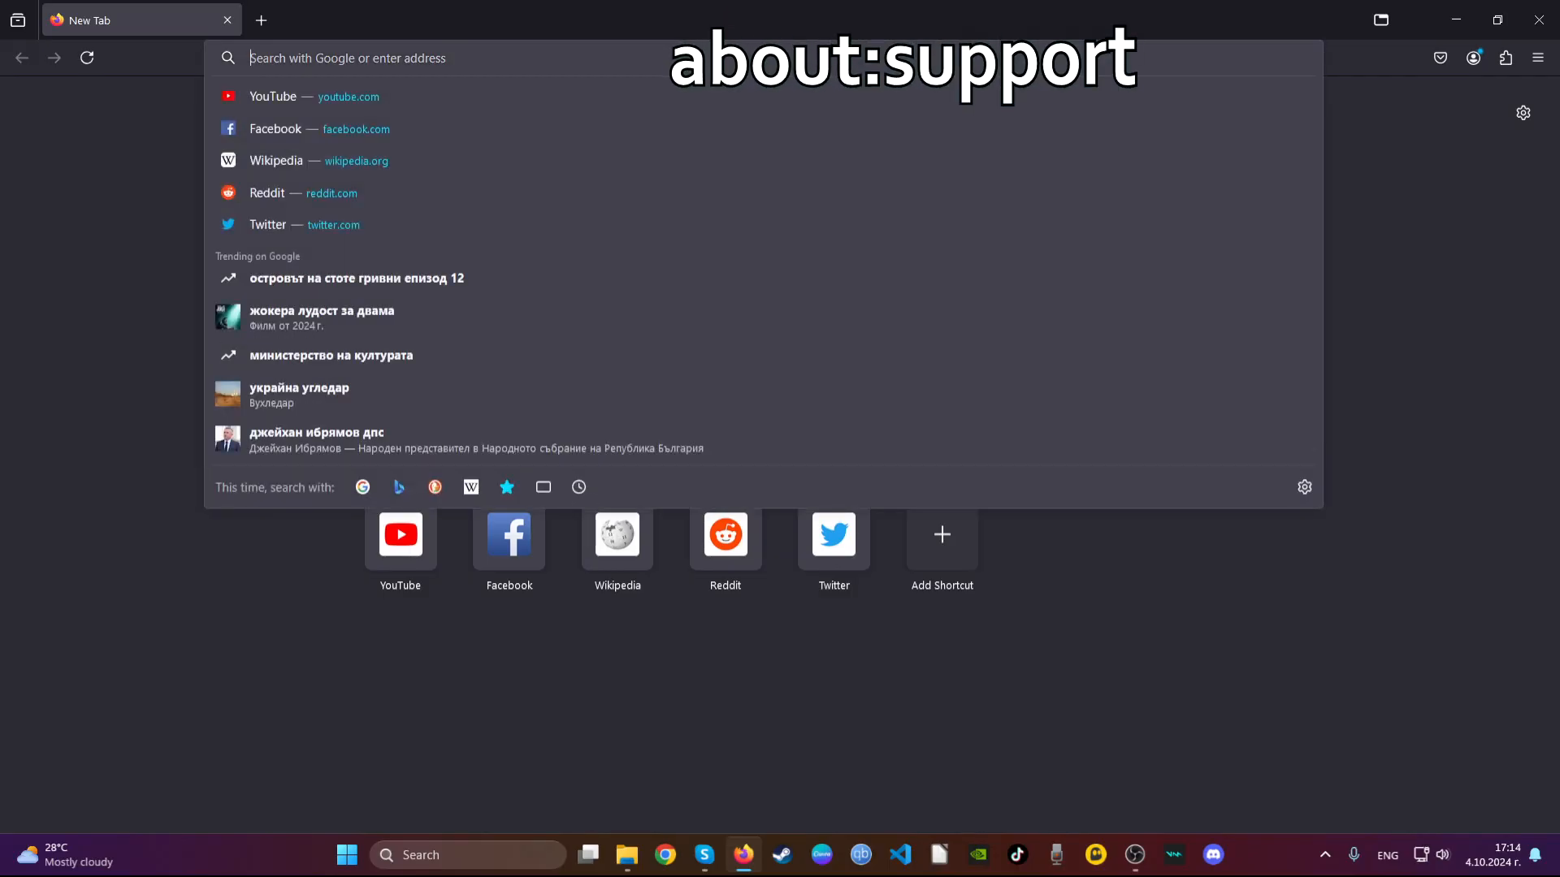
- Refresh Firefox to its default settings from the about:support troubleshooting page
{"action": "type", "text": "about:support"}
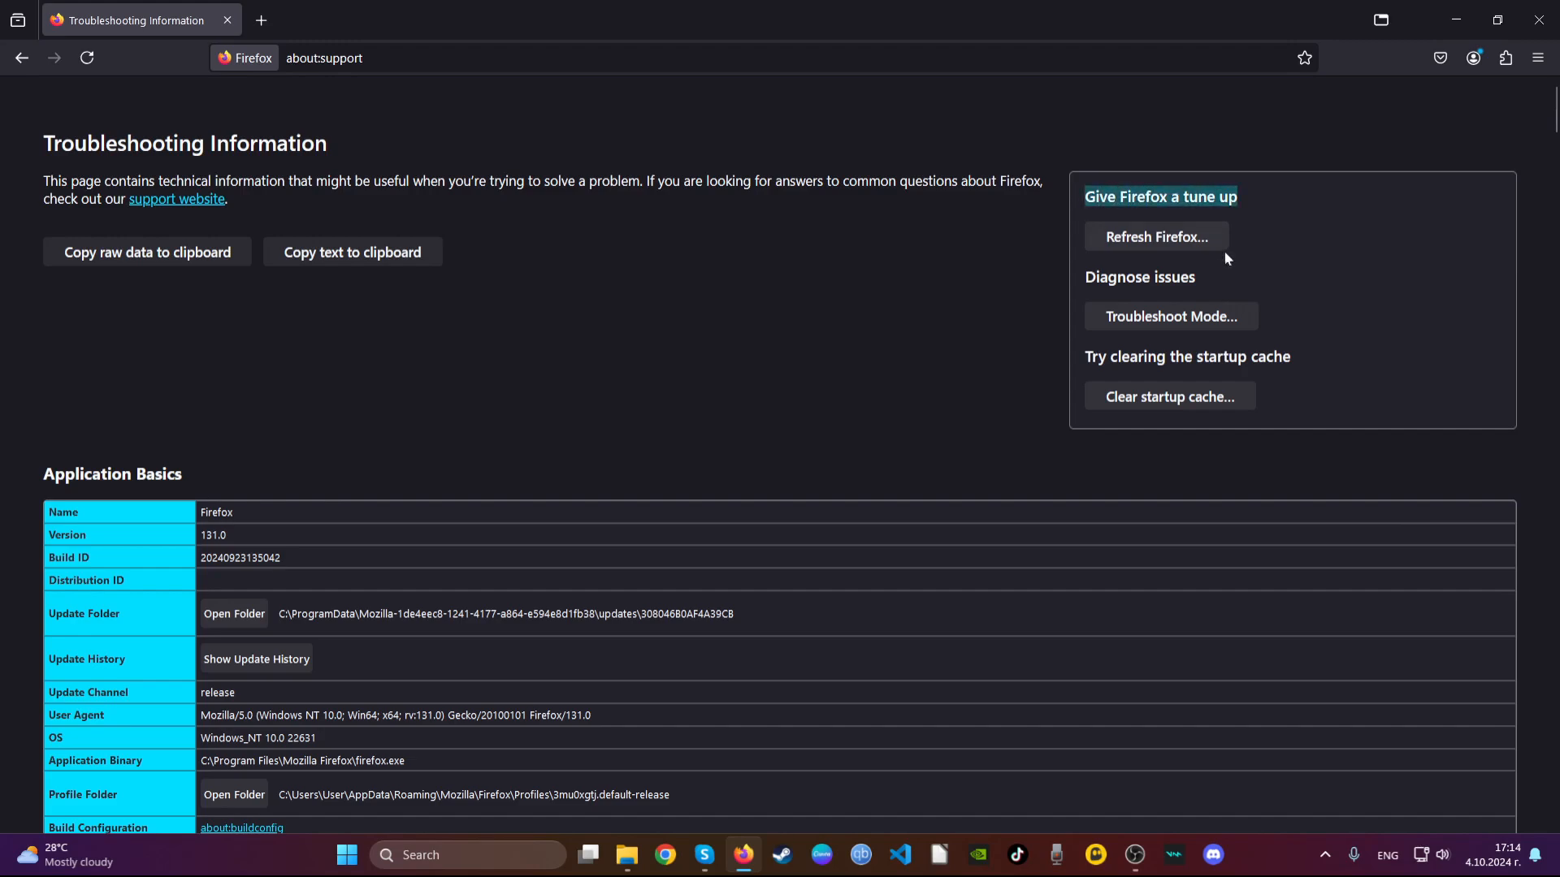
{"action": "left_click", "coordinate": [1157, 237]}
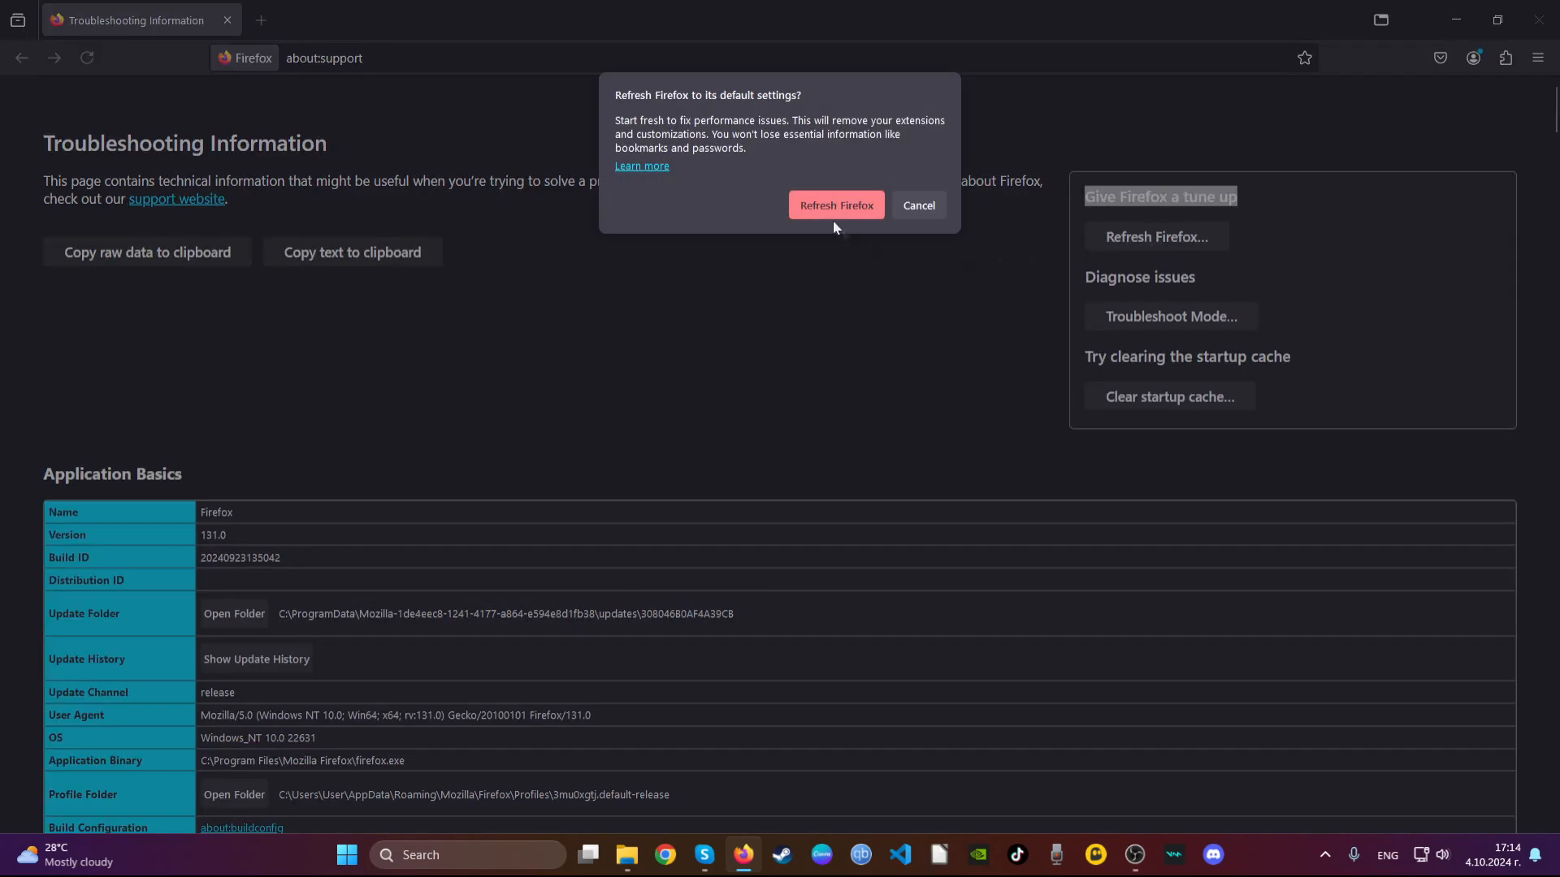
{"action": "left_click", "coordinate": [837, 204]}
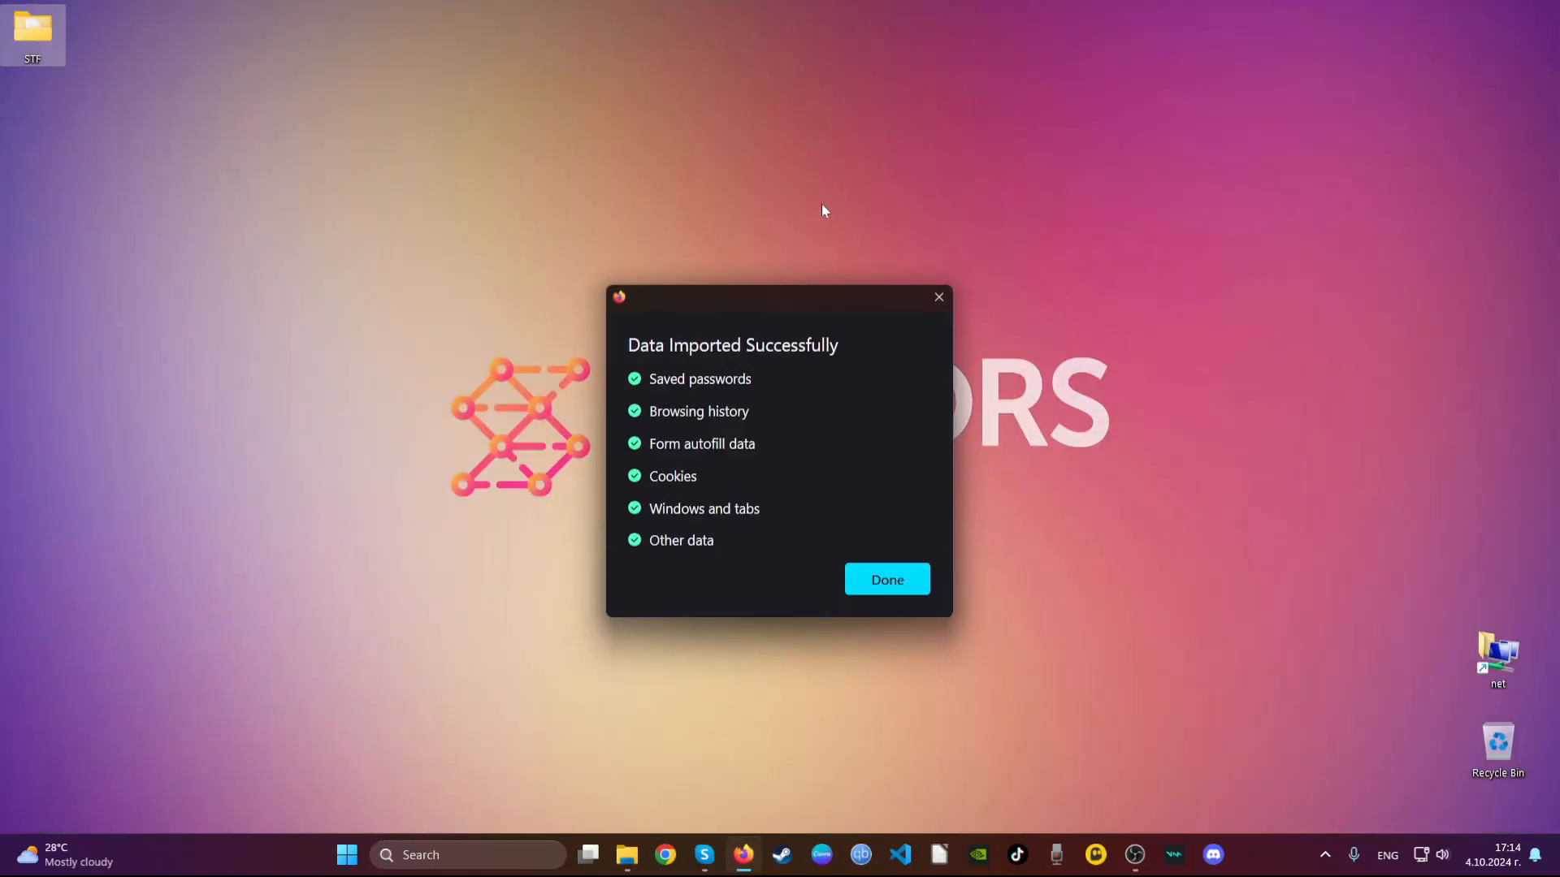
{"action": "mouse_move", "coordinate": [887, 575]}
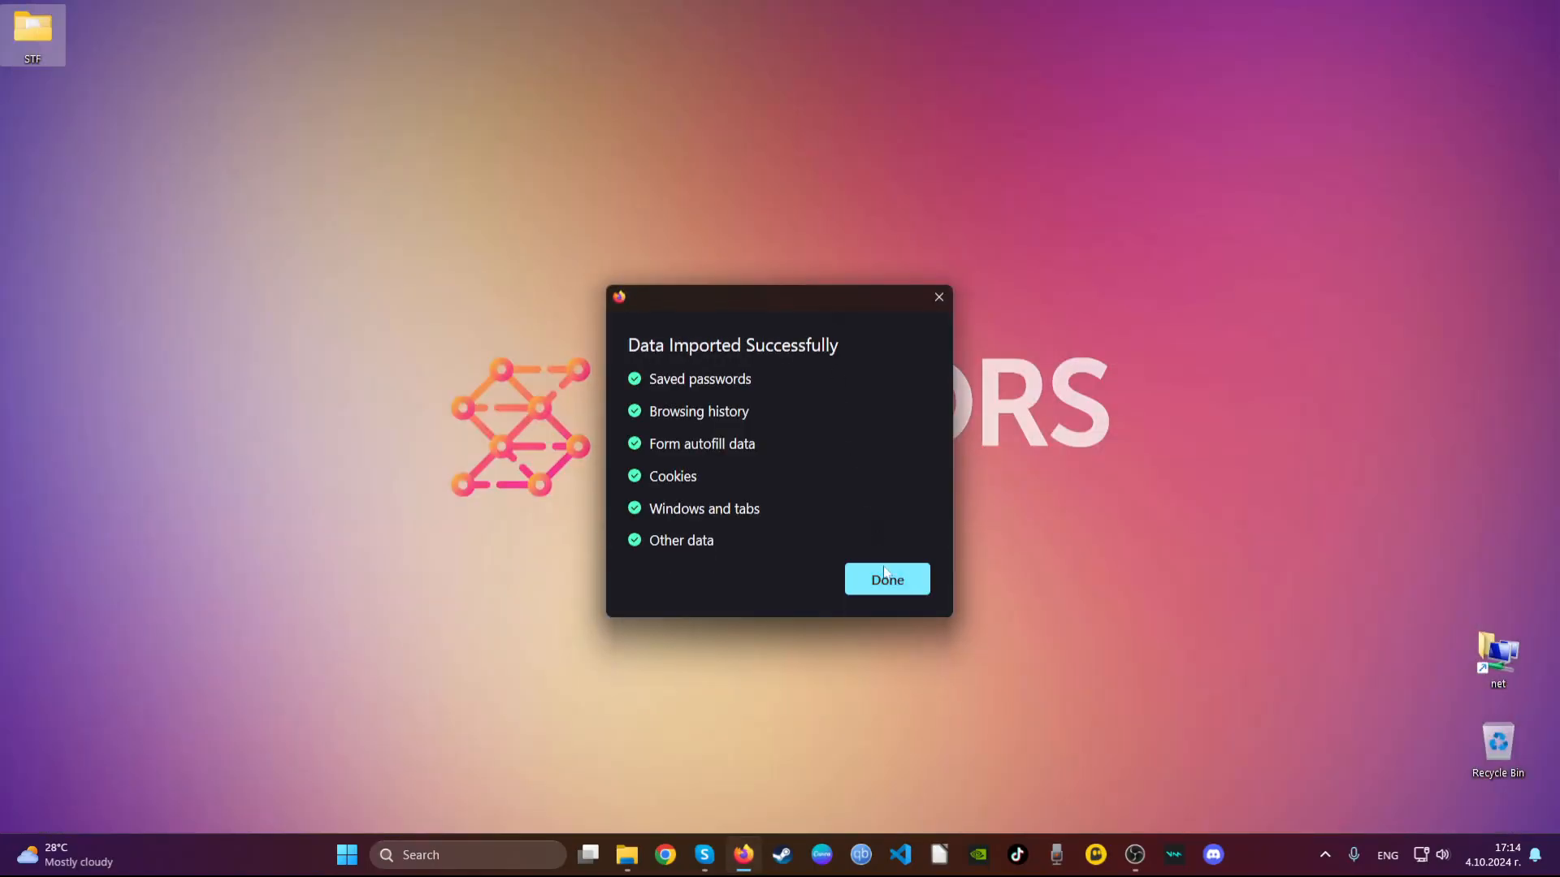
- Dismiss the Data Imported Successfully summary and close Firefox's Success page
{"action": "left_click", "coordinate": [887, 578]}
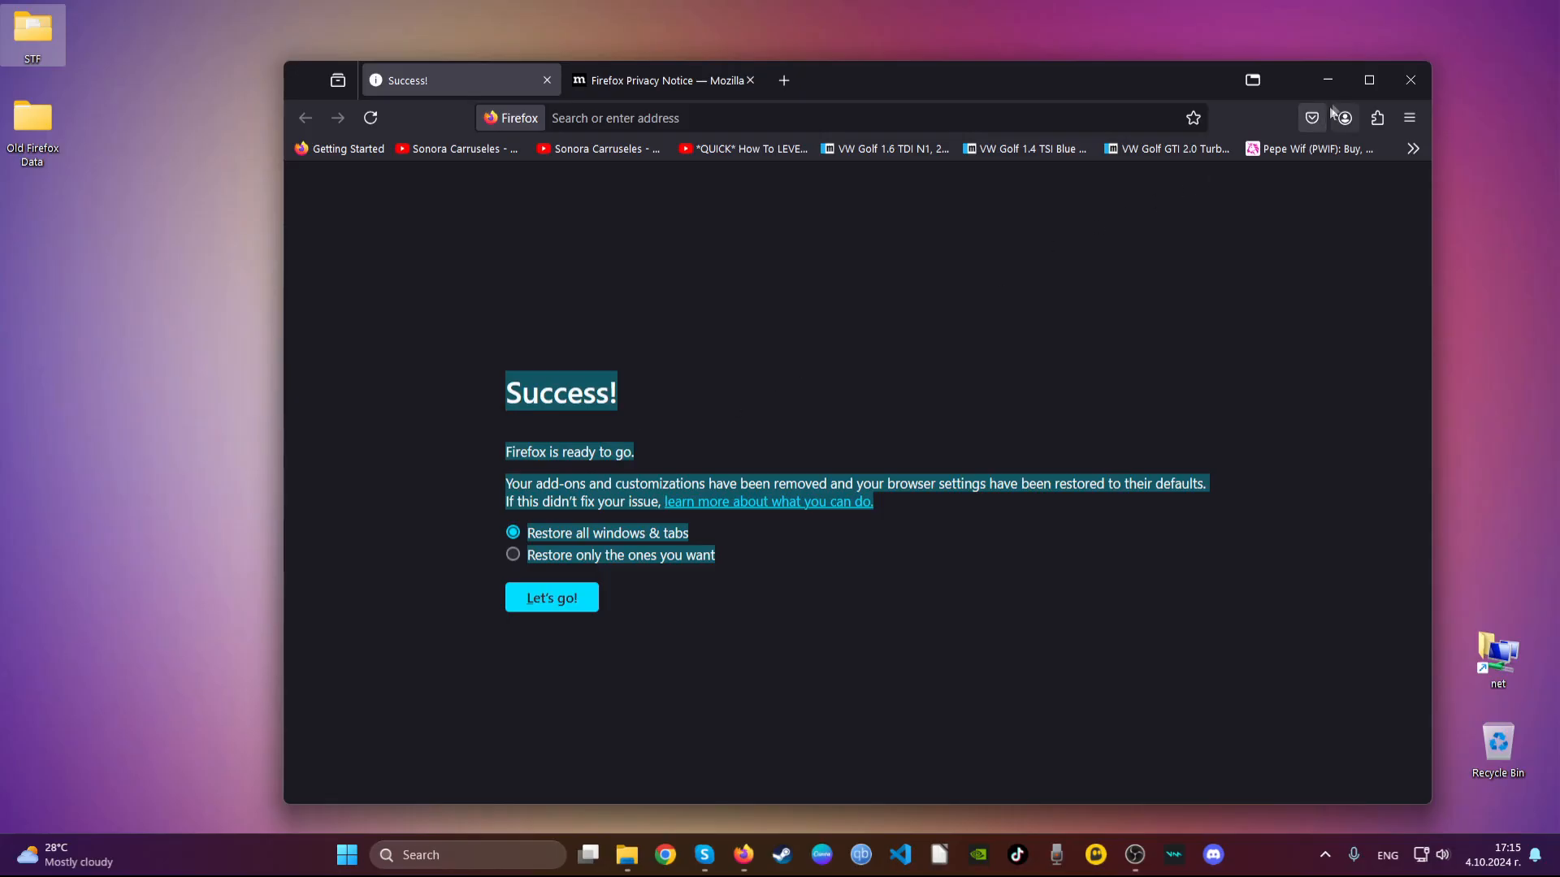
{"action": "left_click", "coordinate": [1410, 80]}
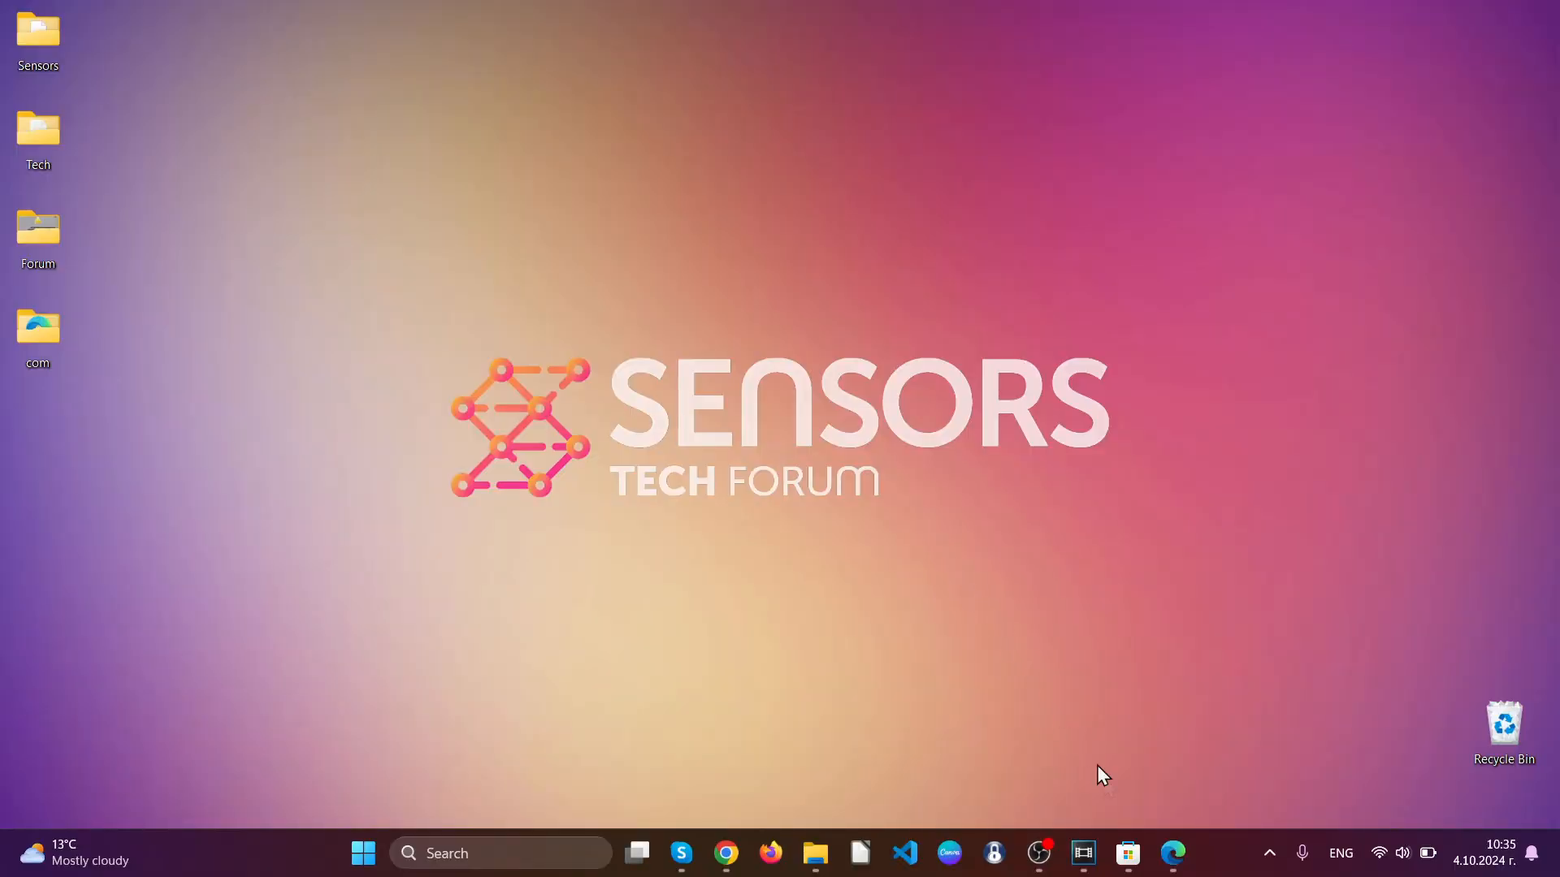
- Launch Edge and remove the 'Search from Popup or ContextMenu' extension
{"action": "left_click", "coordinate": [1173, 853]}
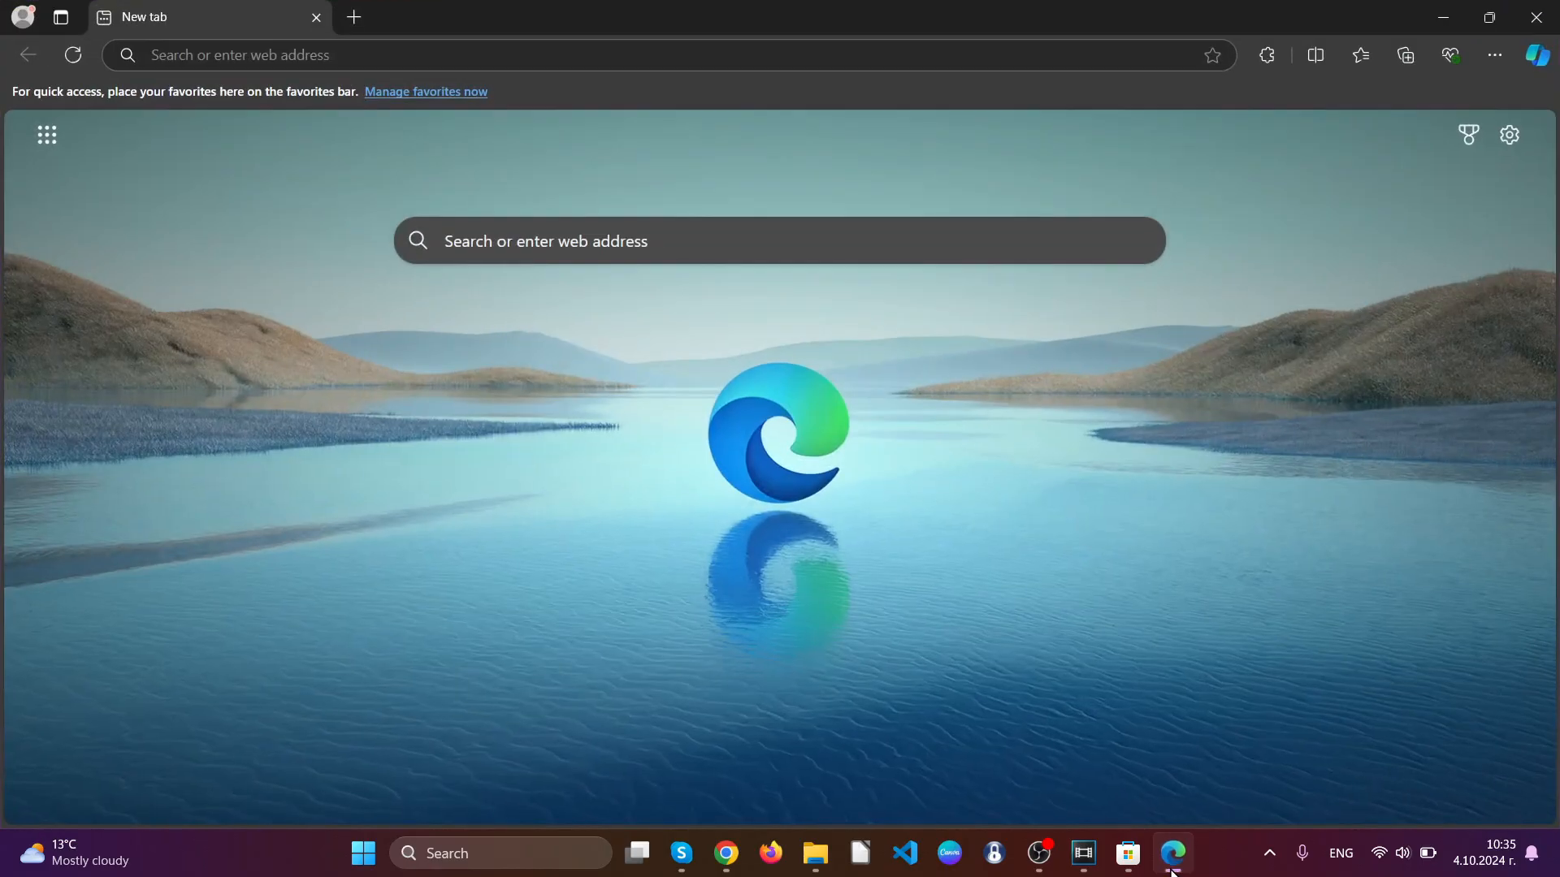
{"action": "mouse_move", "coordinate": [1254, 166]}
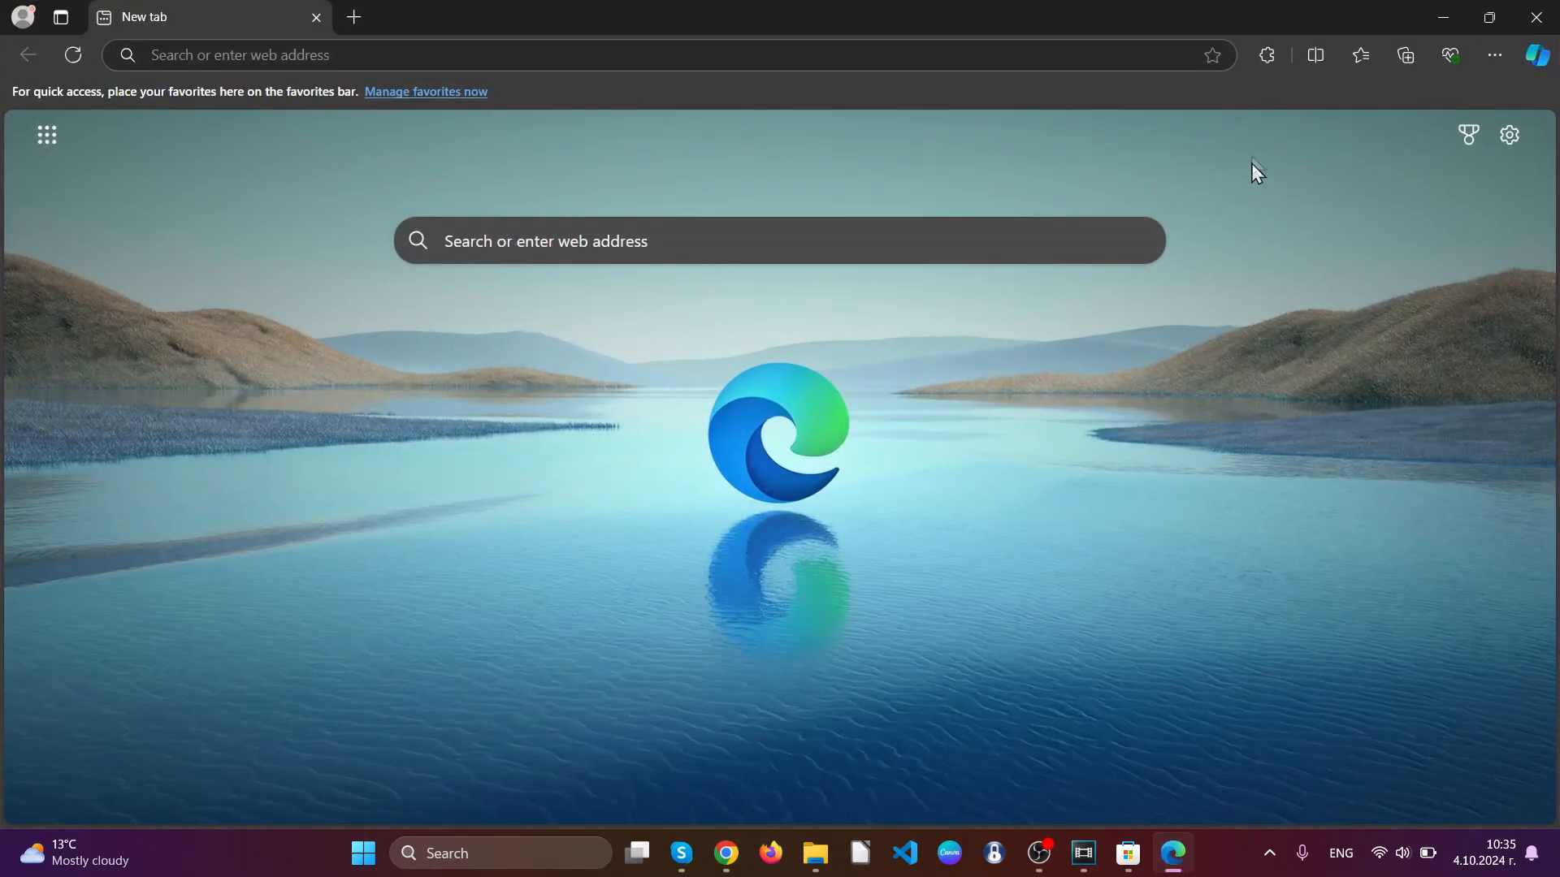
{"action": "mouse_move", "coordinate": [1268, 55]}
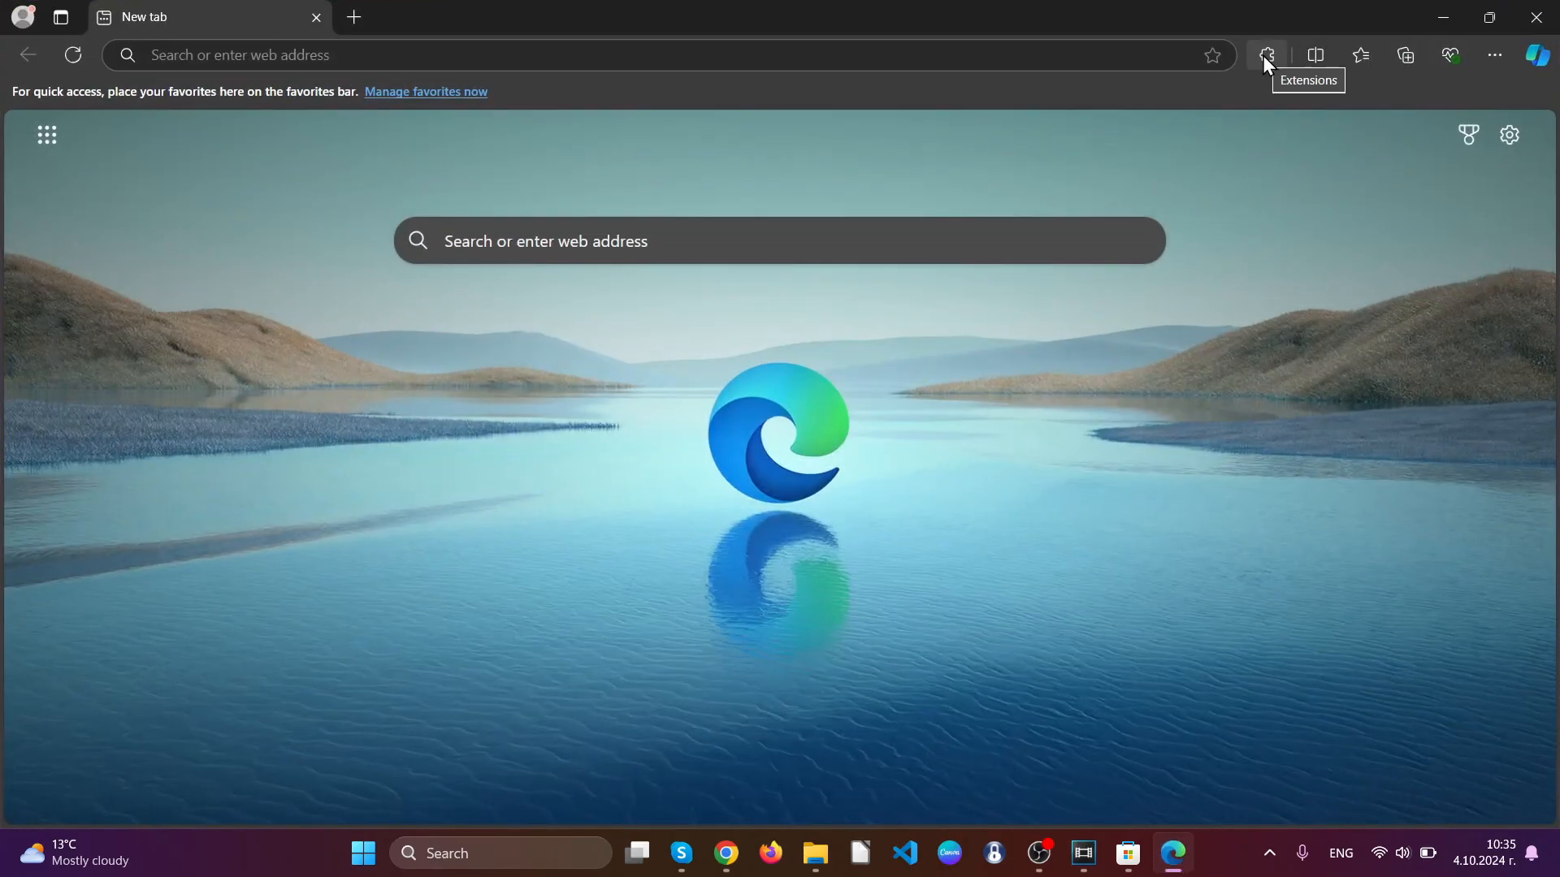
{"action": "left_click", "coordinate": [1266, 56]}
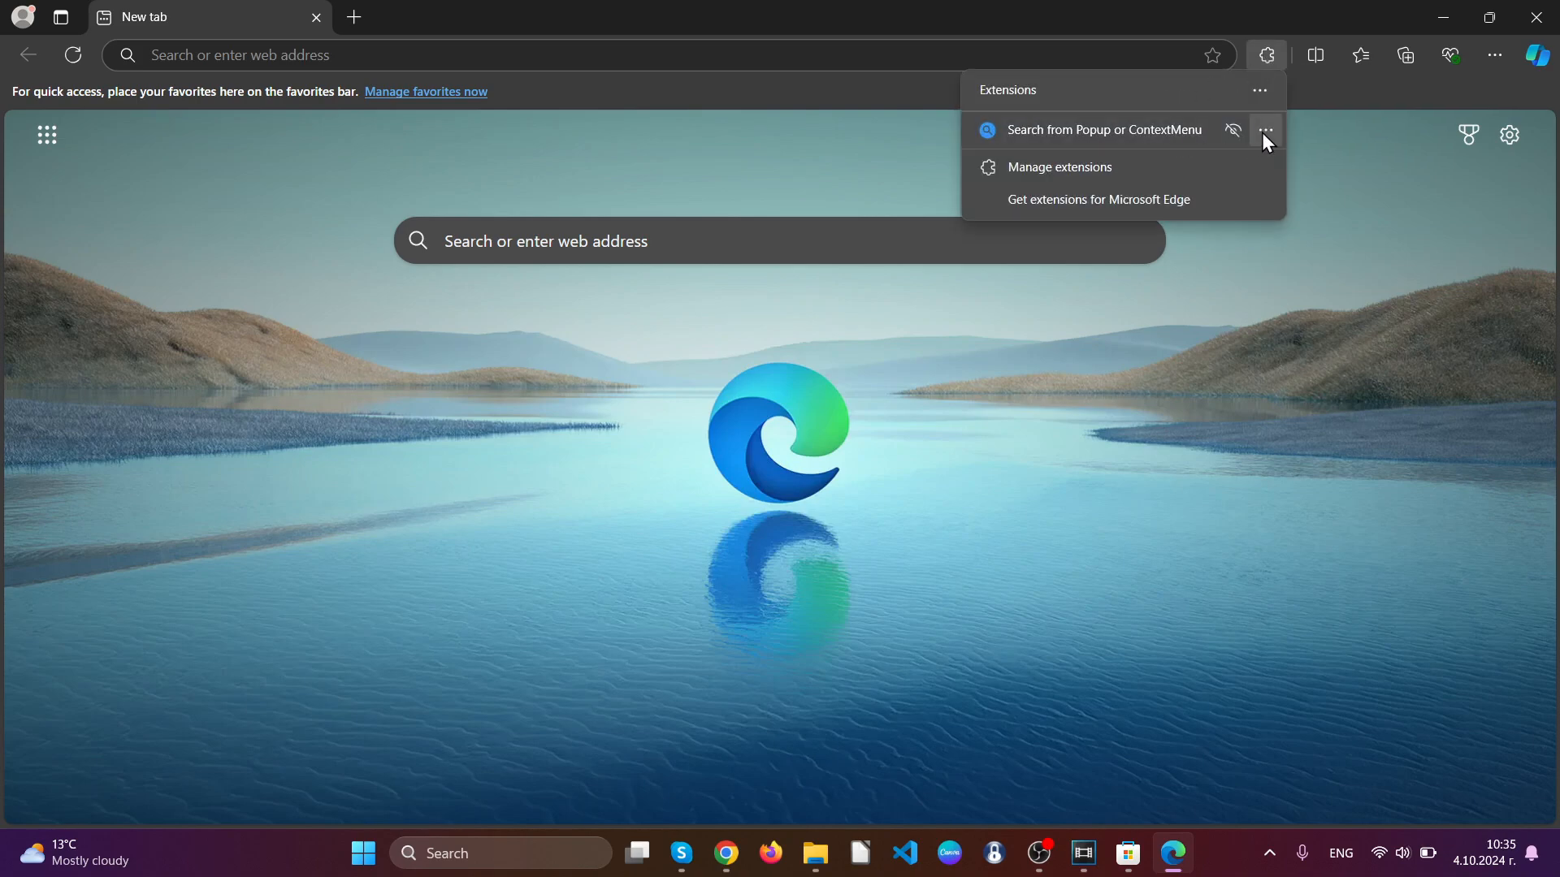
{"action": "left_click", "coordinate": [1264, 130]}
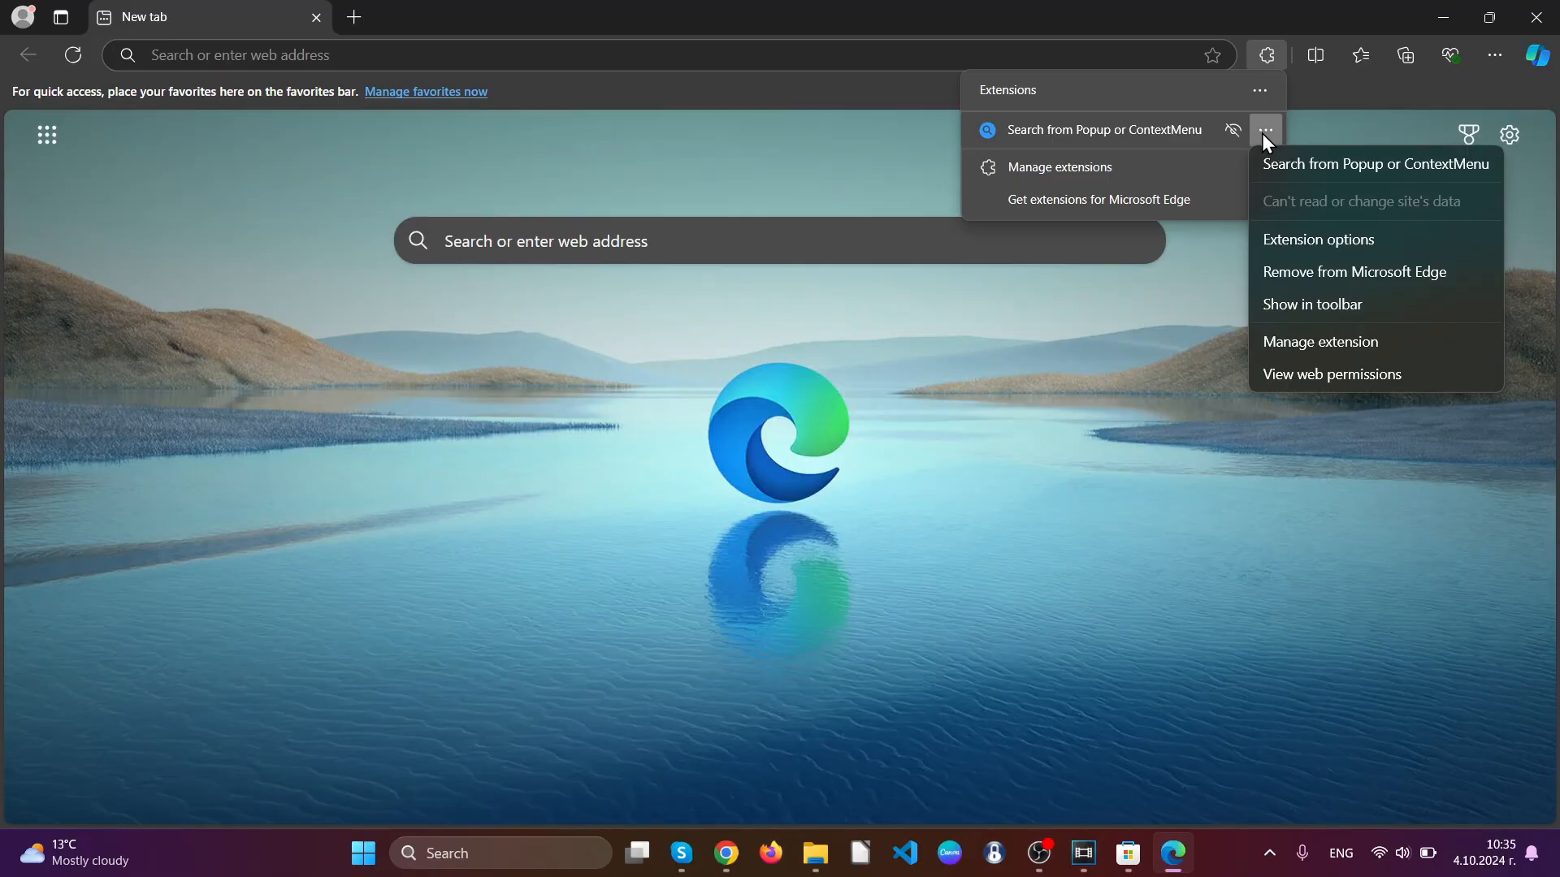
{"action": "left_click", "coordinate": [1355, 271]}
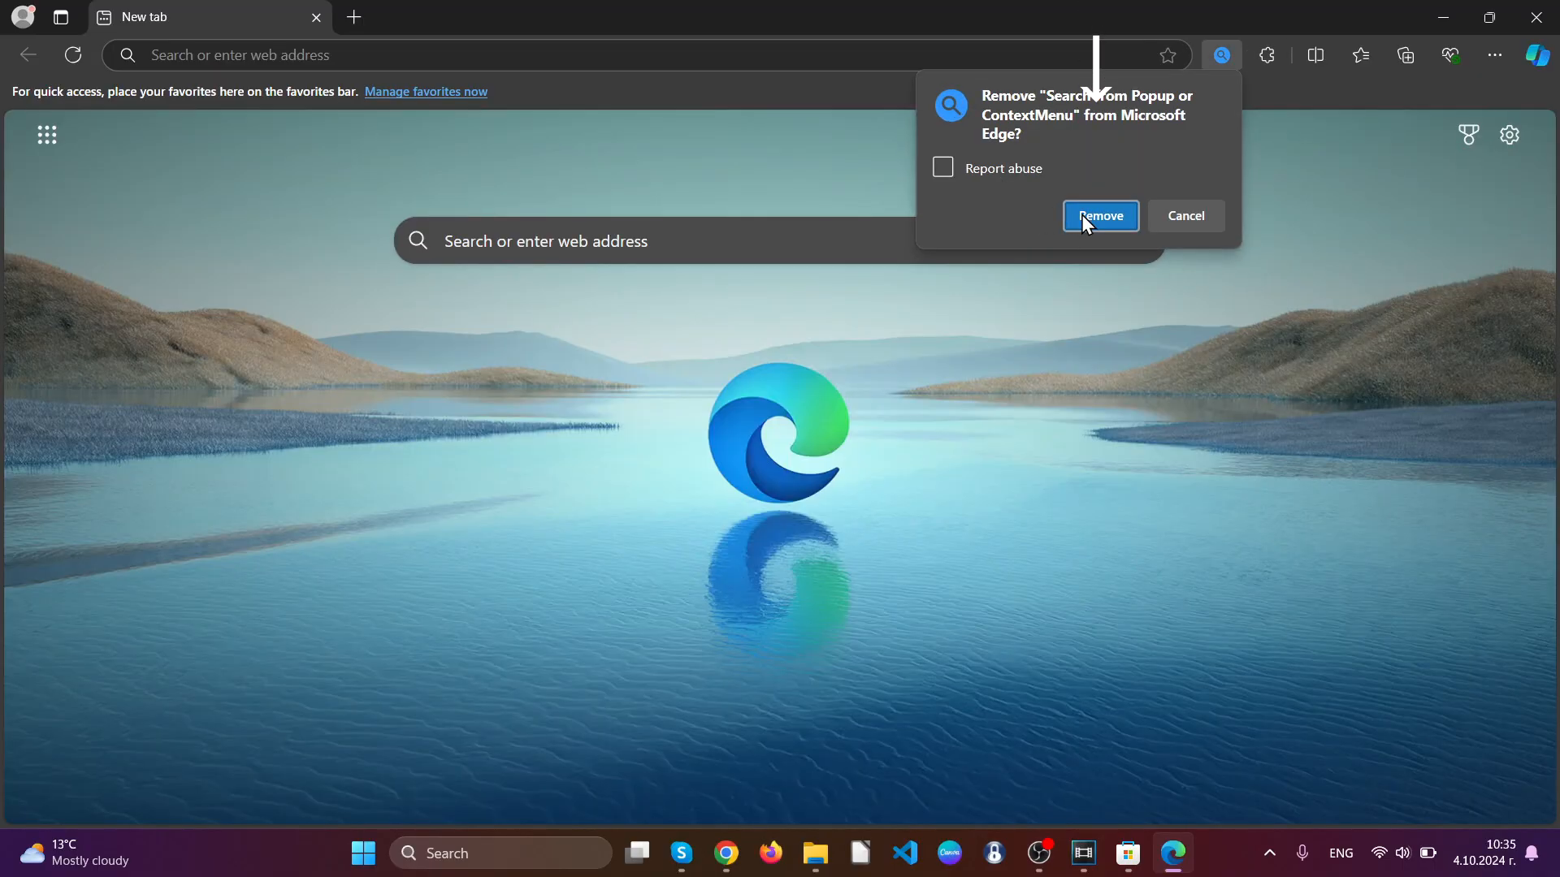
{"action": "left_click", "coordinate": [1100, 216]}
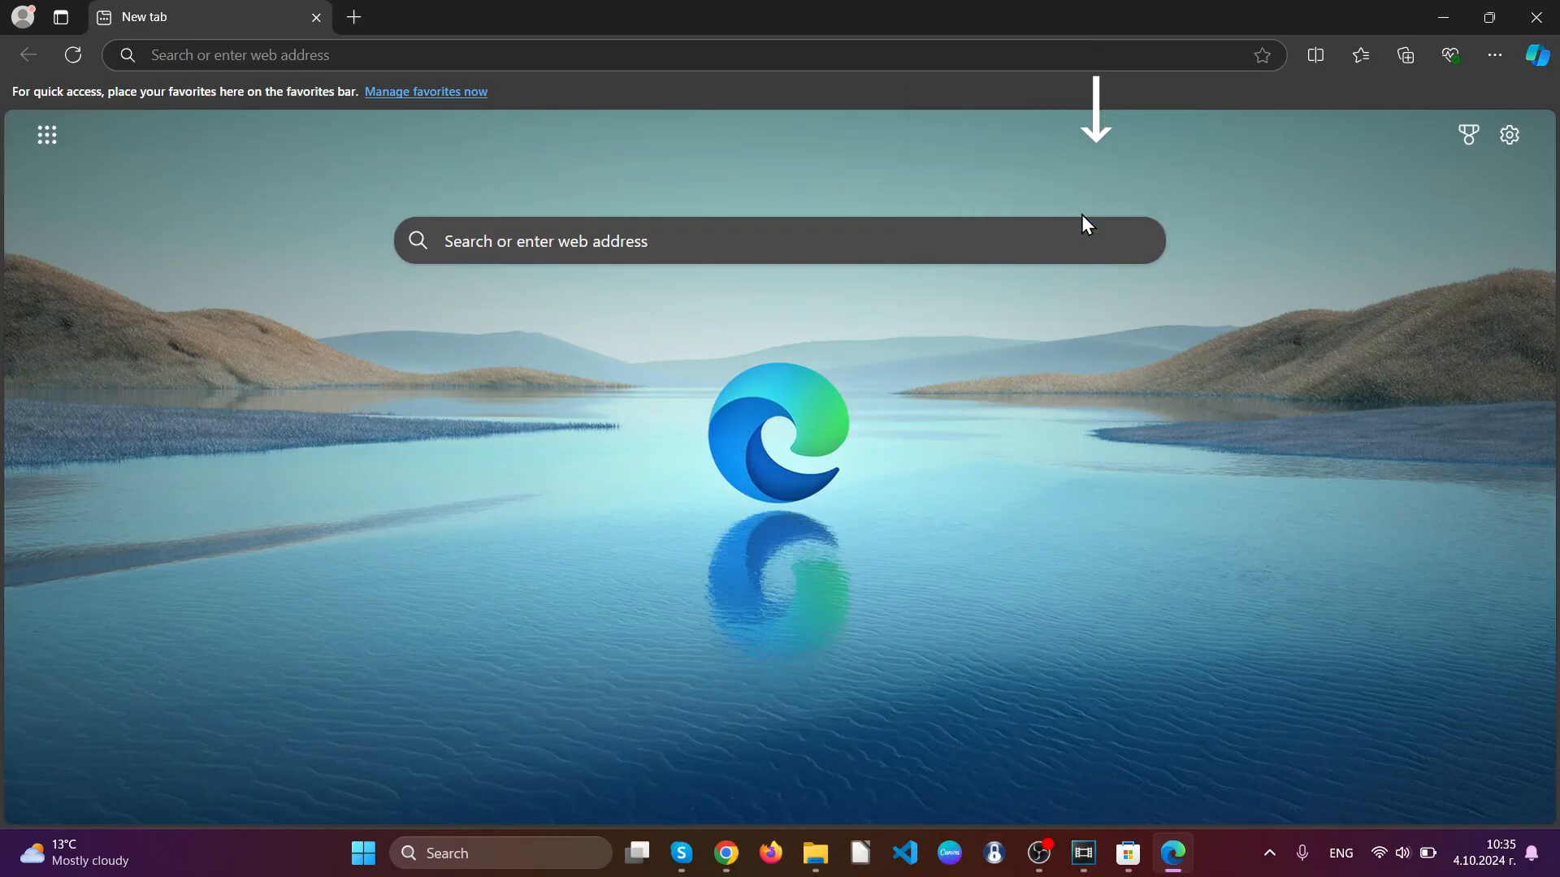
- Begin entering edge://settings/clearBrowserData in the address bar
{"action": "type", "text": "edge://settings/clearBrowserData"}
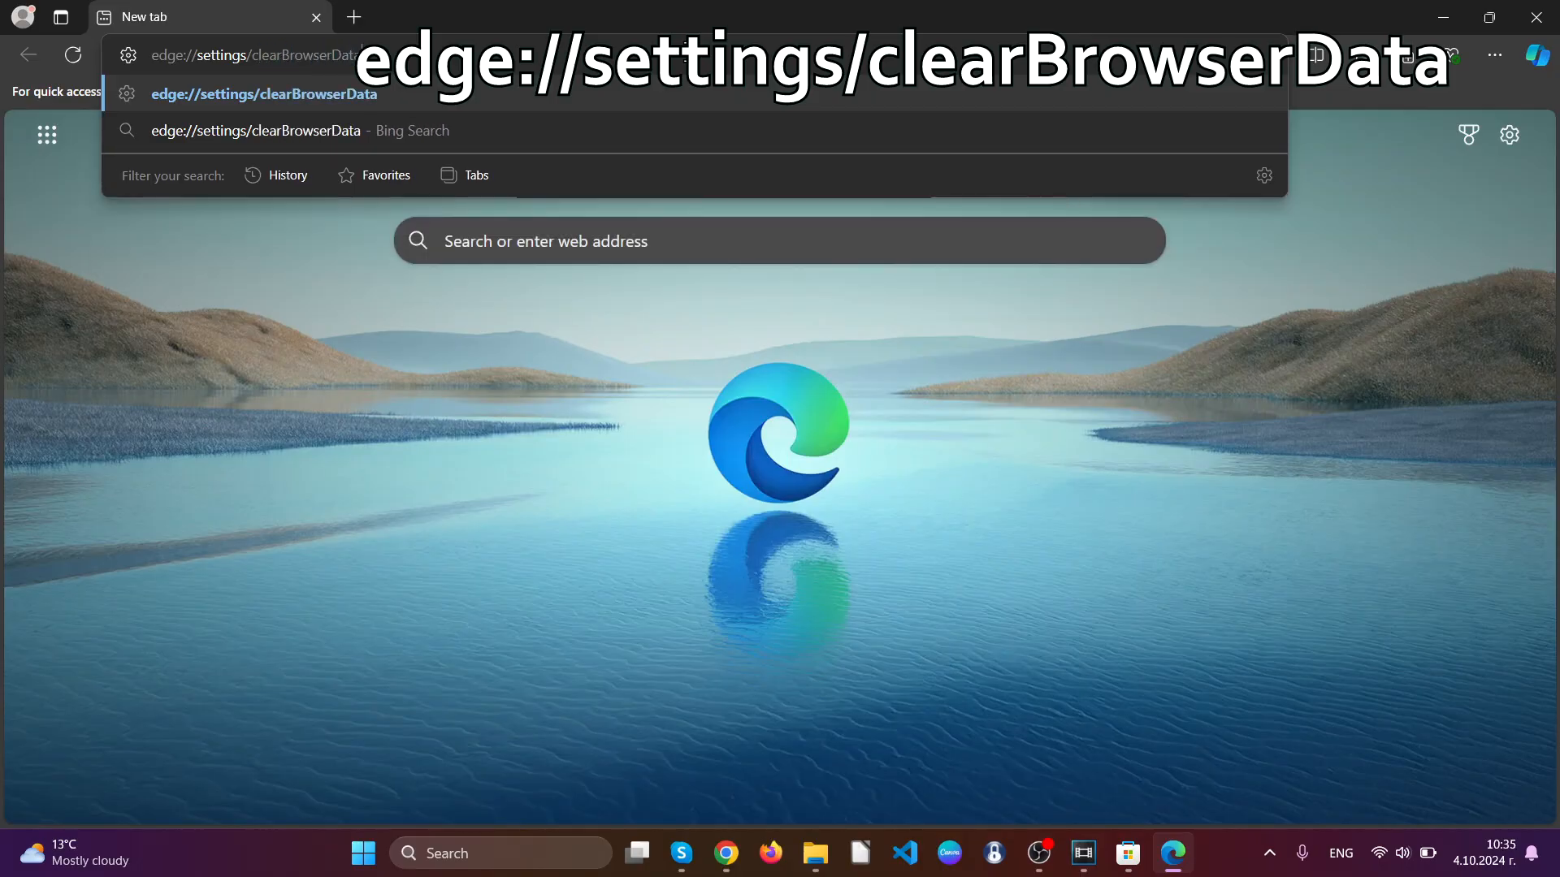
- Clear Edge's browsing data for All time, keeping passwords and autofill, then close Edge
{"action": "key", "text": "Enter"}
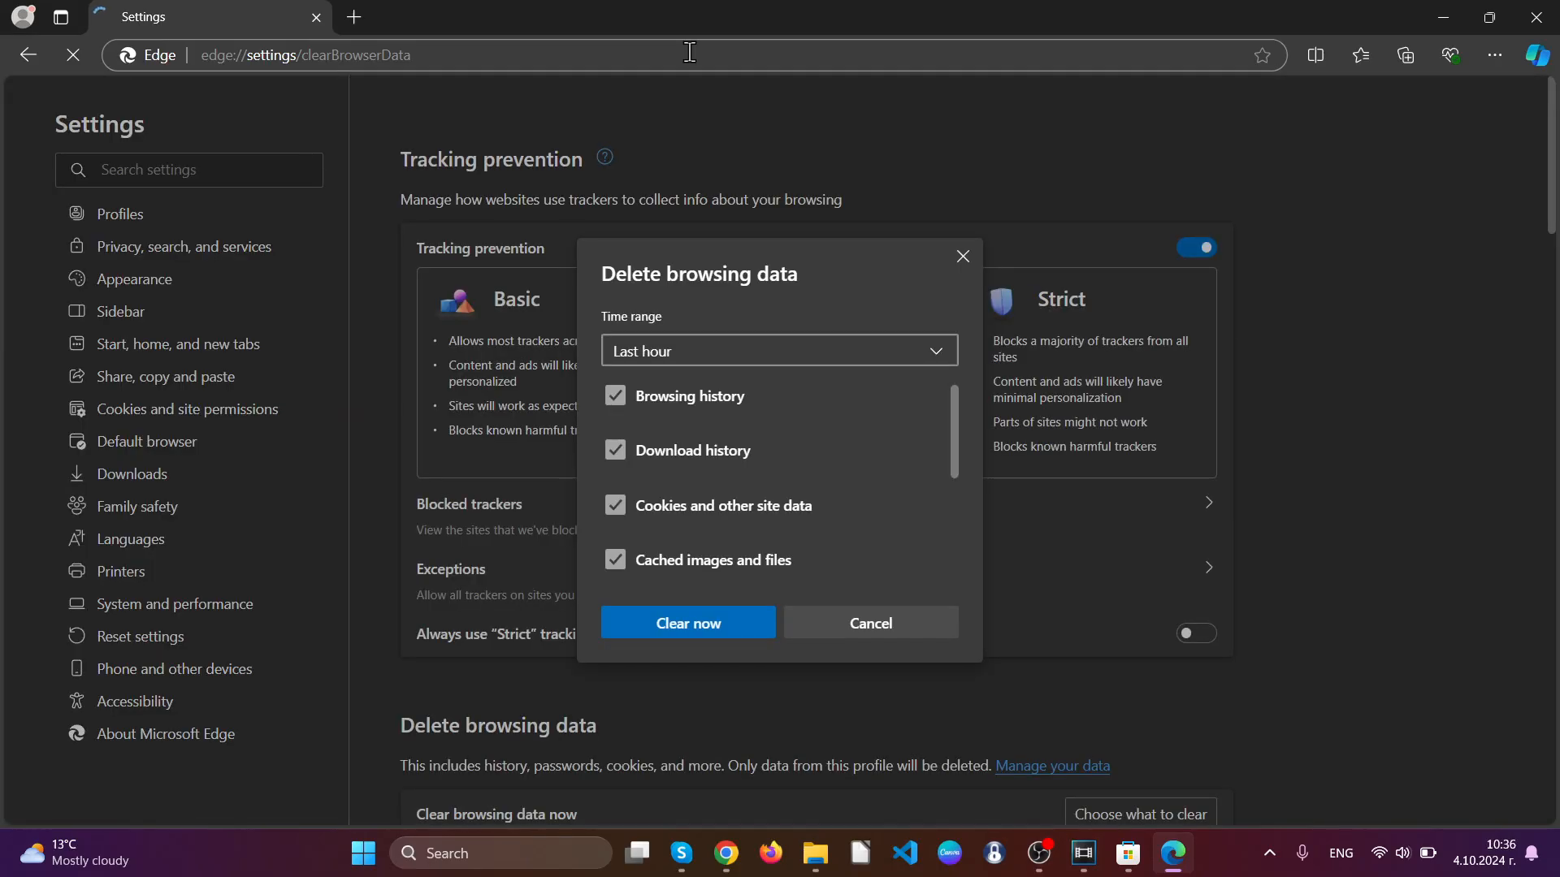
{"action": "left_click", "coordinate": [779, 351]}
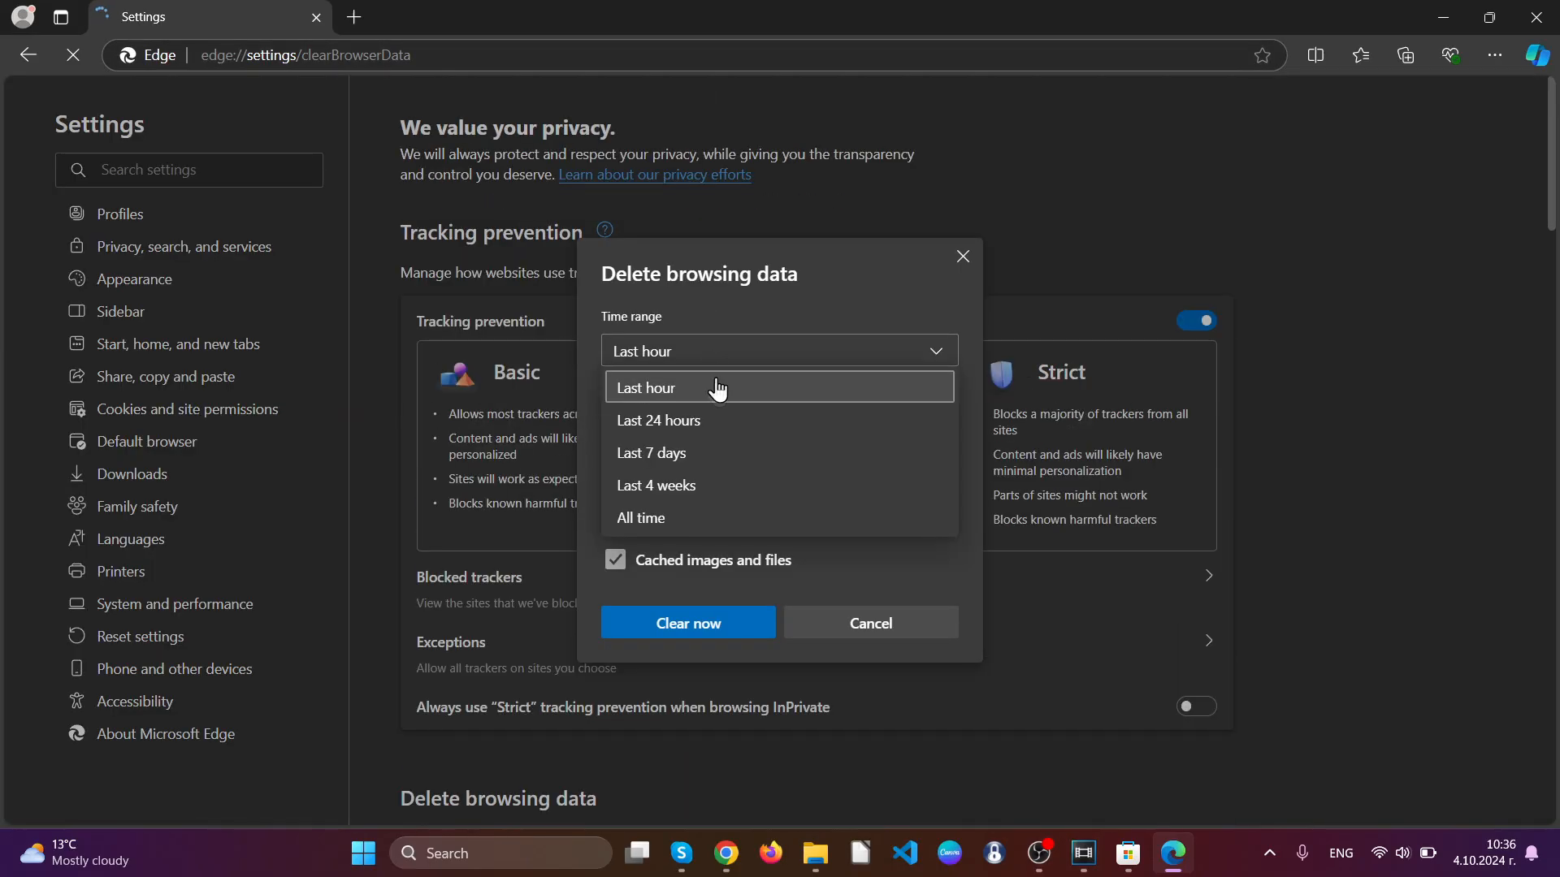
{"action": "left_click", "coordinate": [640, 518]}
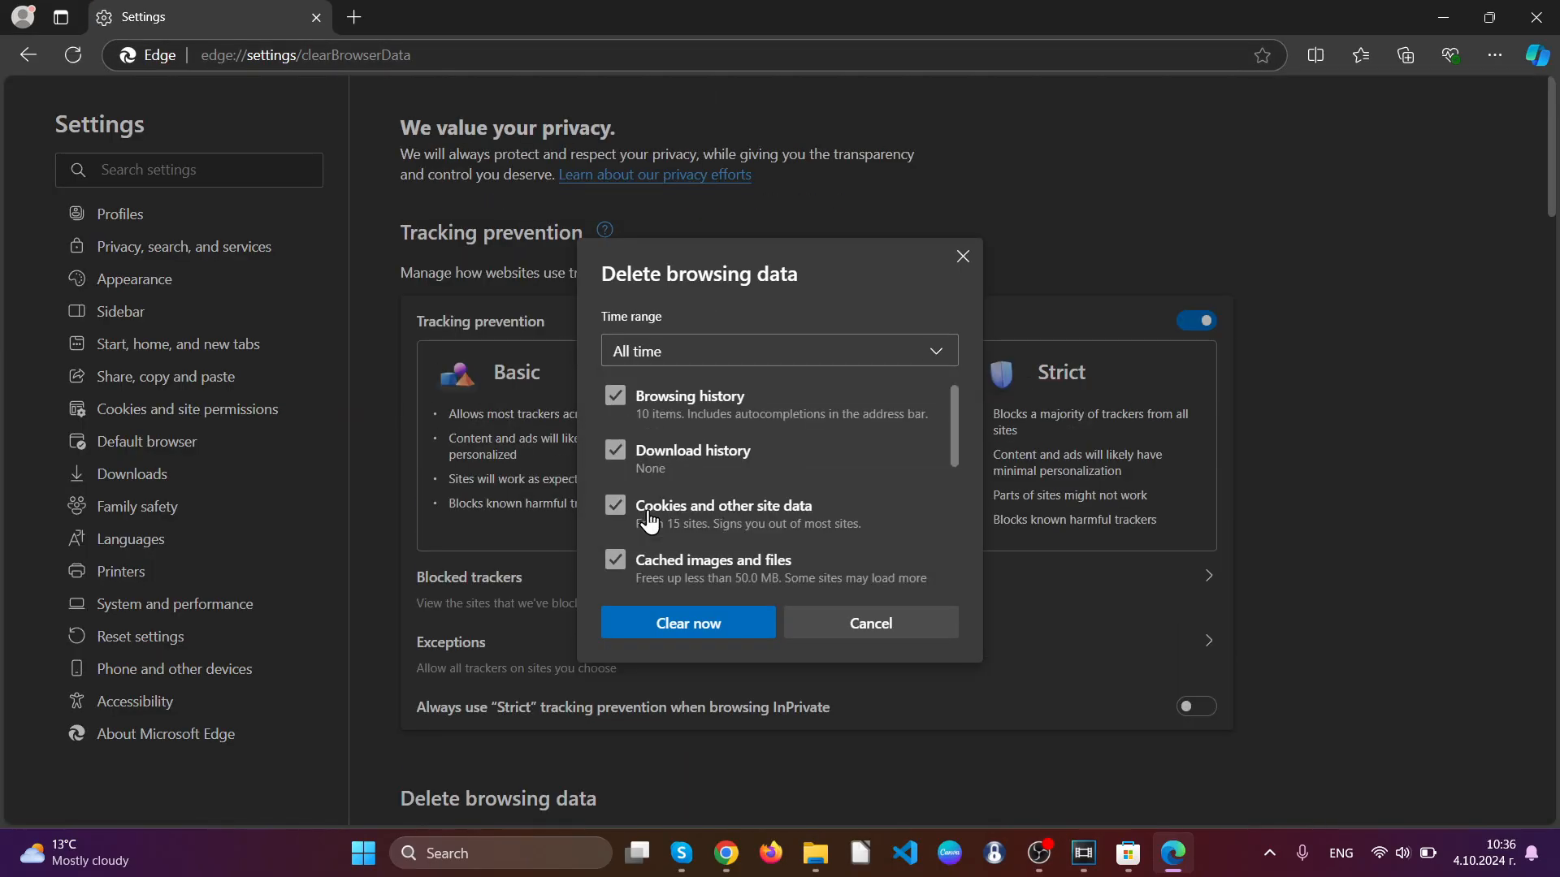
{"action": "scroll", "scroll_direction": "down", "scroll_amount": 3}
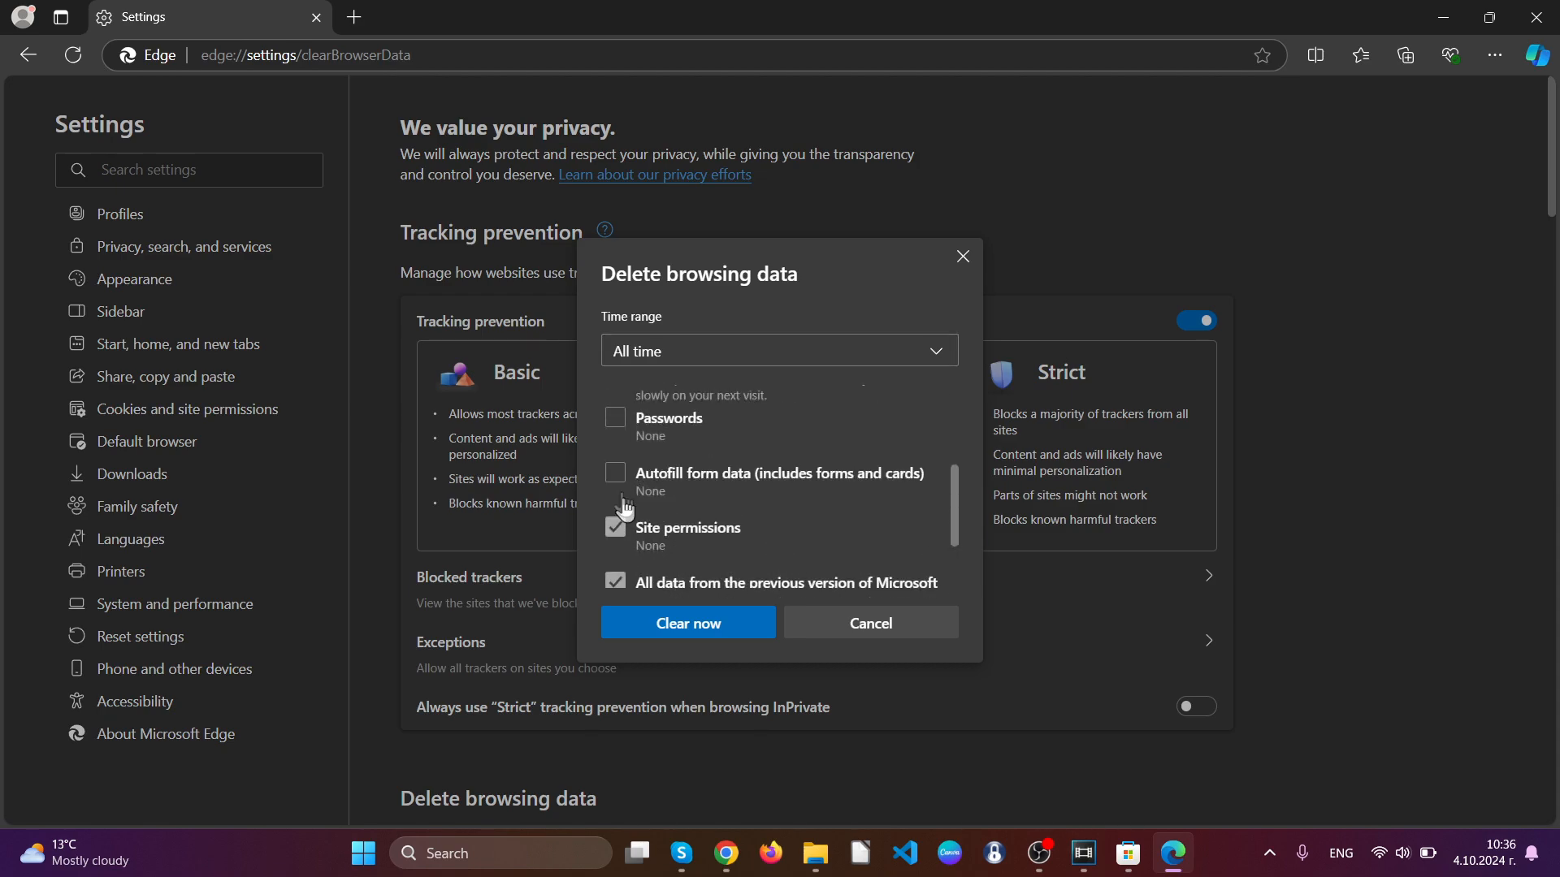
{"action": "scroll", "scroll_direction": "up", "scroll_amount": 3}
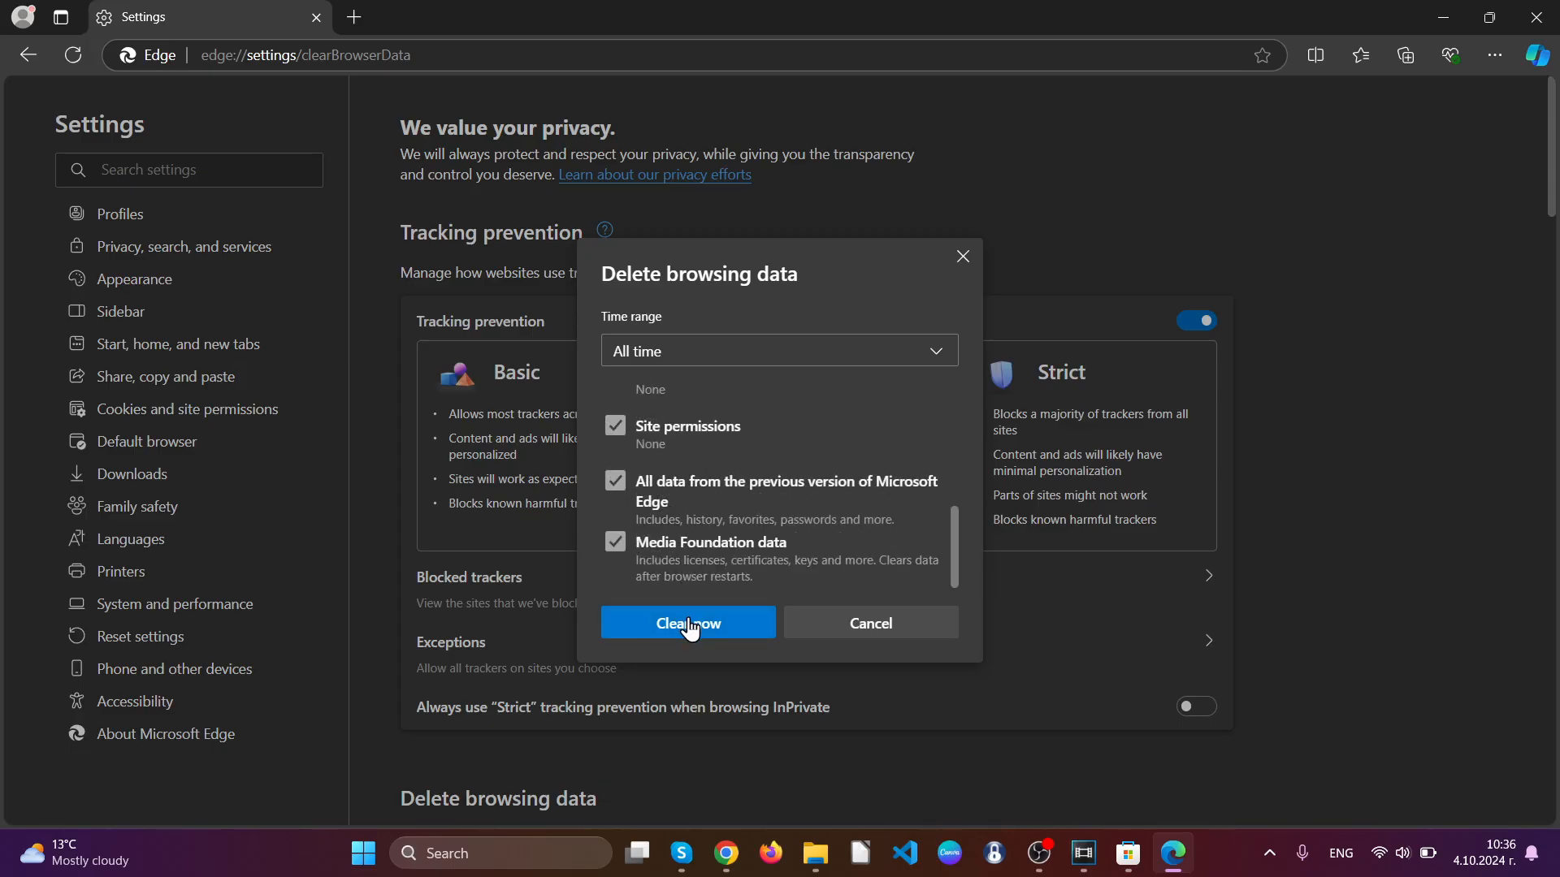
{"action": "left_click", "coordinate": [689, 622]}
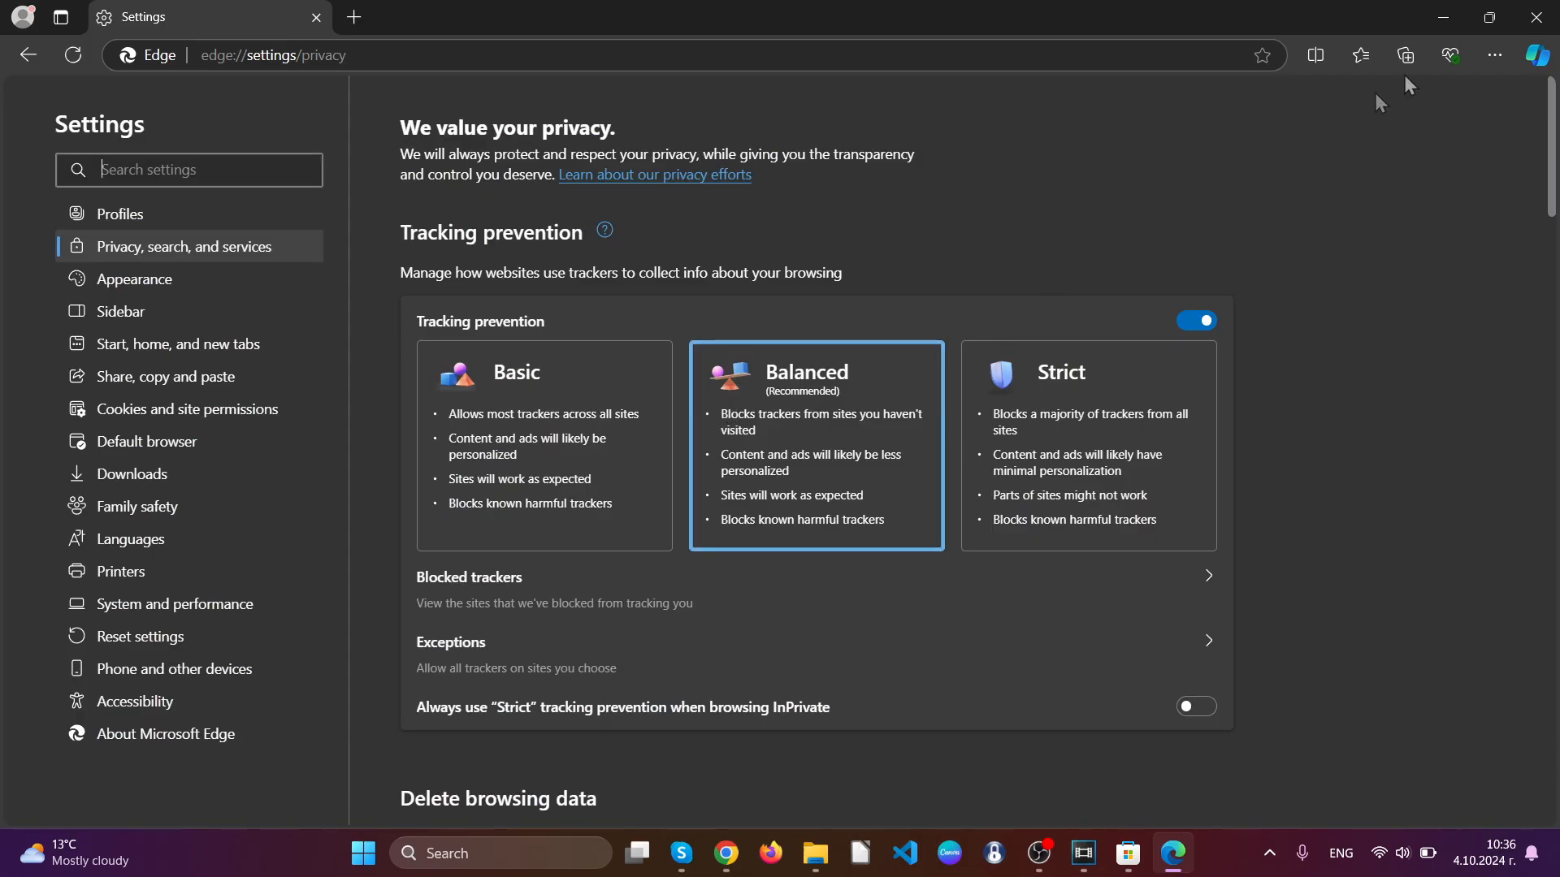
{"action": "left_click", "coordinate": [1531, 16]}
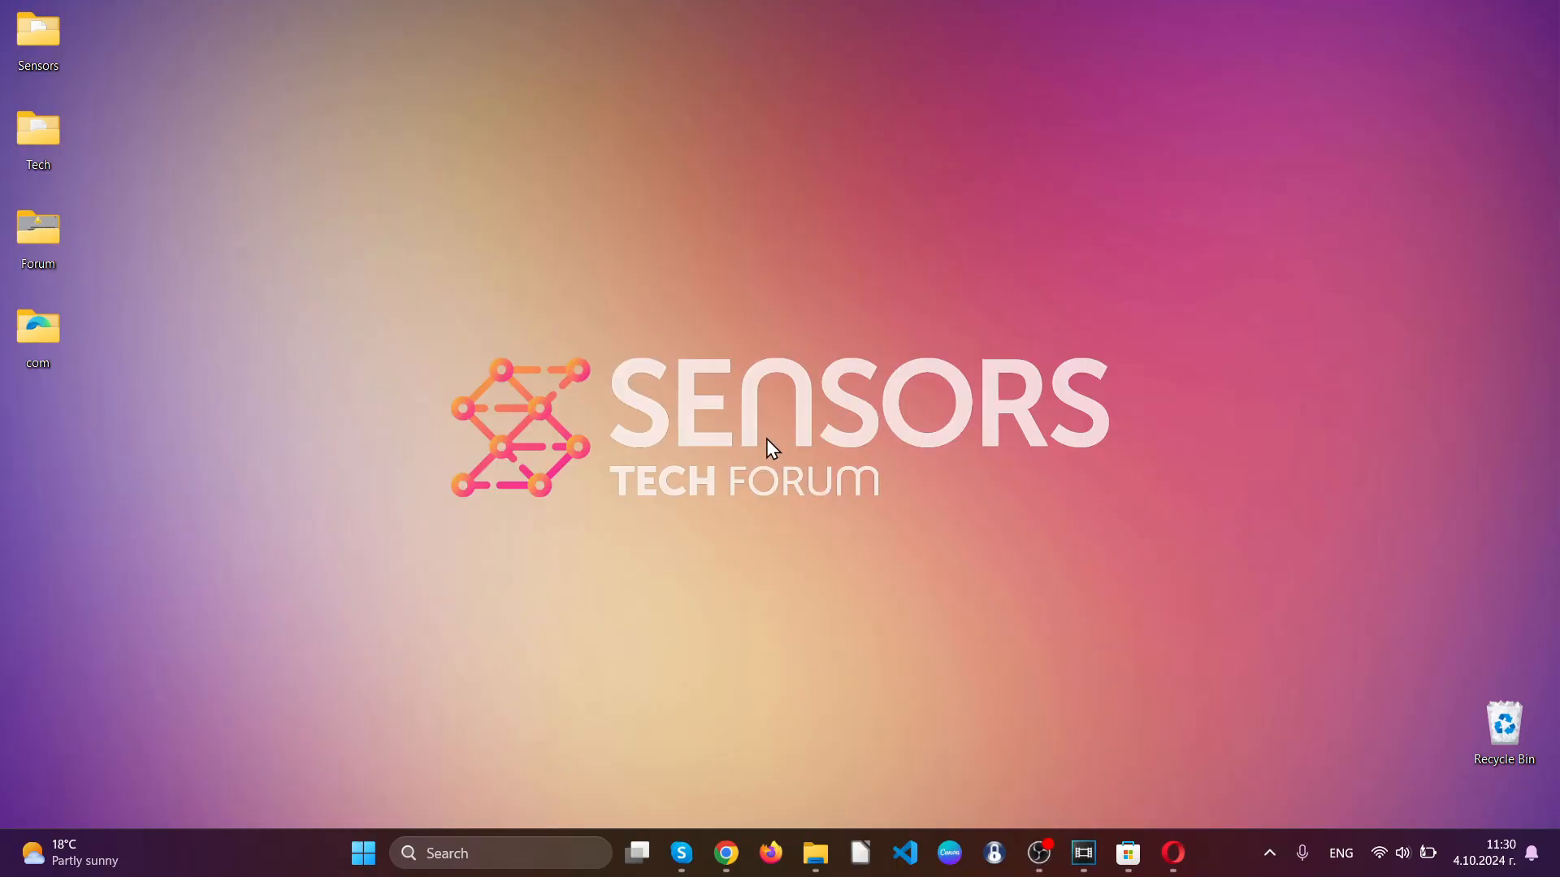
- Launch Opera, remove the 'Search all Tabs' extension and close its feedback tab
{"action": "left_click", "coordinate": [1173, 853]}
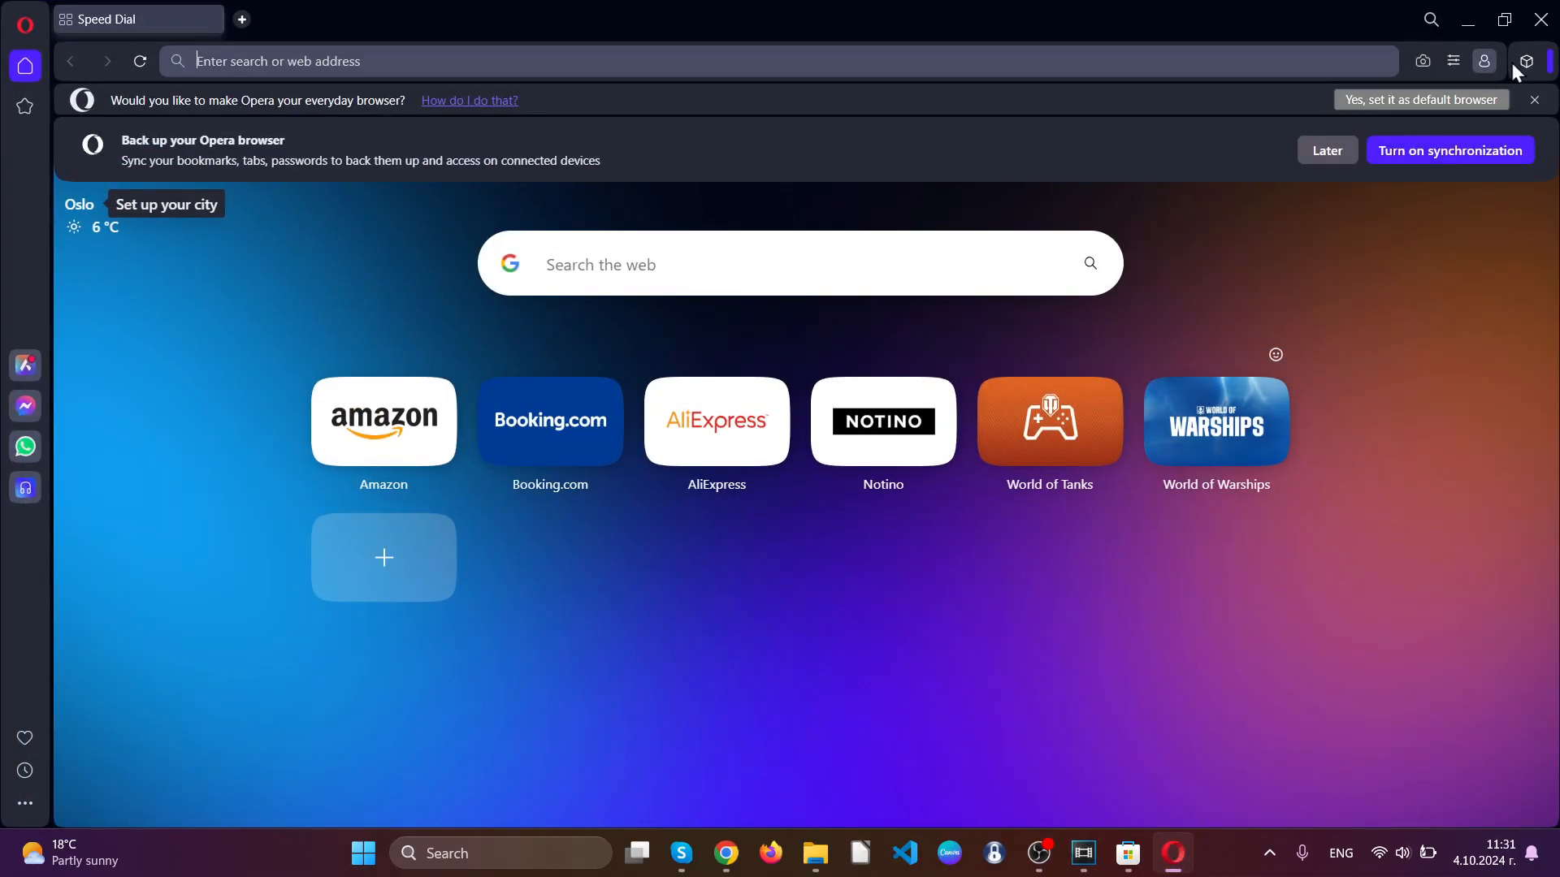
{"action": "left_click", "coordinate": [1526, 60]}
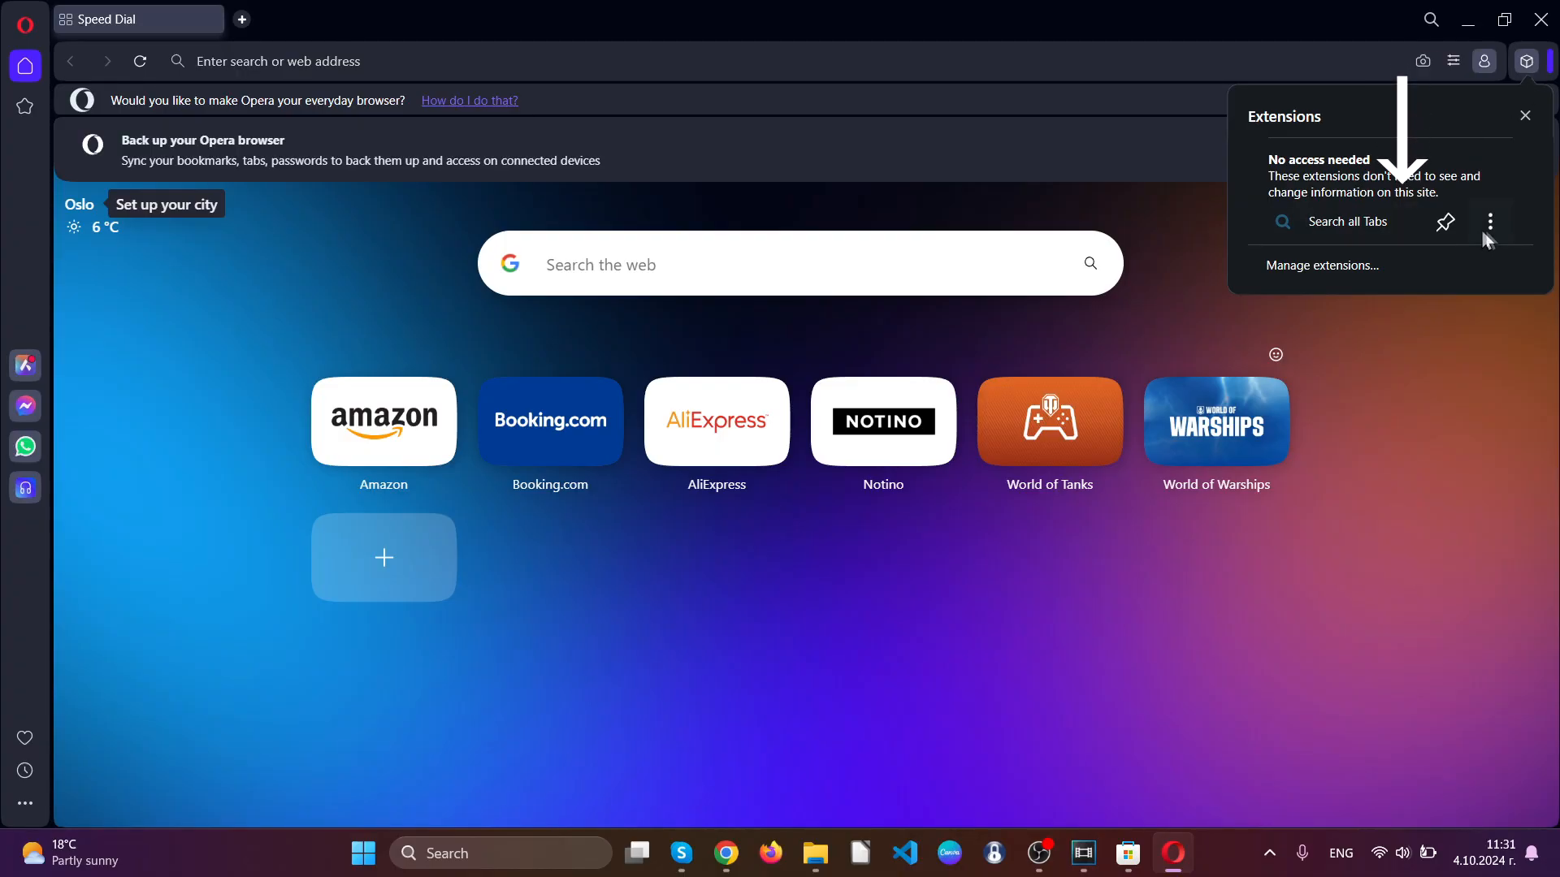
{"action": "left_click", "coordinate": [1490, 221]}
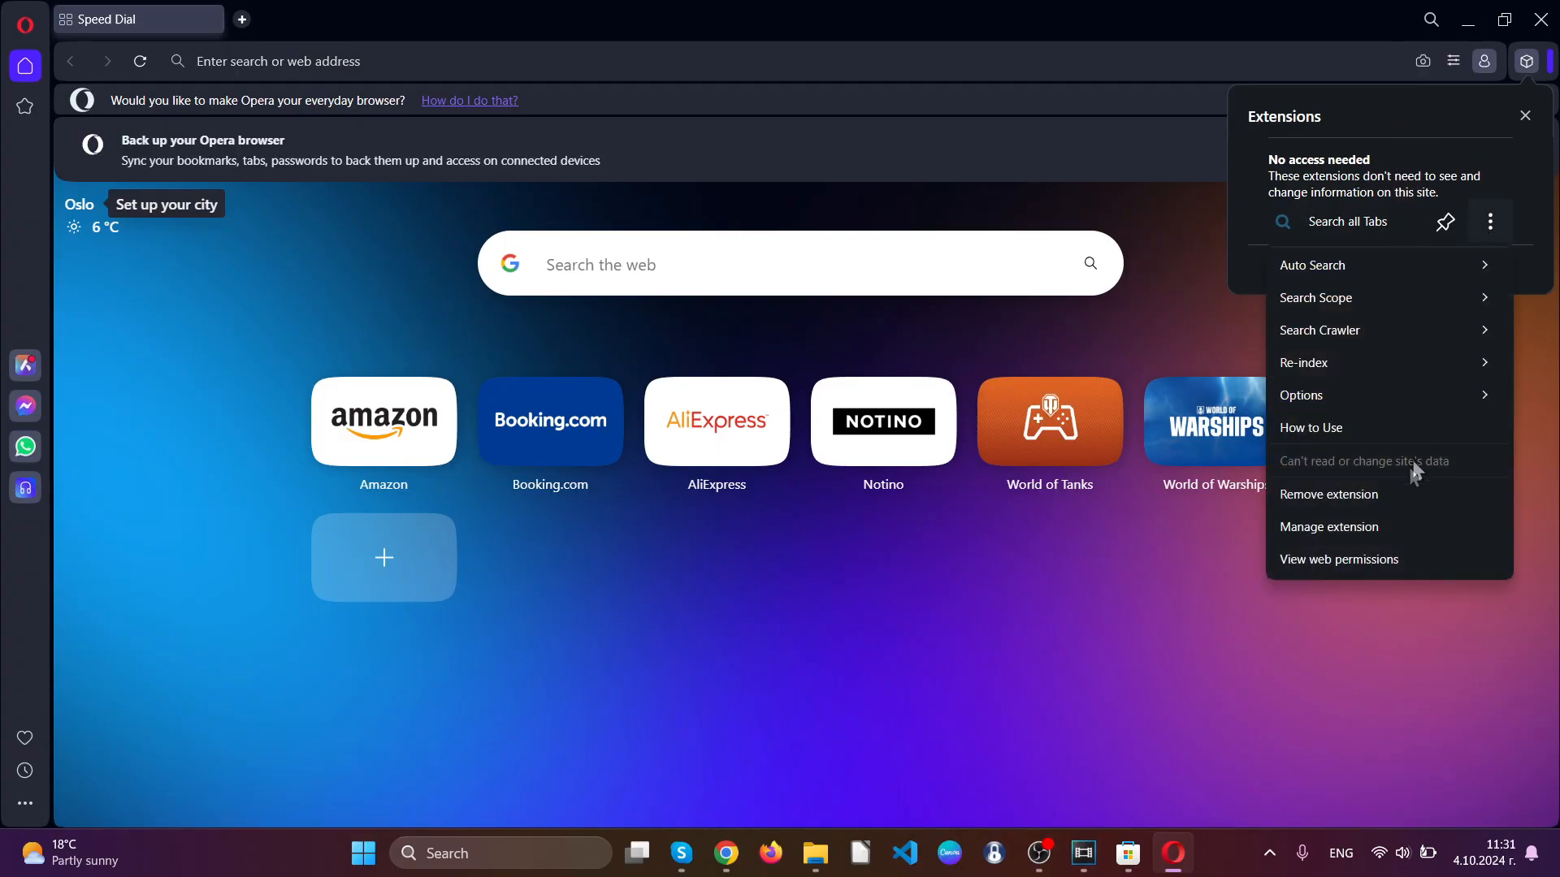
{"action": "left_click", "coordinate": [1329, 494]}
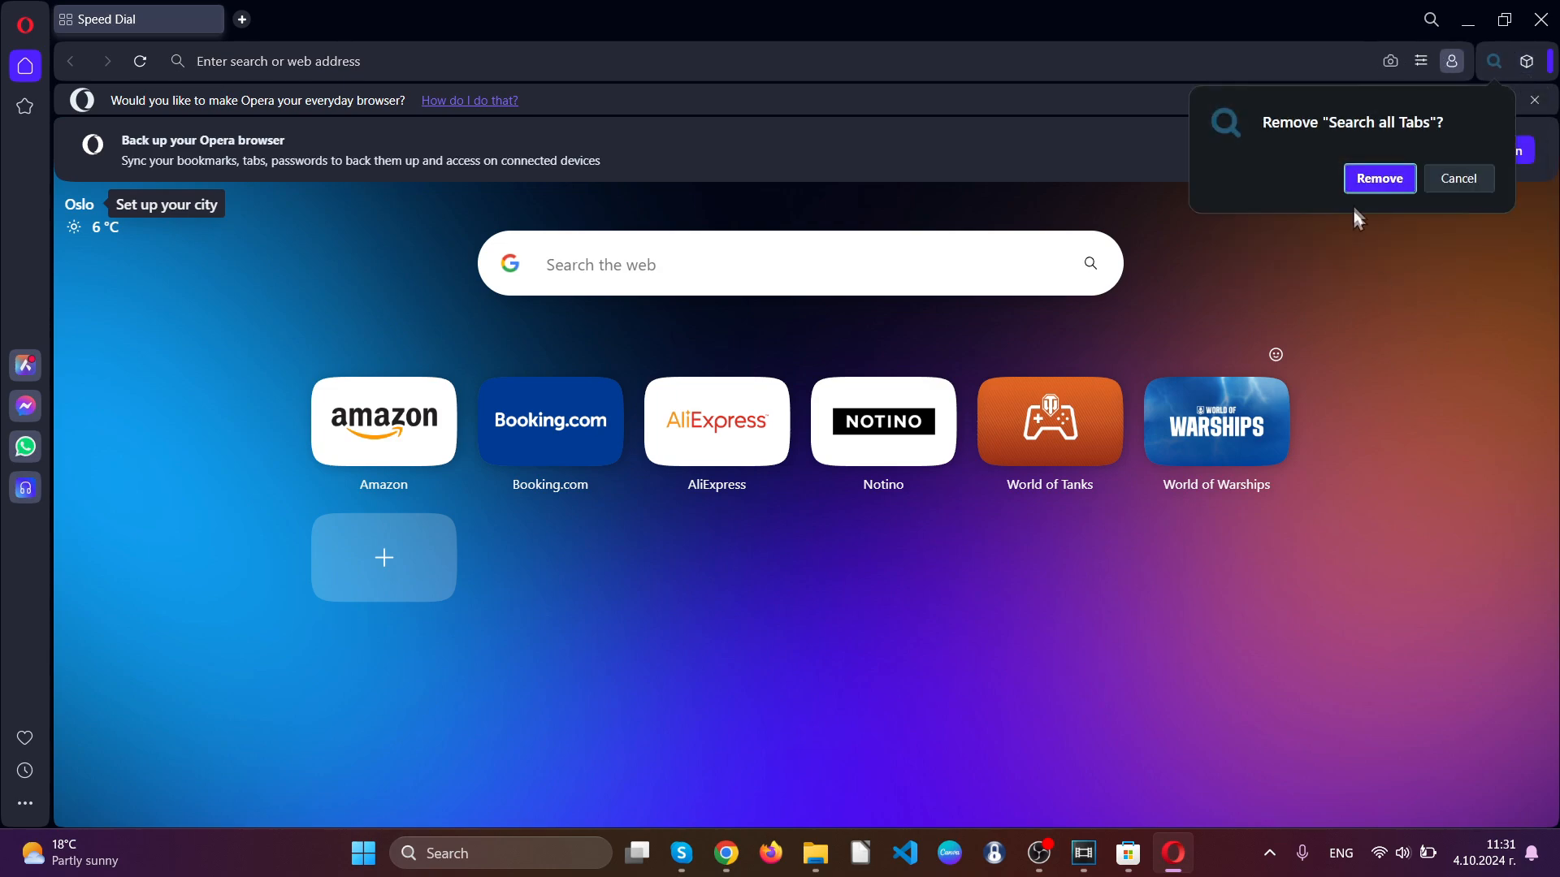
{"action": "left_click", "coordinate": [1380, 179]}
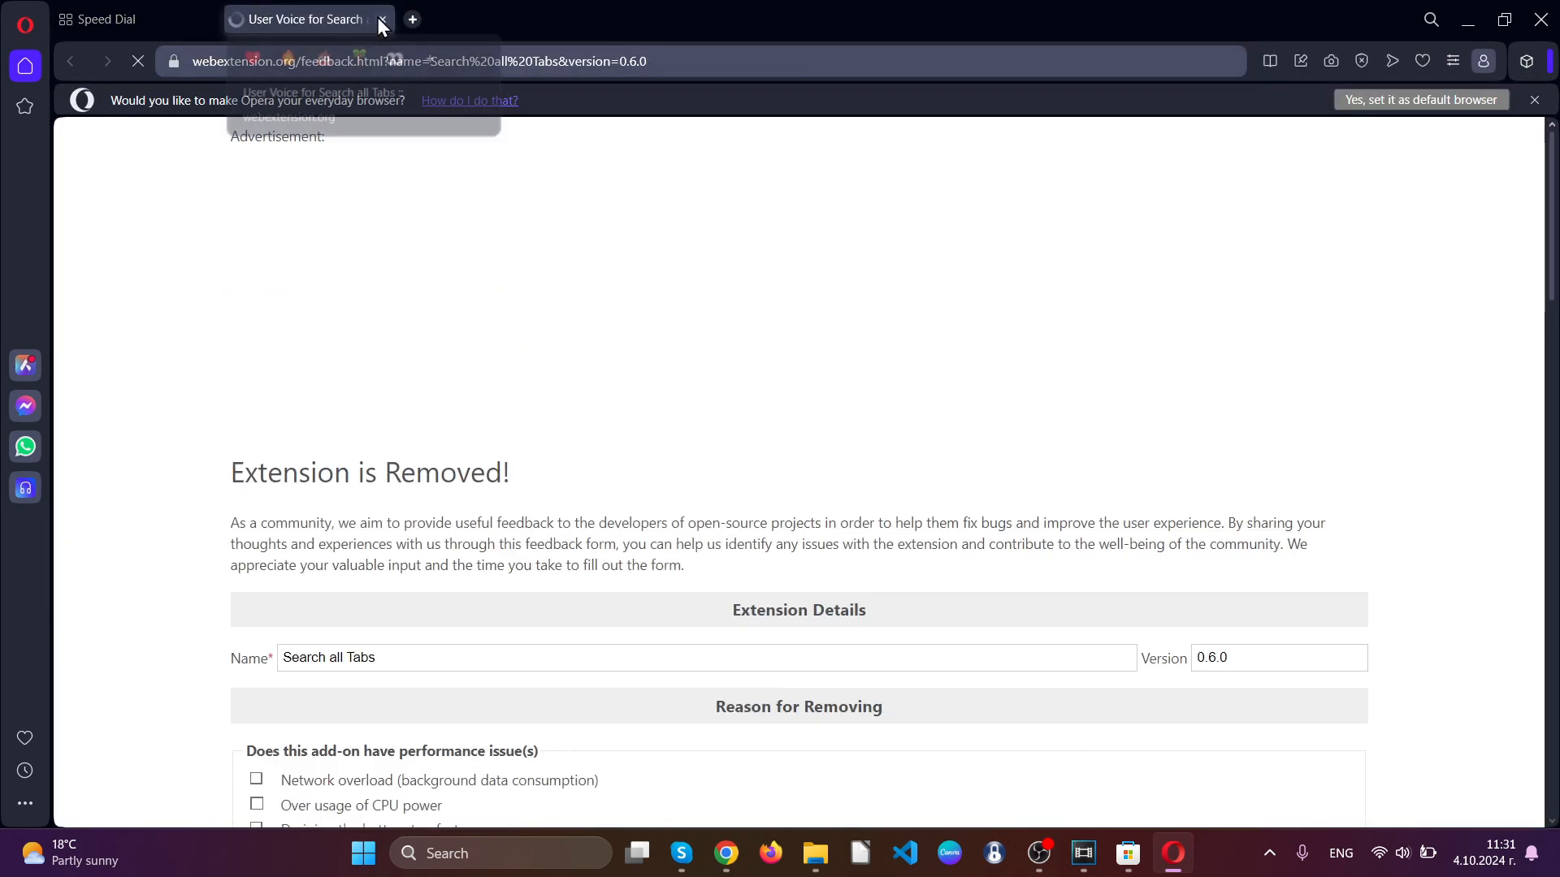
{"action": "left_click", "coordinate": [379, 19]}
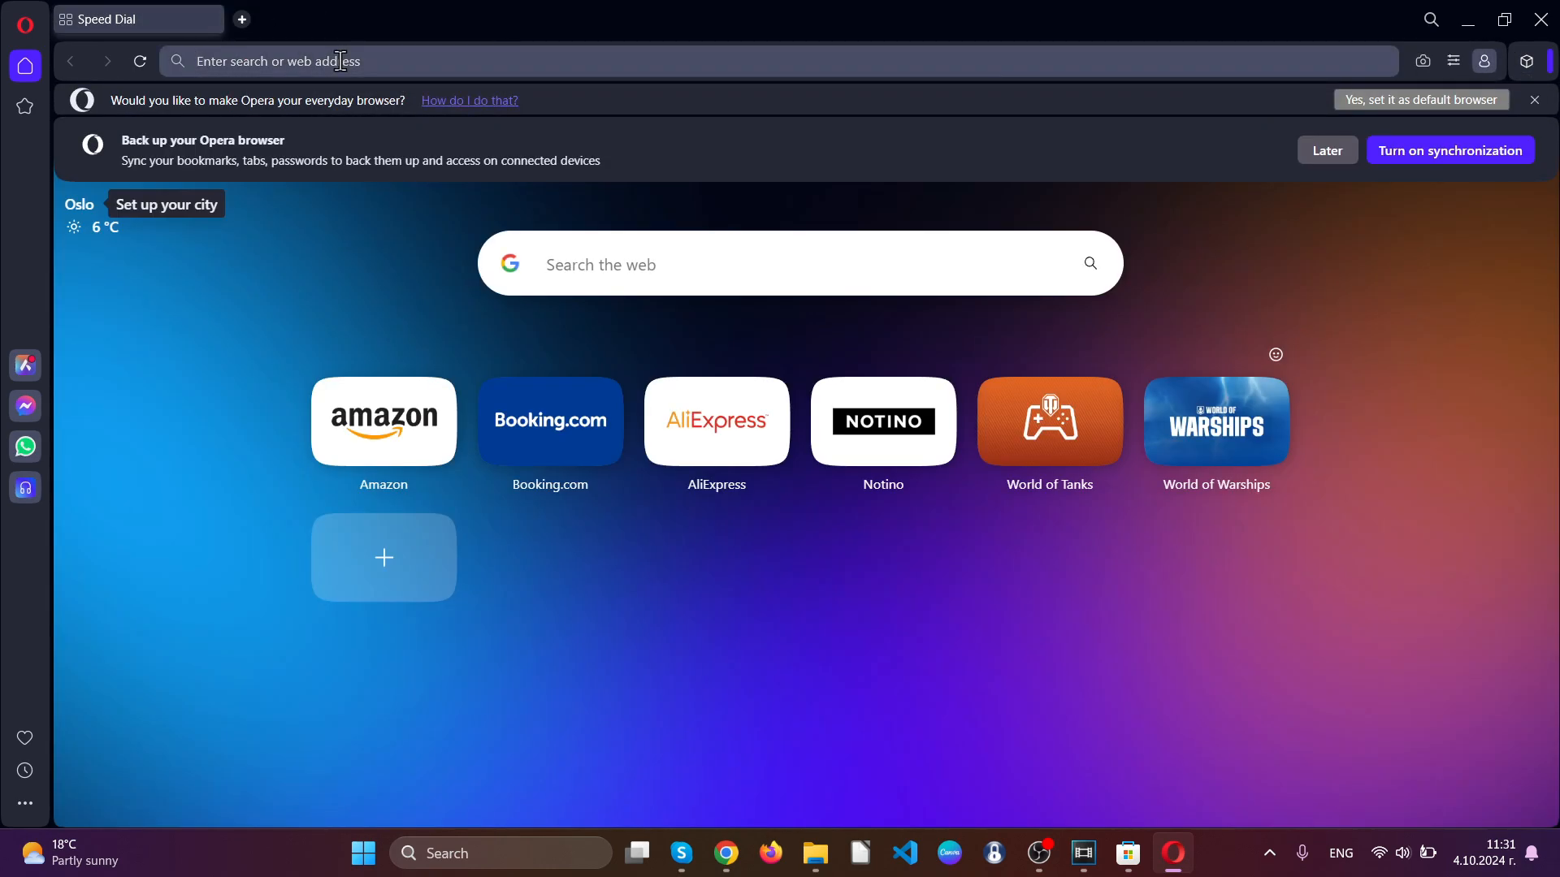
- From opera/settings Privacy & security, delete browsing data with Advanced items checked, passwords excluded
{"action": "type", "text": "opera/settings"}
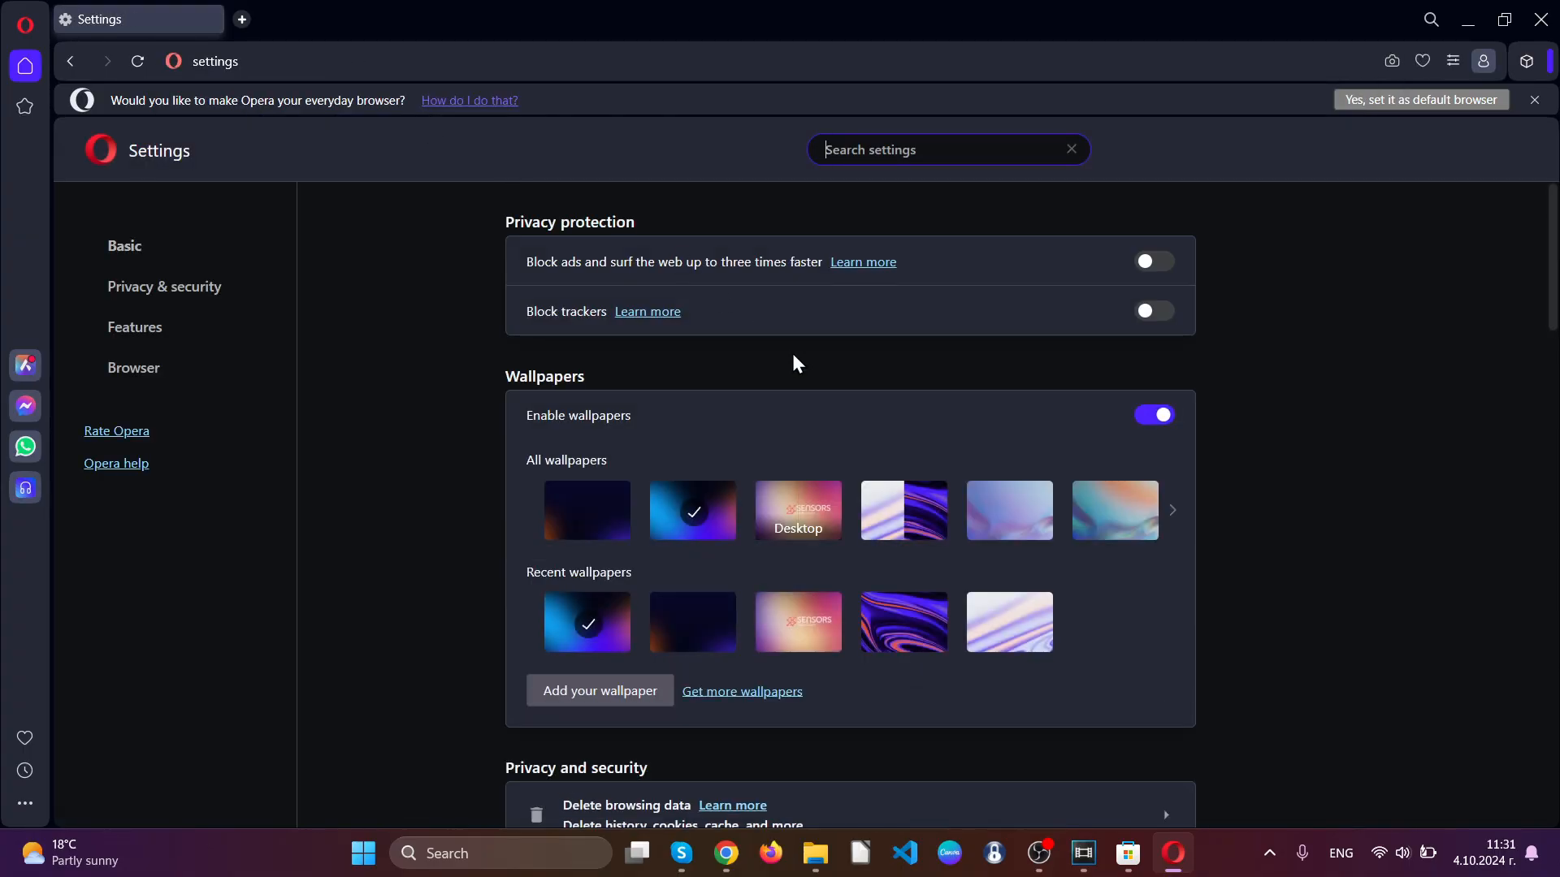
{"action": "left_click", "coordinate": [164, 286]}
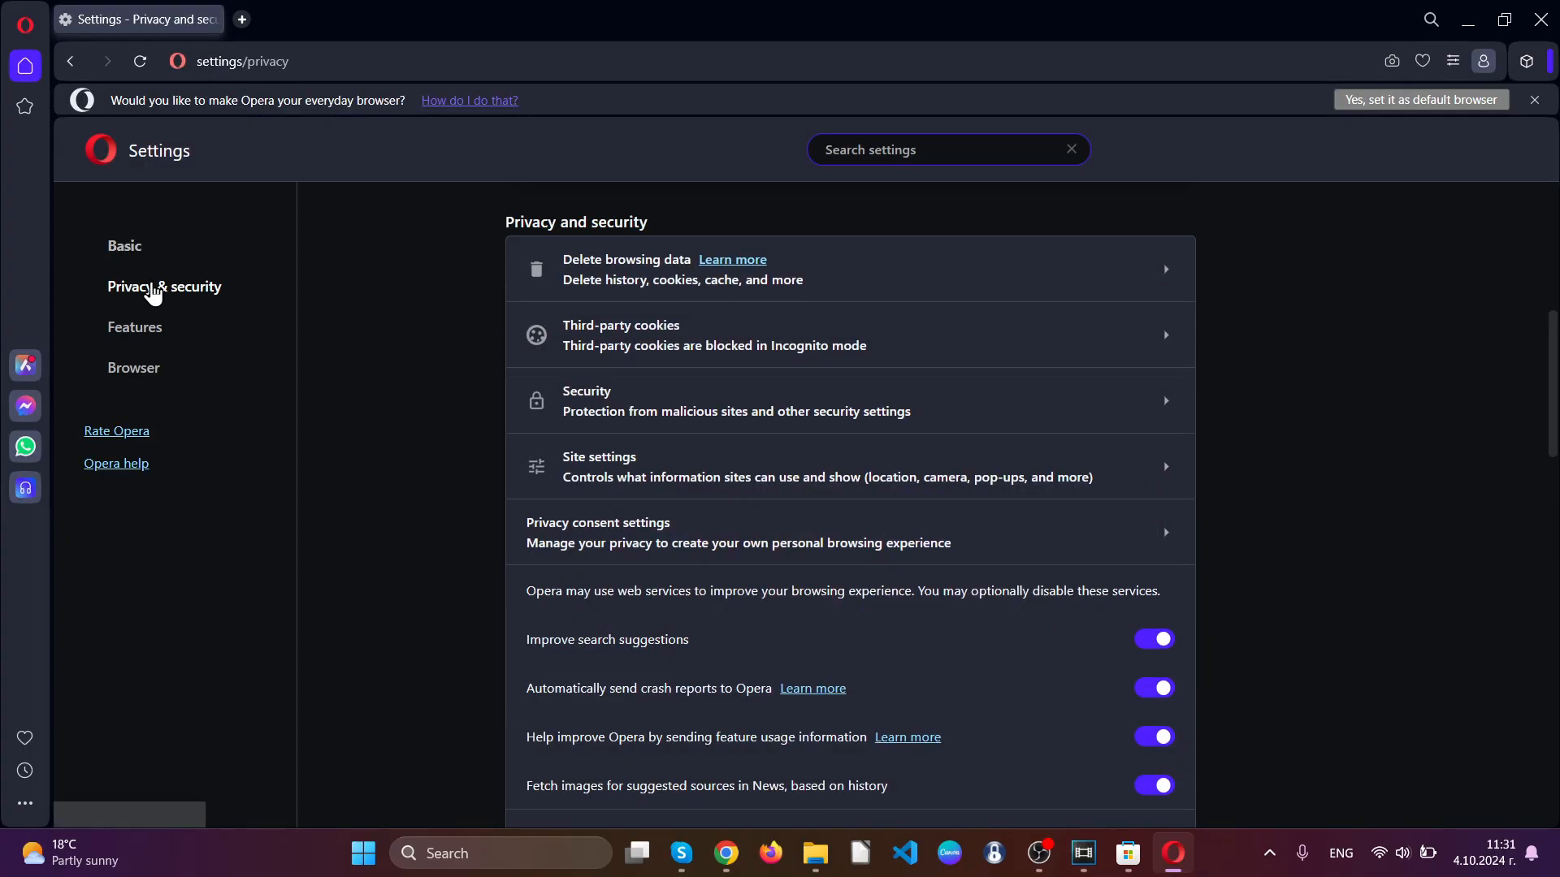
{"action": "left_click", "coordinate": [628, 269]}
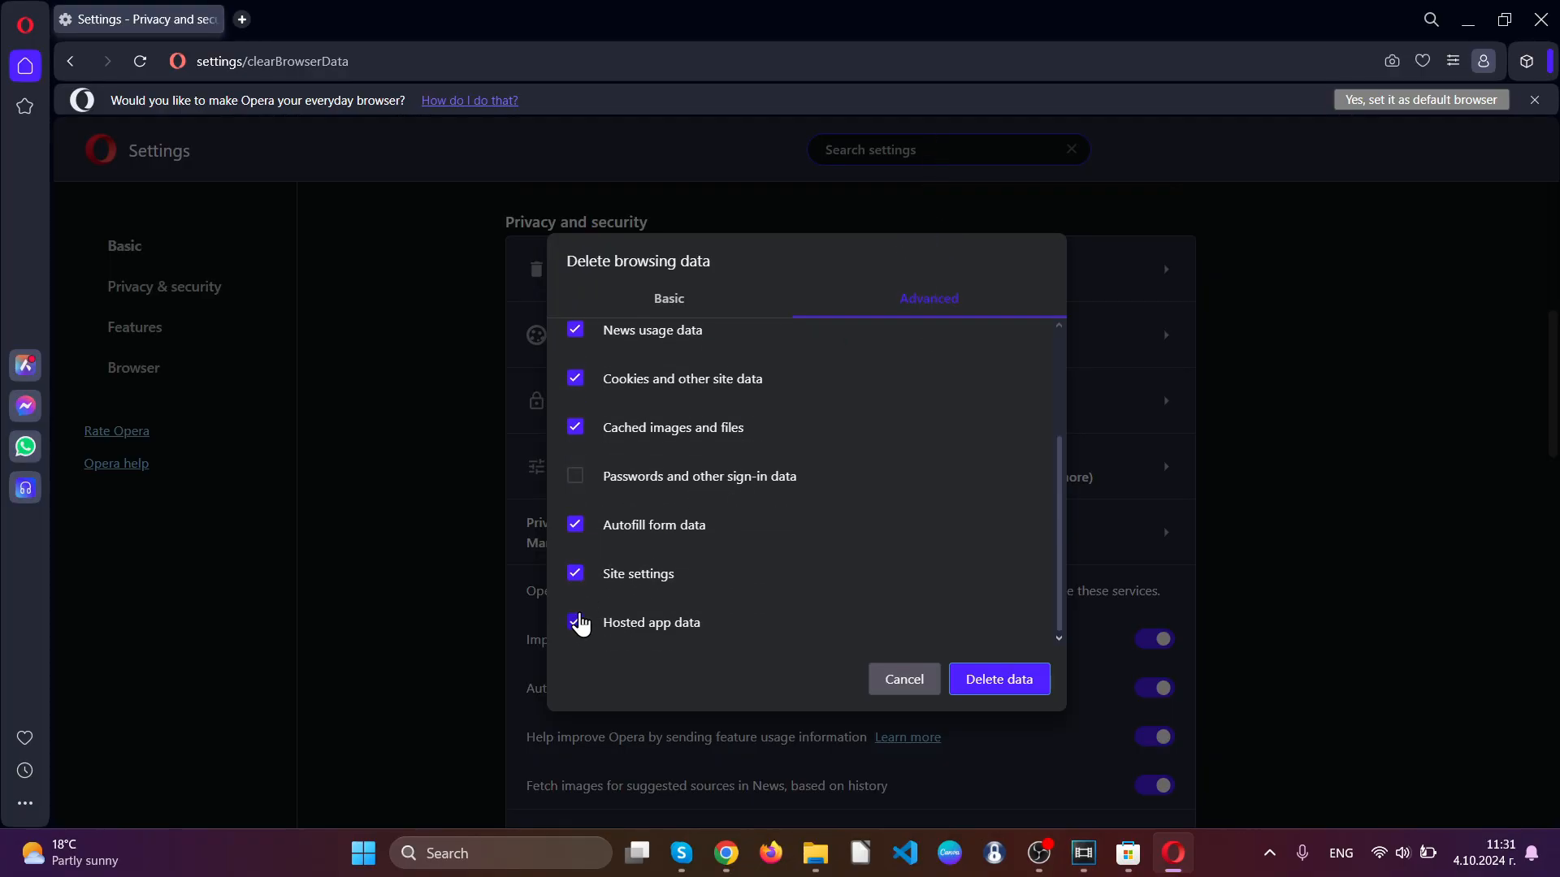
{"action": "left_click", "coordinate": [903, 679]}
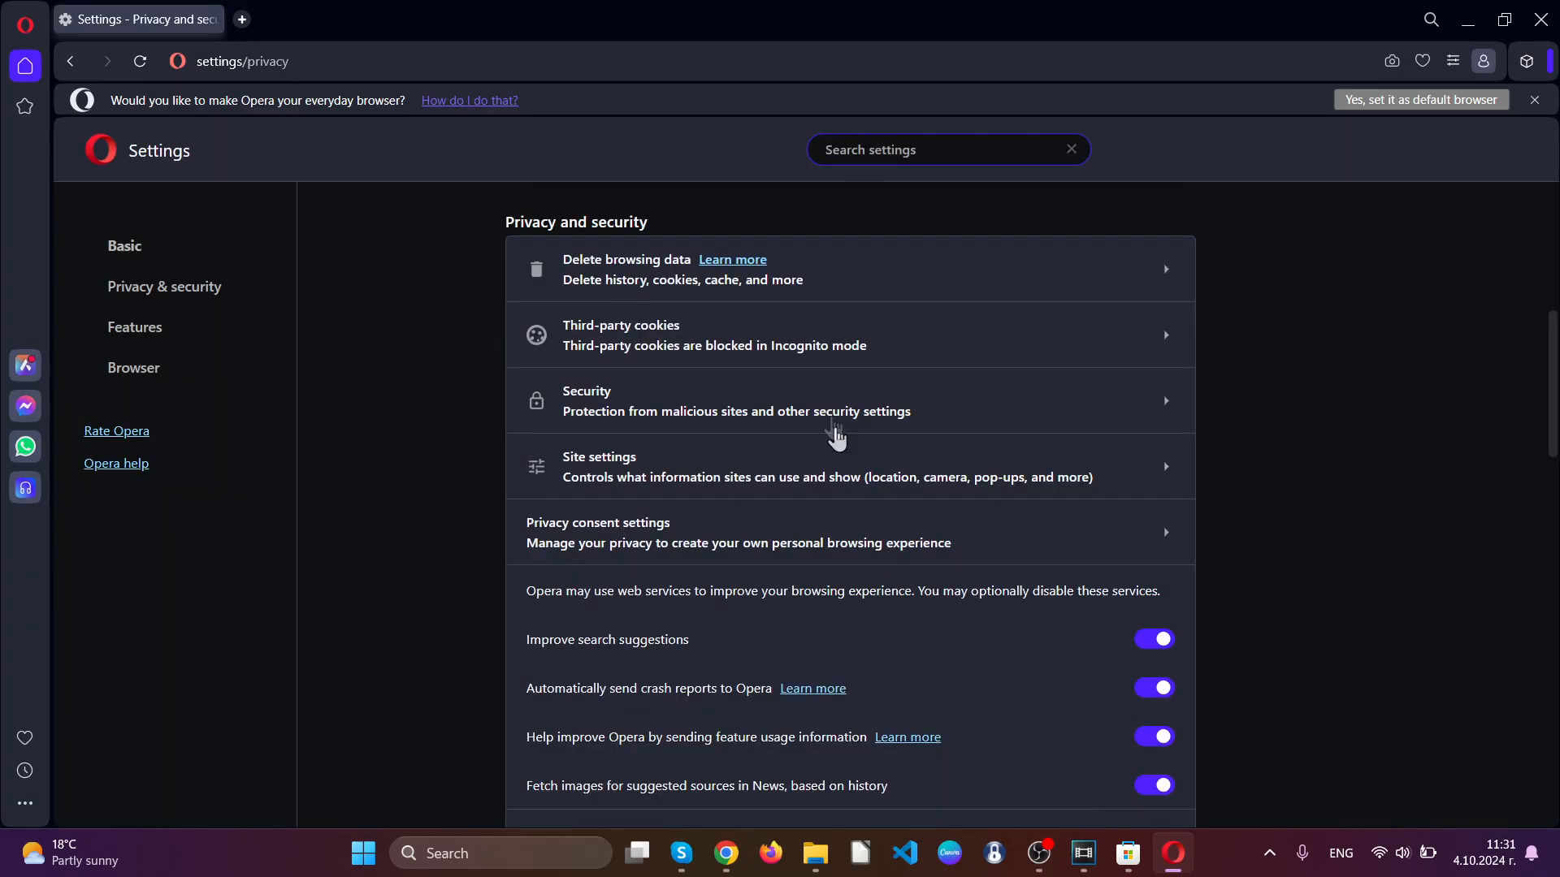
{"action": "mouse_move", "coordinate": [1276, 226]}
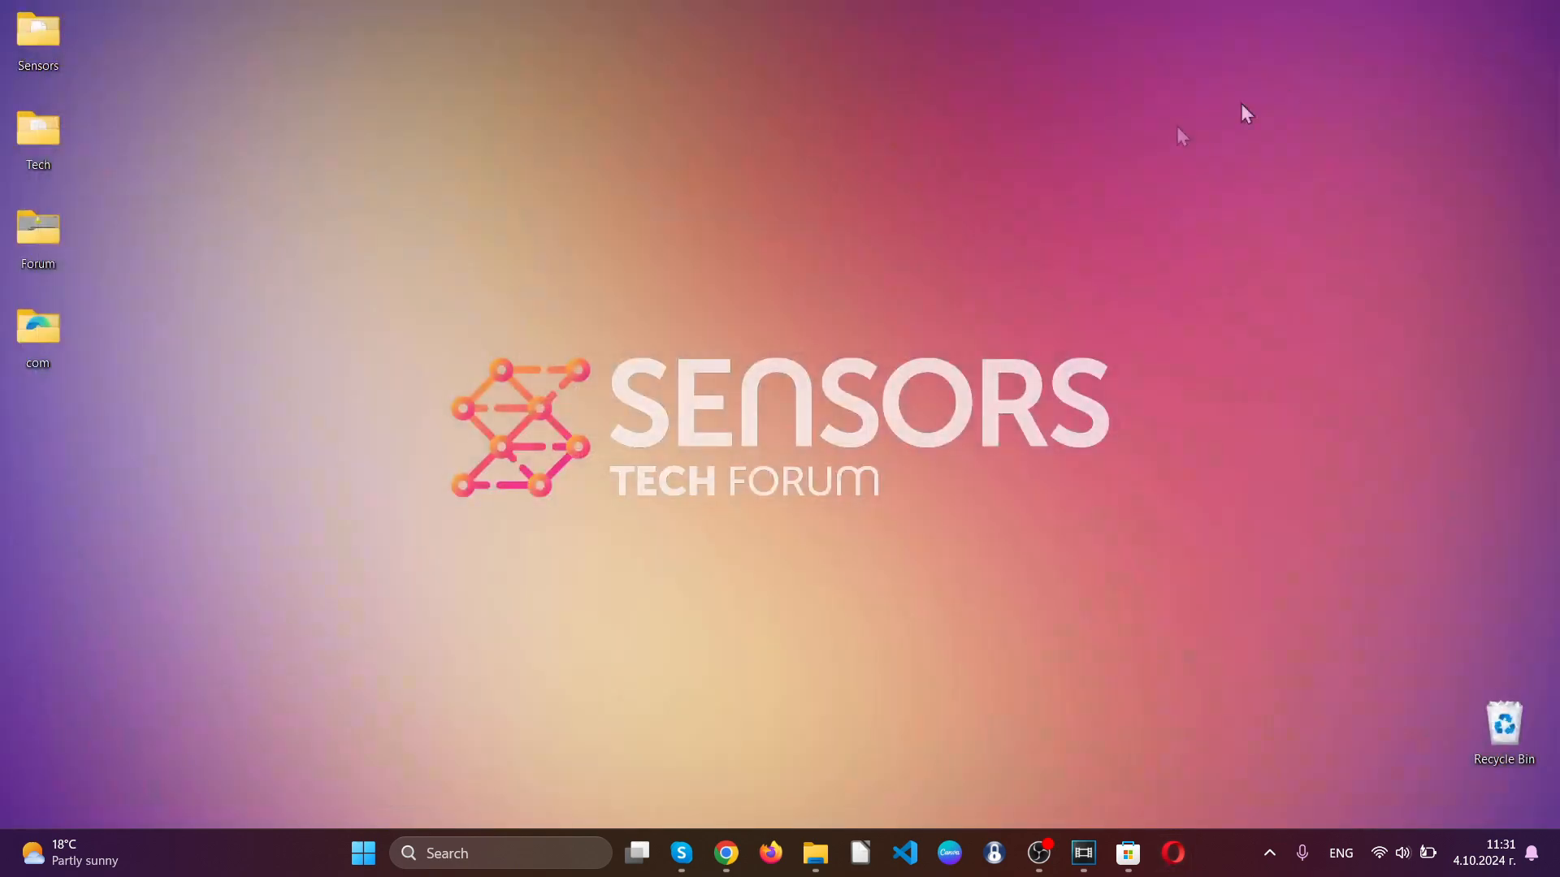
{"action": "mouse_move", "coordinate": [777, 410]}
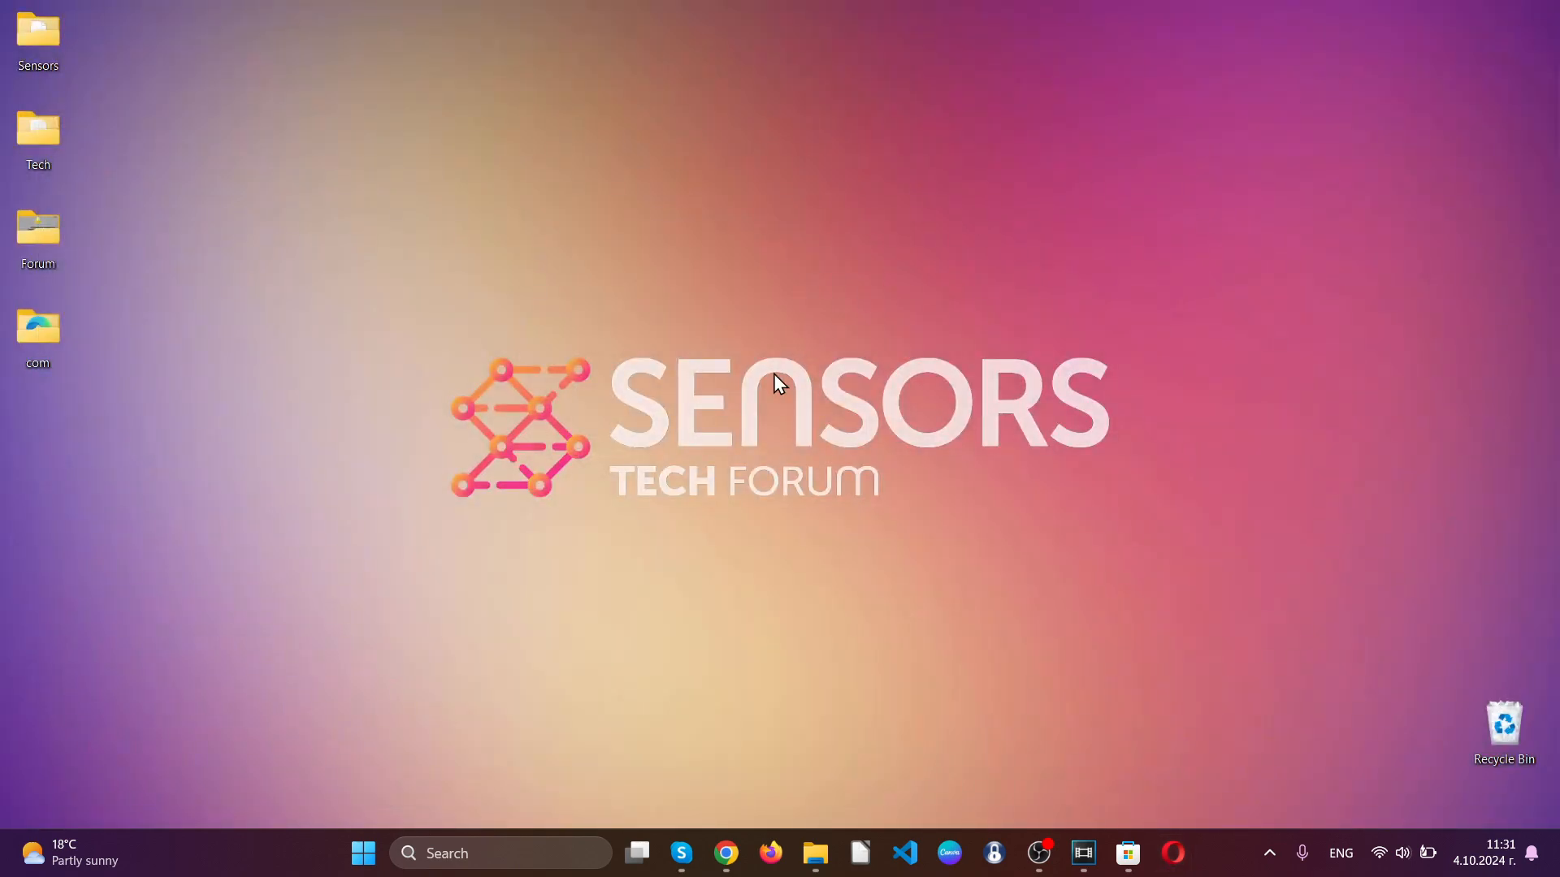